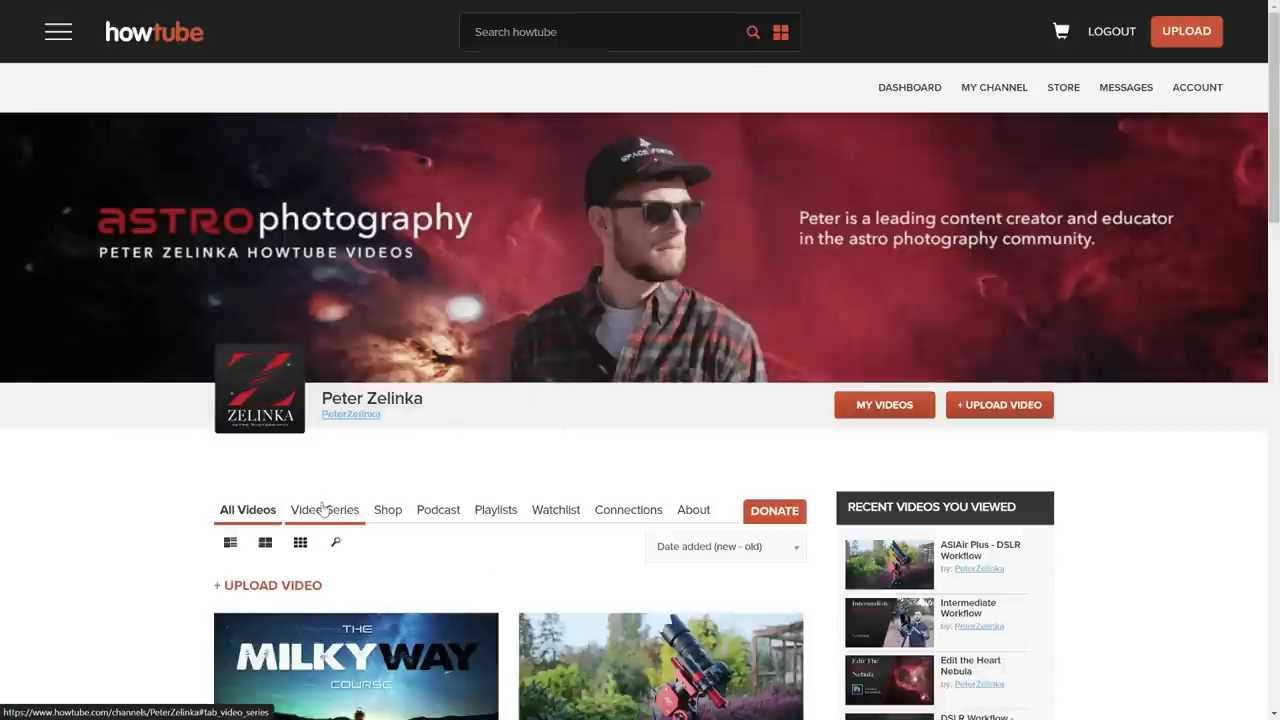
Step: Go to the channel's Video Series list and open the Deep Space Course series
left_click(324, 510)
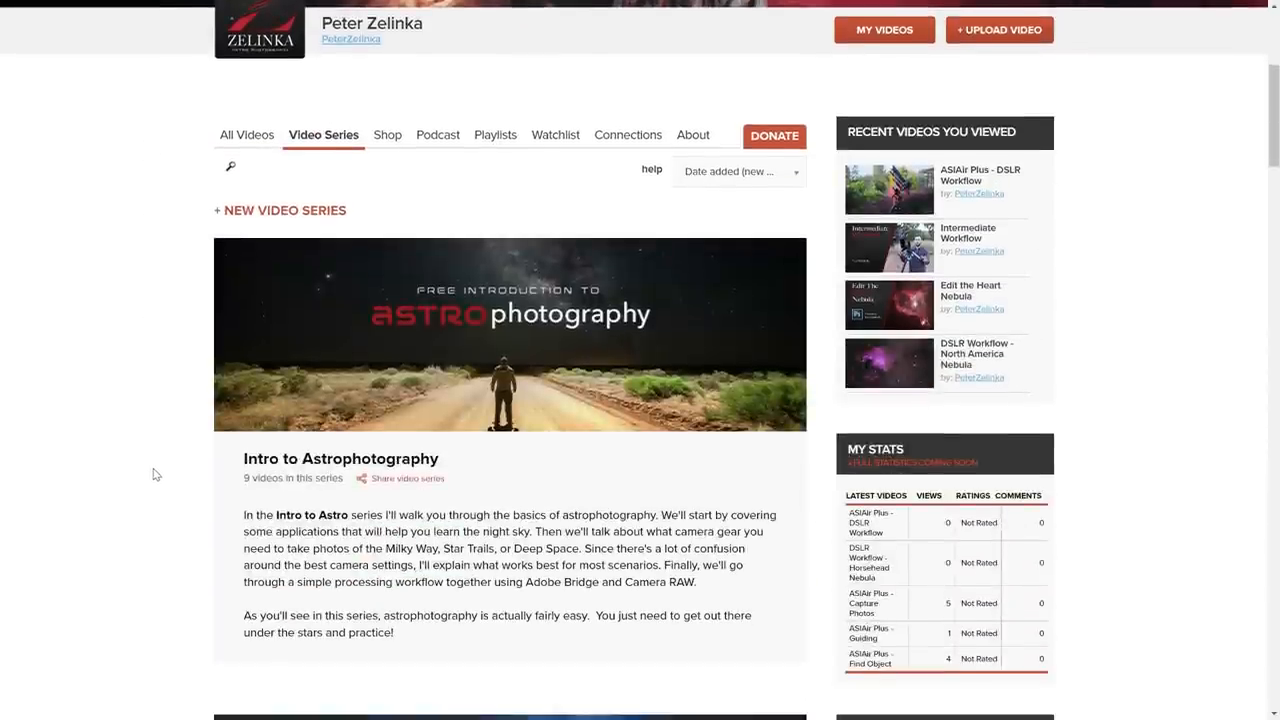
scroll("down", 3)
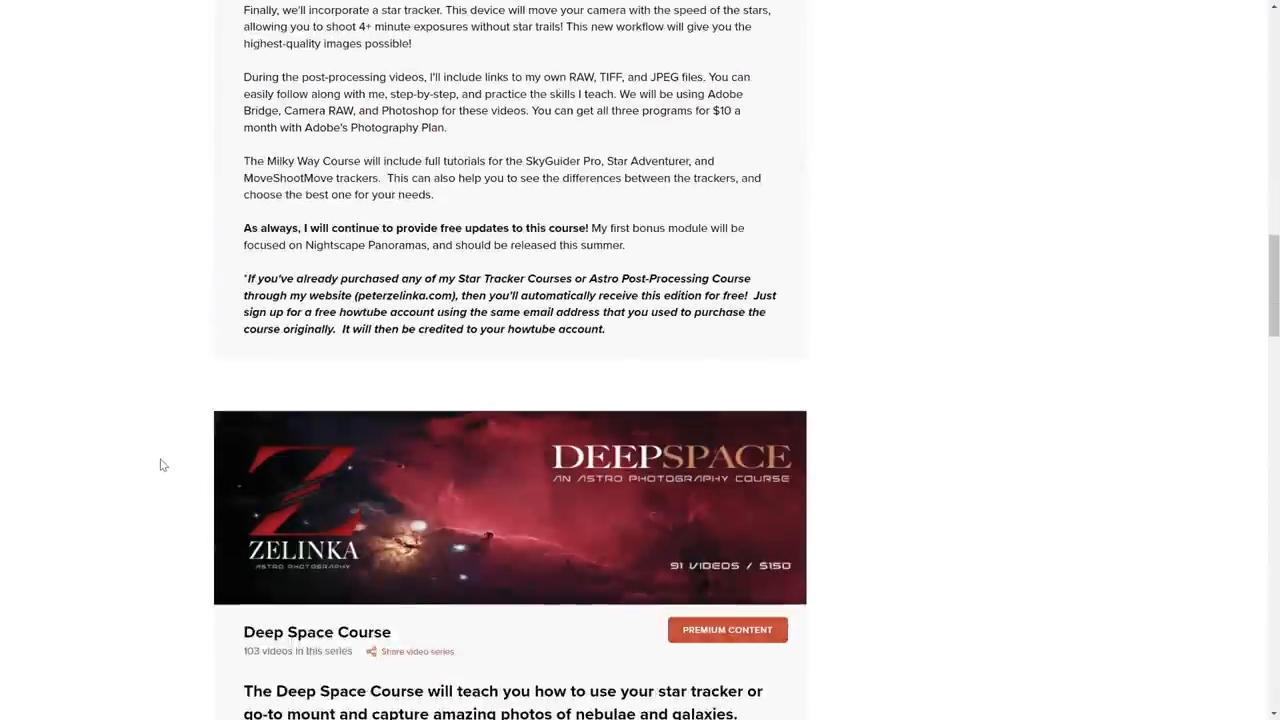
scroll("down", 3)
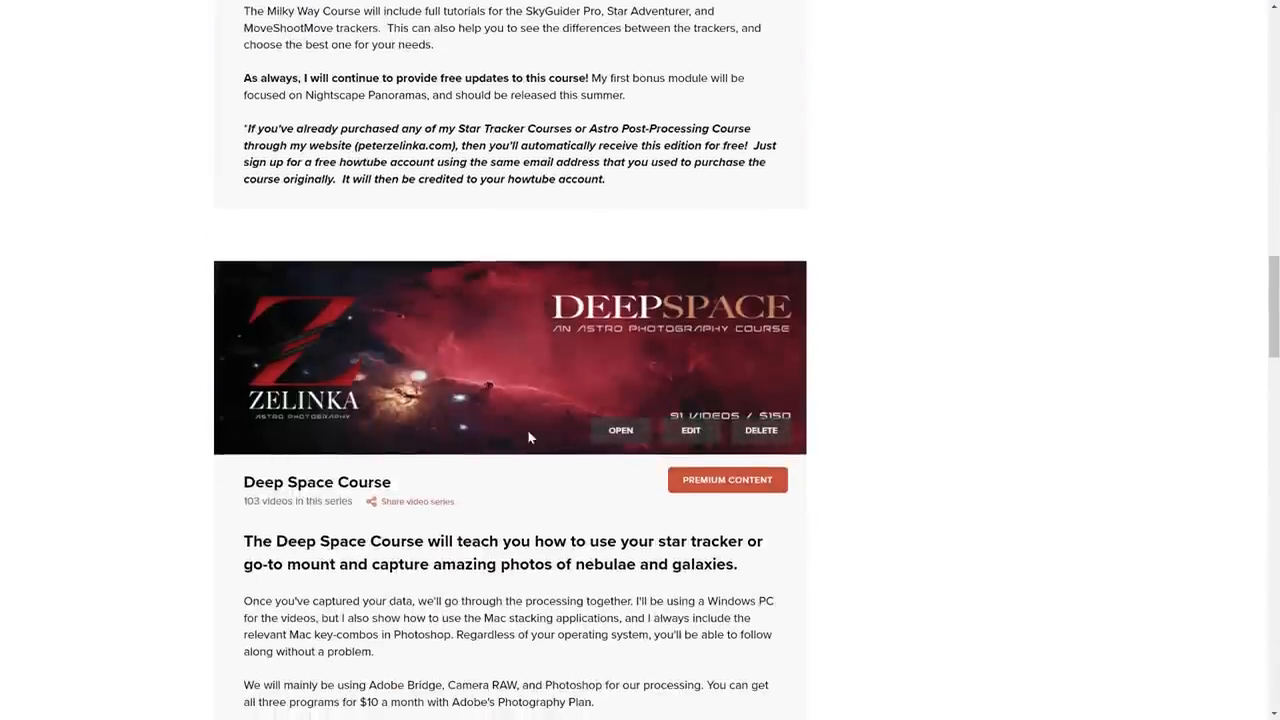
mouse_move(620, 430)
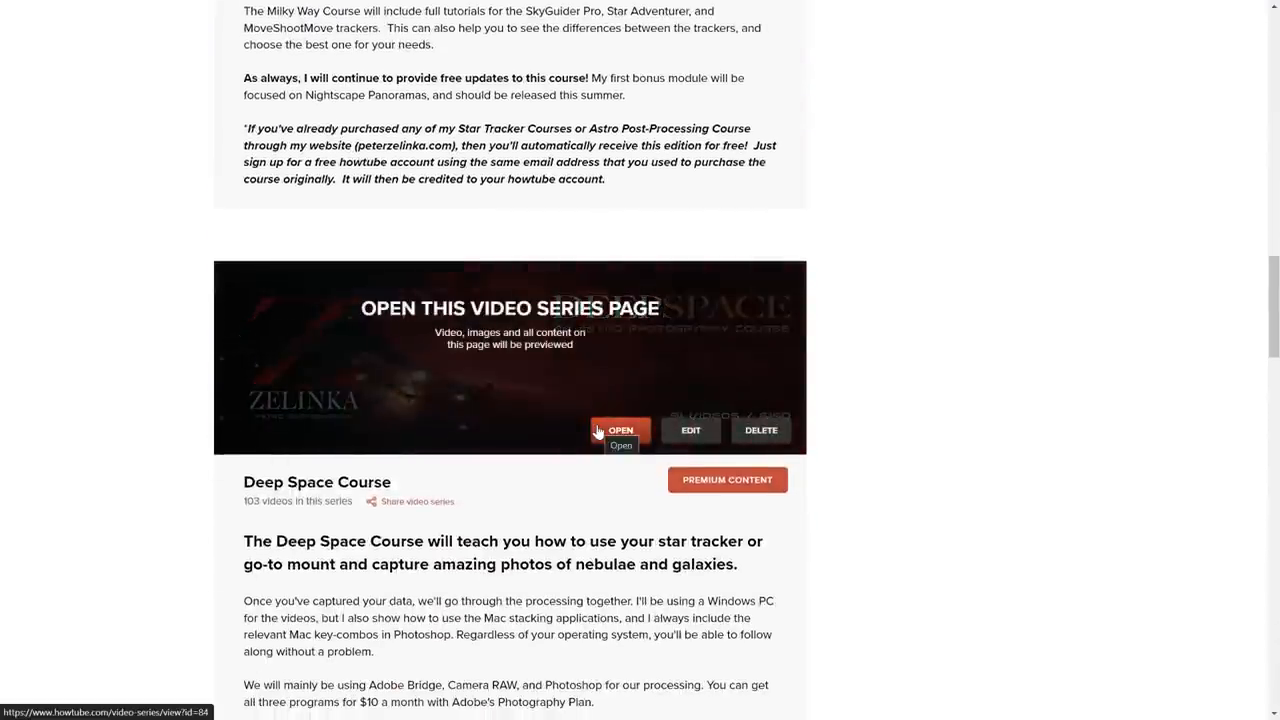
left_click(620, 430)
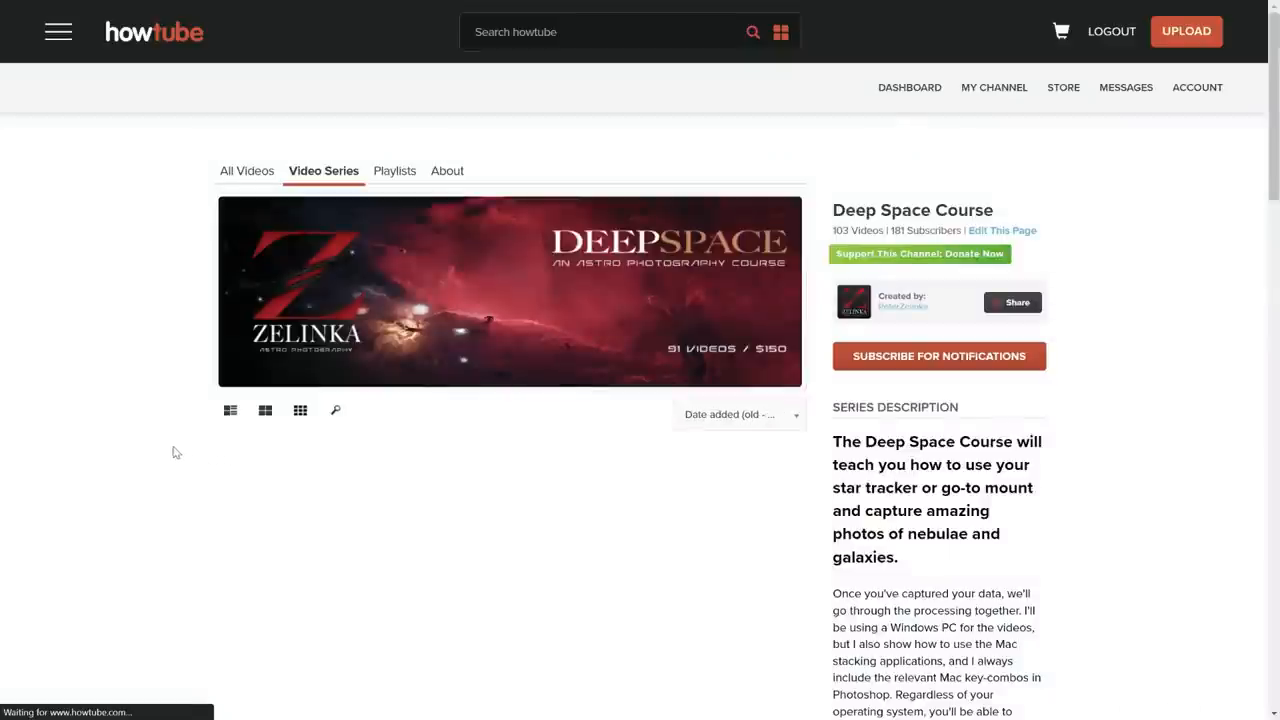
Step: Scroll down through the Deep Space Course lesson list
scroll("down", 3)
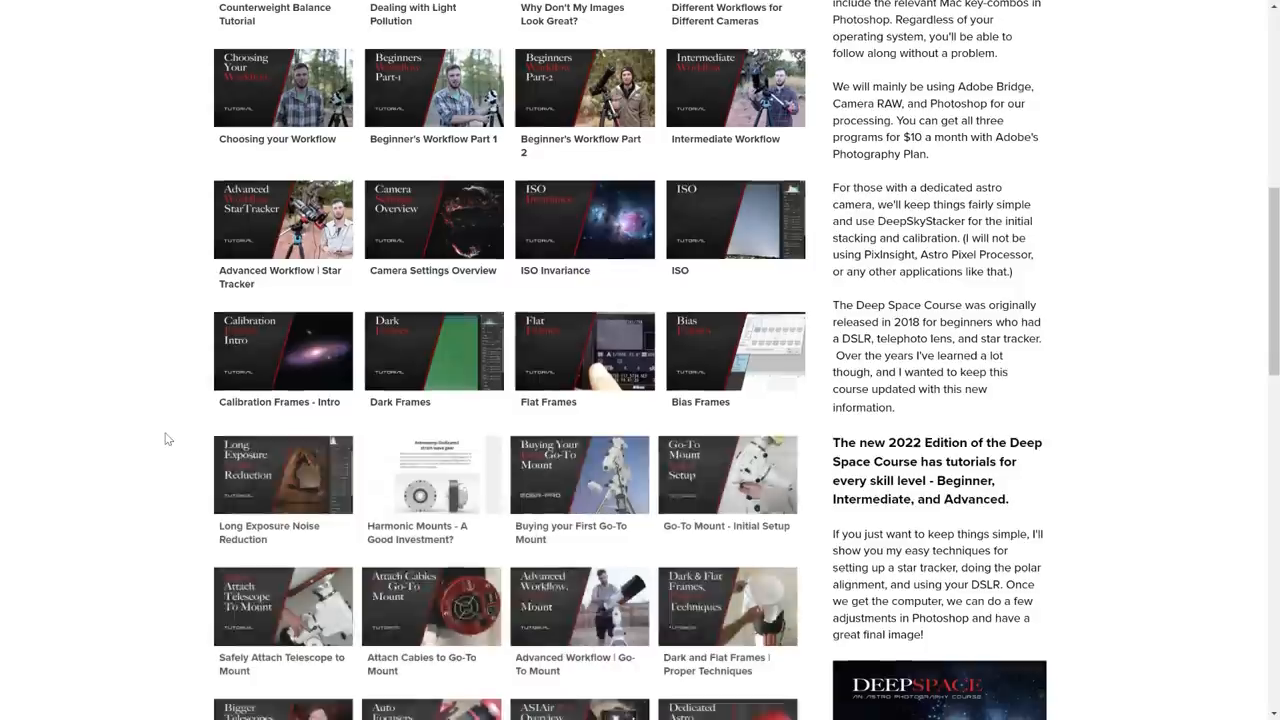
scroll("down", 3)
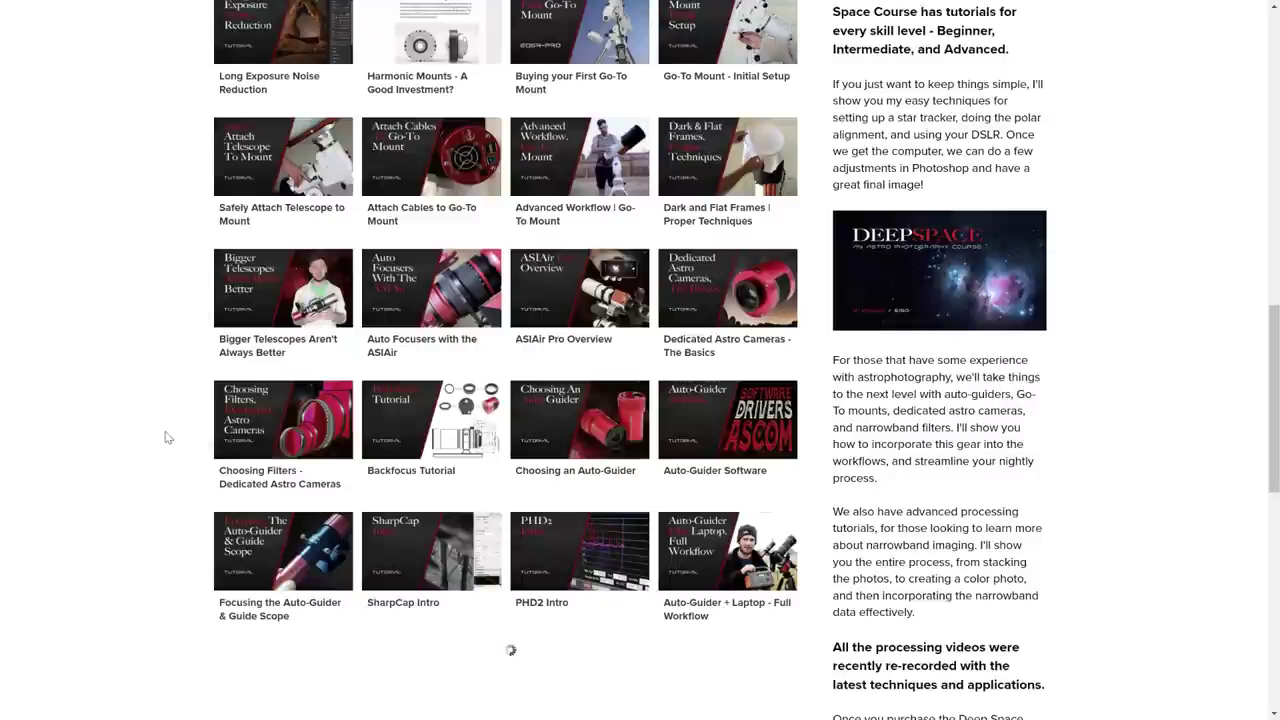
scroll("down", 3)
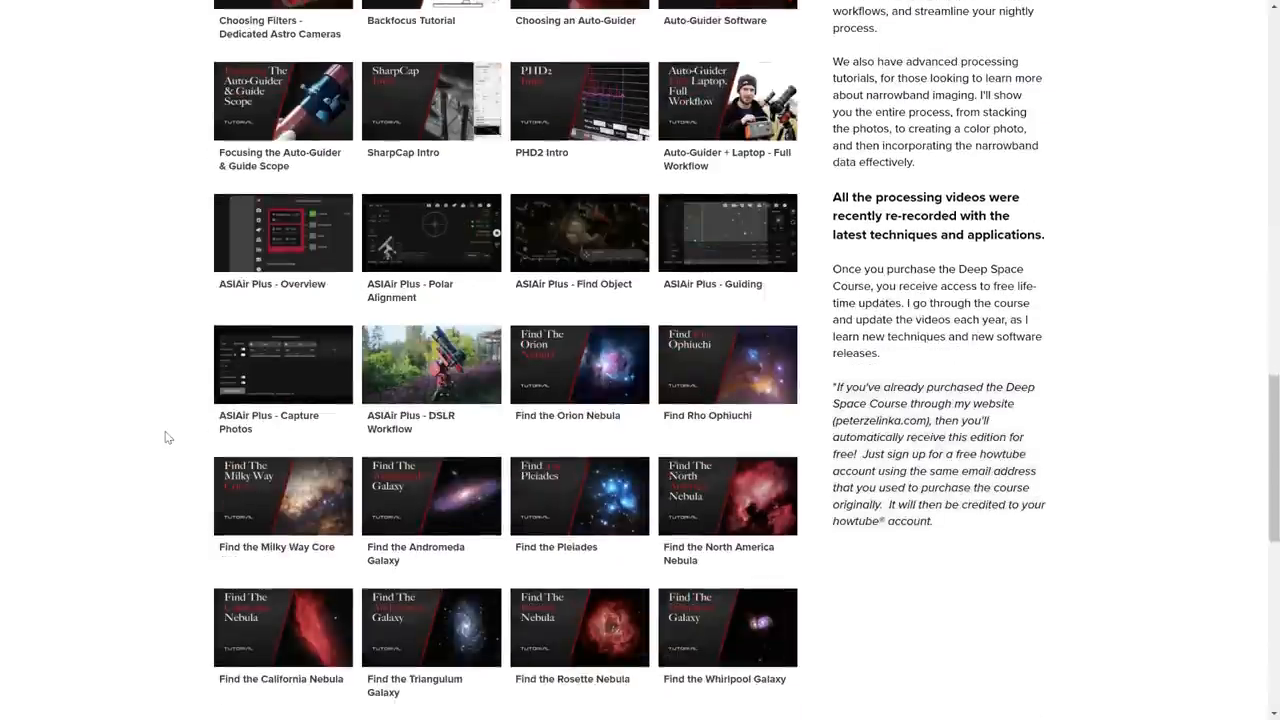
scroll("down", 3)
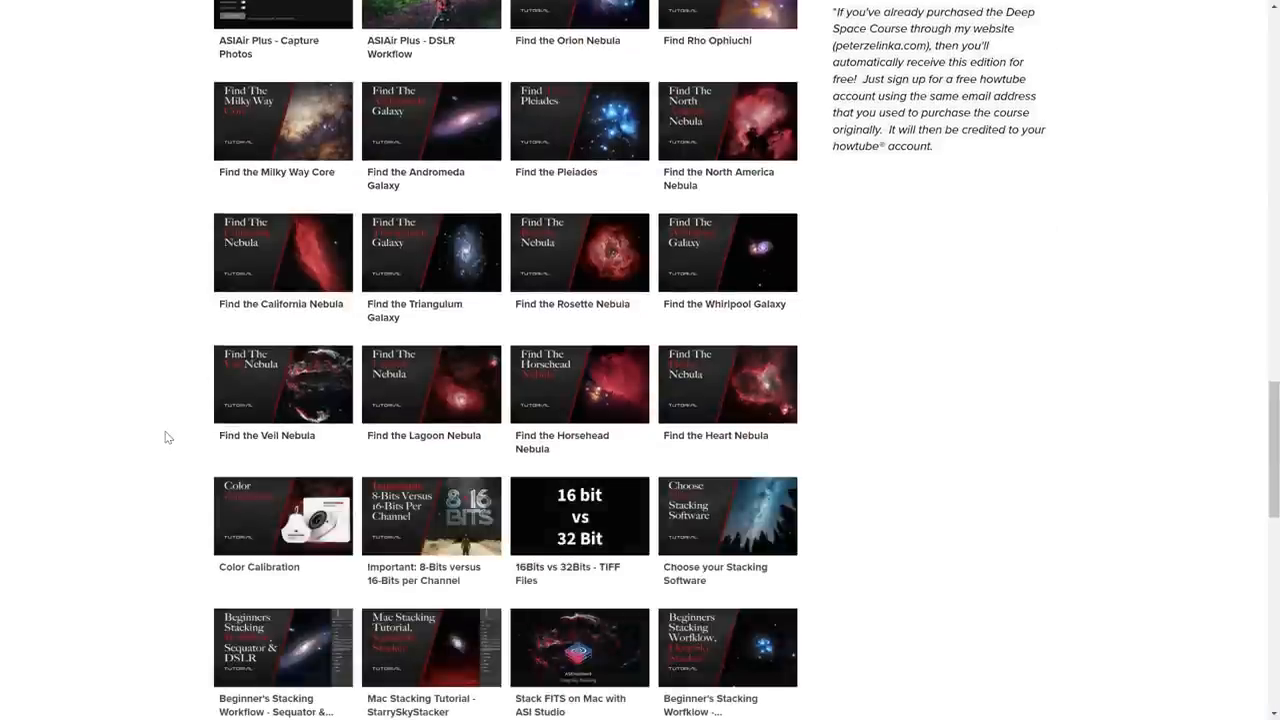
scroll("down", 3)
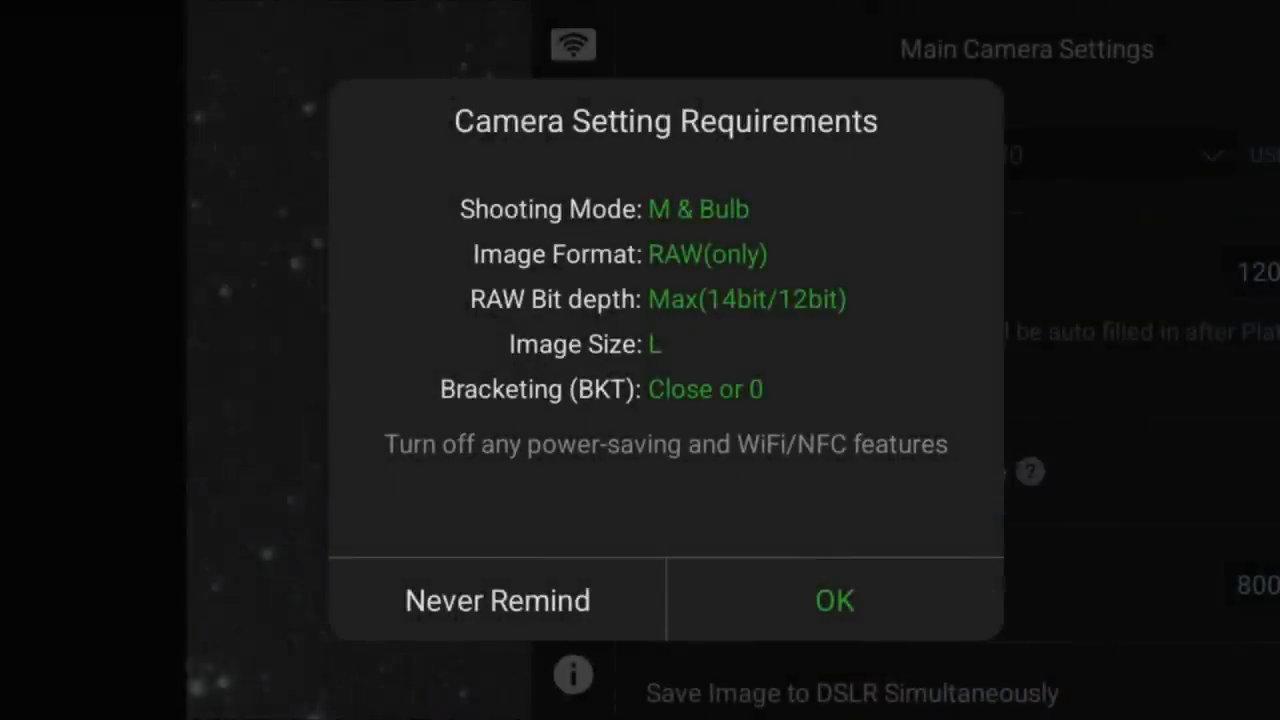
Step: Acknowledge the camera requirements notice and review the Nikon D780 main camera settings
left_click(834, 600)
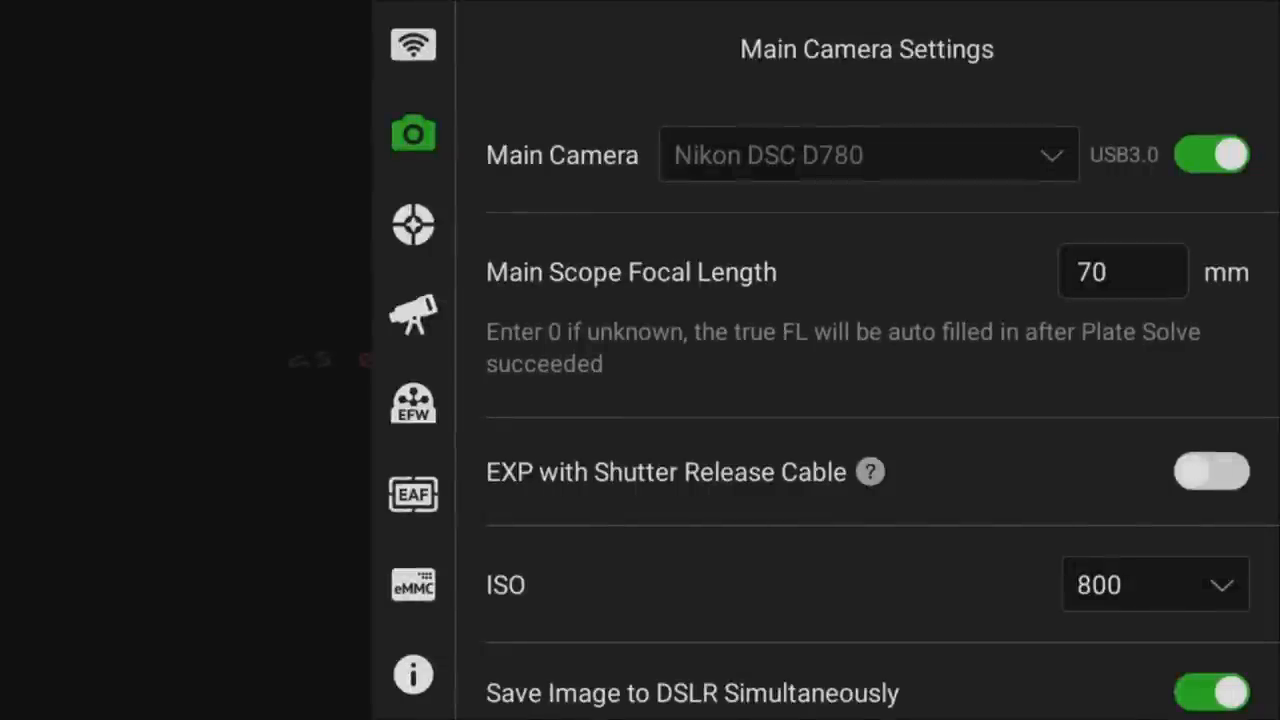
scroll("down", 3)
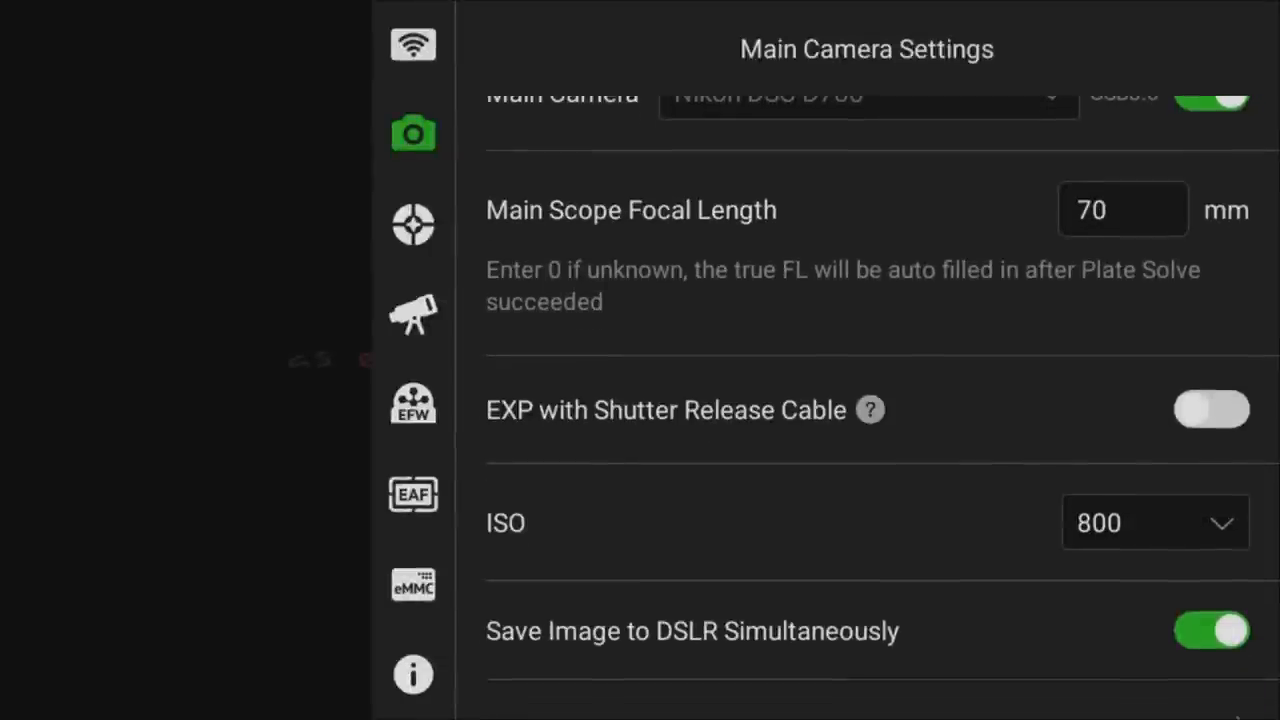
scroll("down", 3)
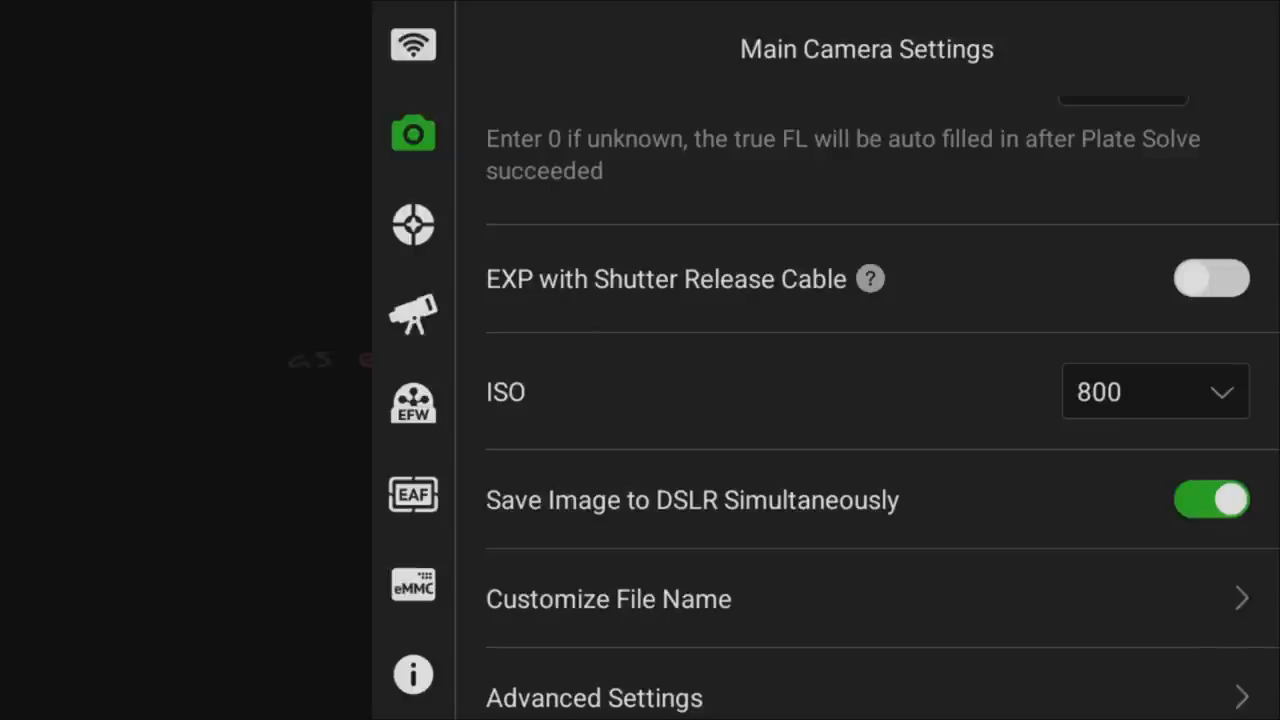
scroll("down", 3)
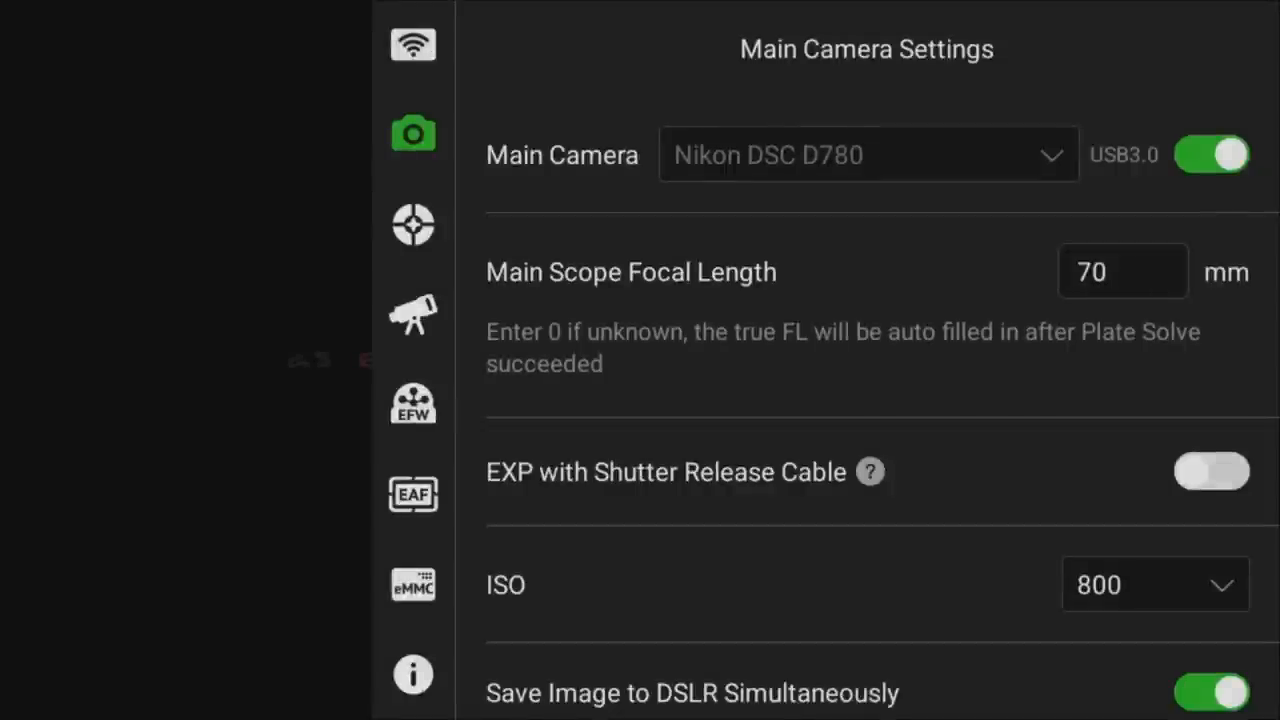
scroll("down", 3)
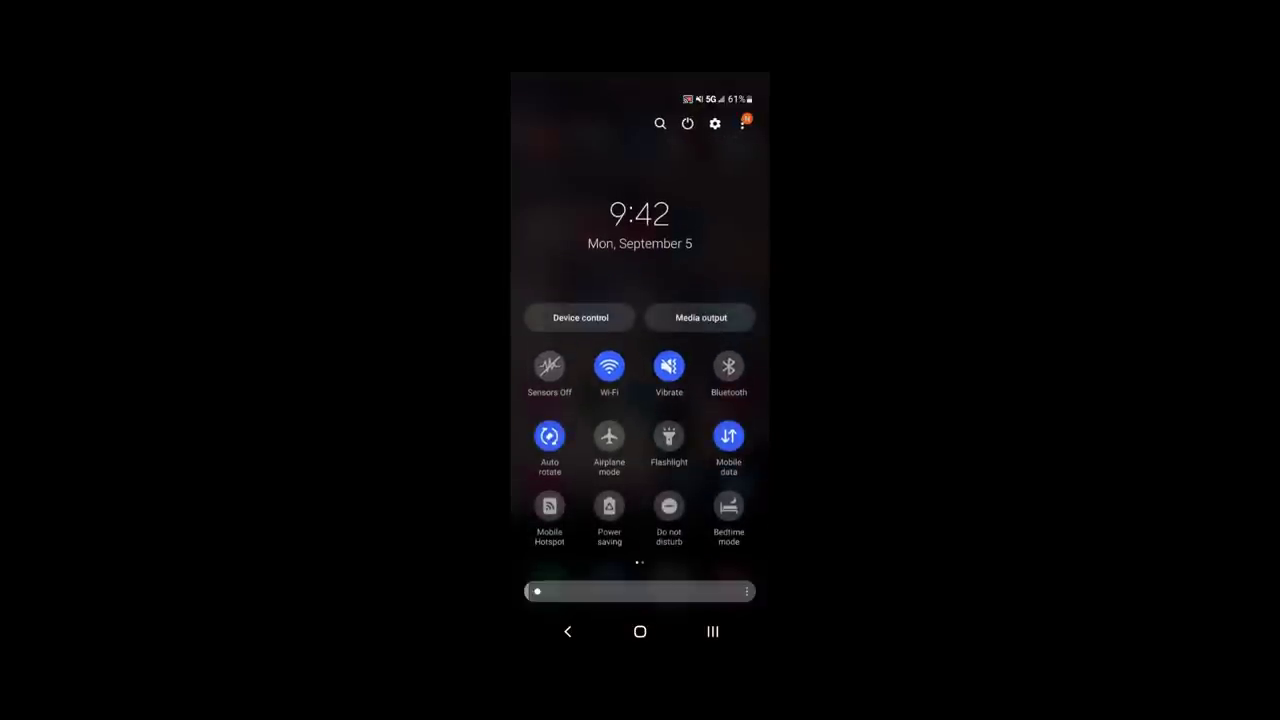
Step: Bring down the phone's quick settings panel
left_click(608, 366)
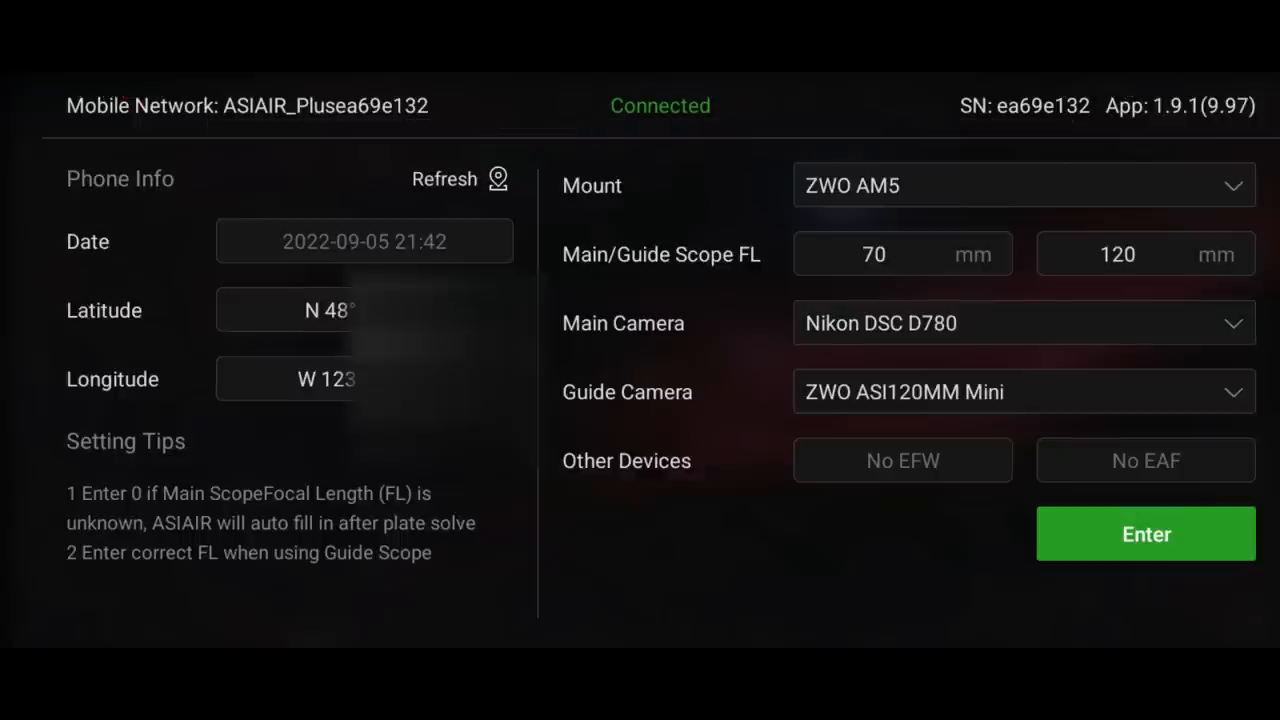
left_click(1024, 322)
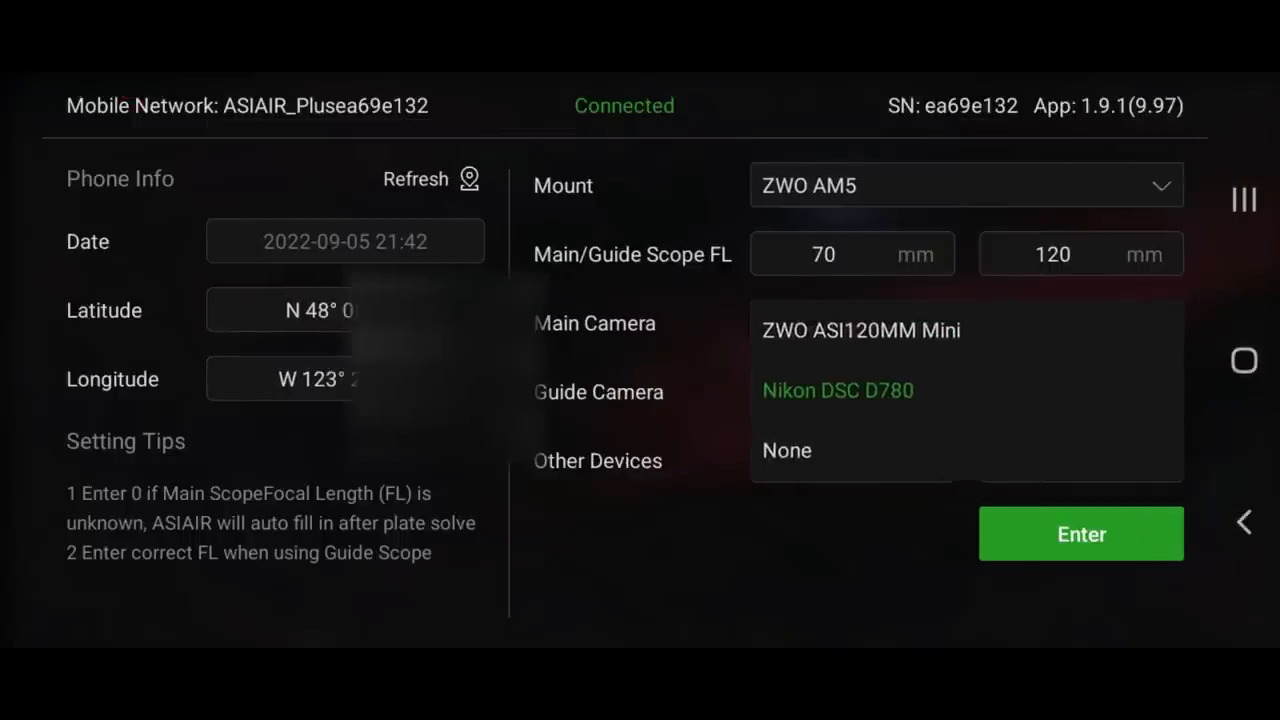
left_click(838, 390)
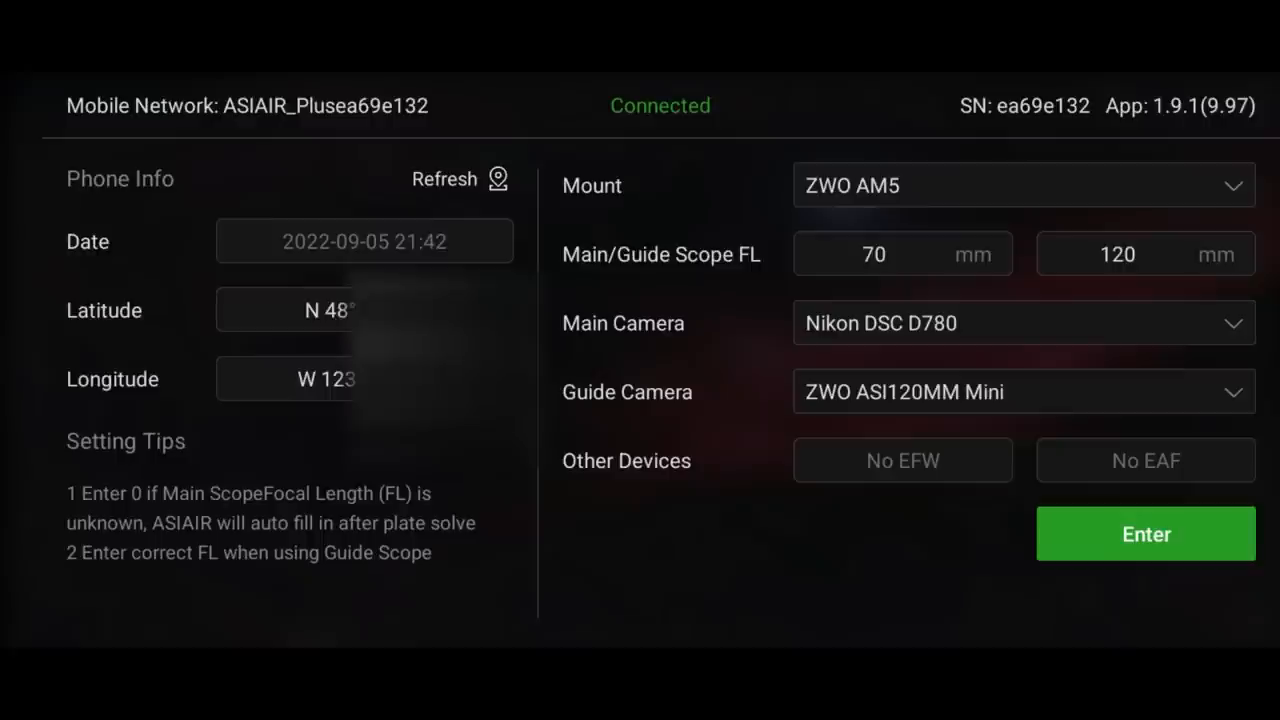
left_click(1024, 392)
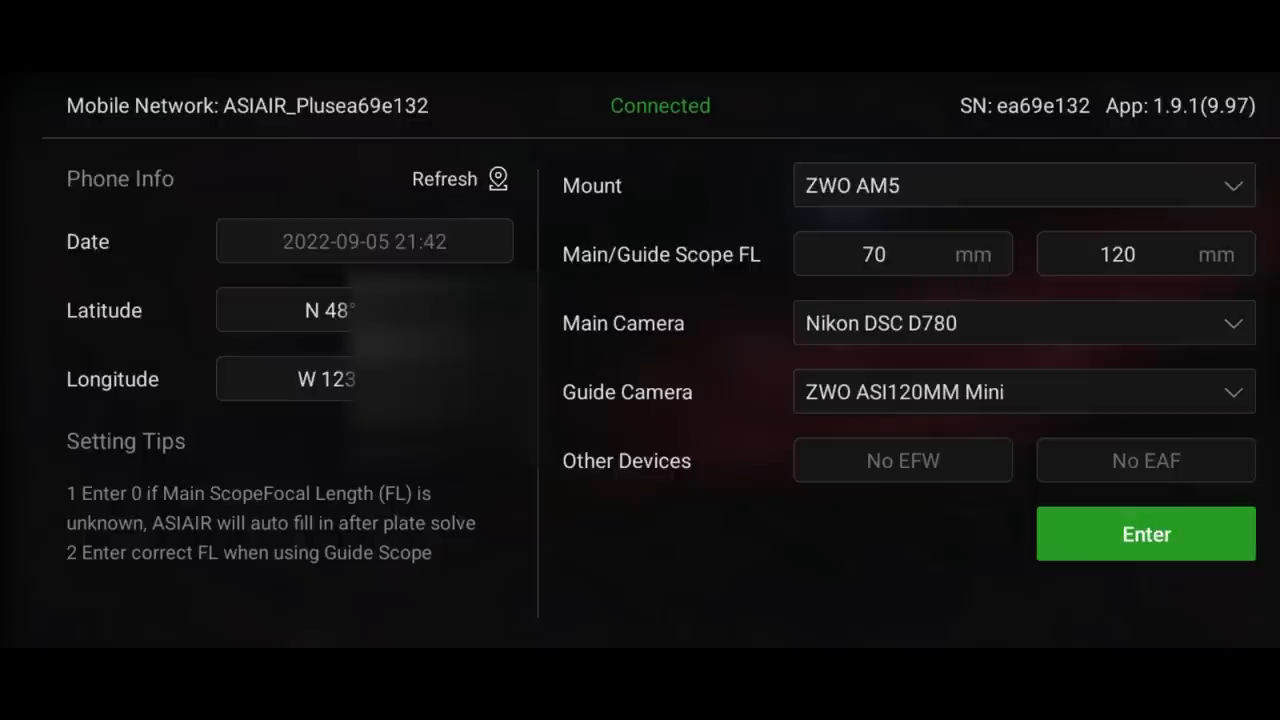
left_click(872, 252)
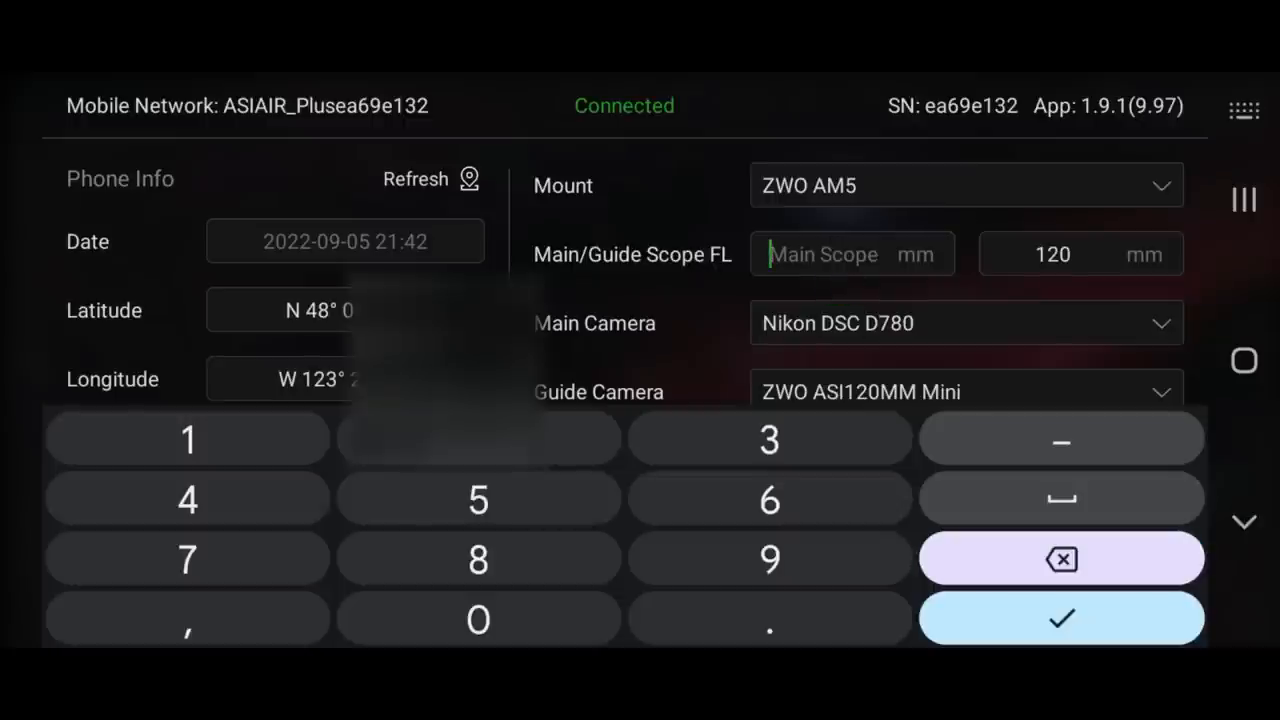
type("200")
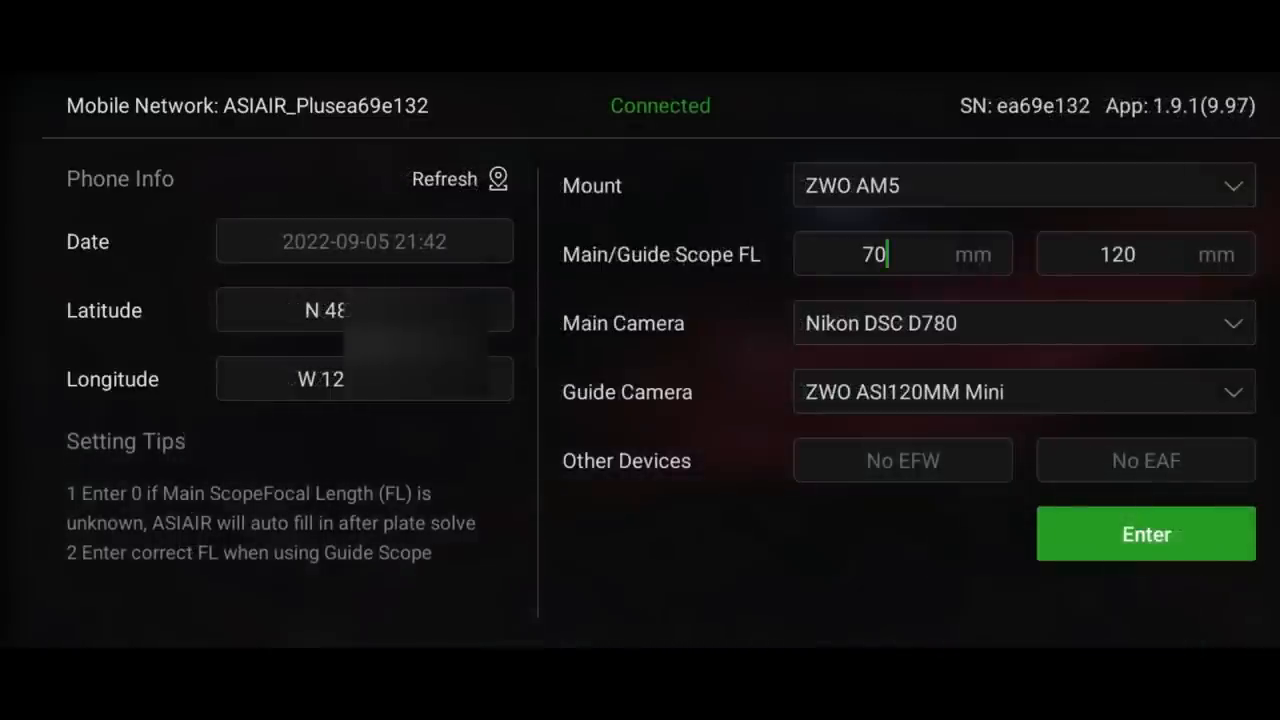
Step: Confirm the equipment setup, enter the main screen and hide the mount control panel
left_click(1144, 534)
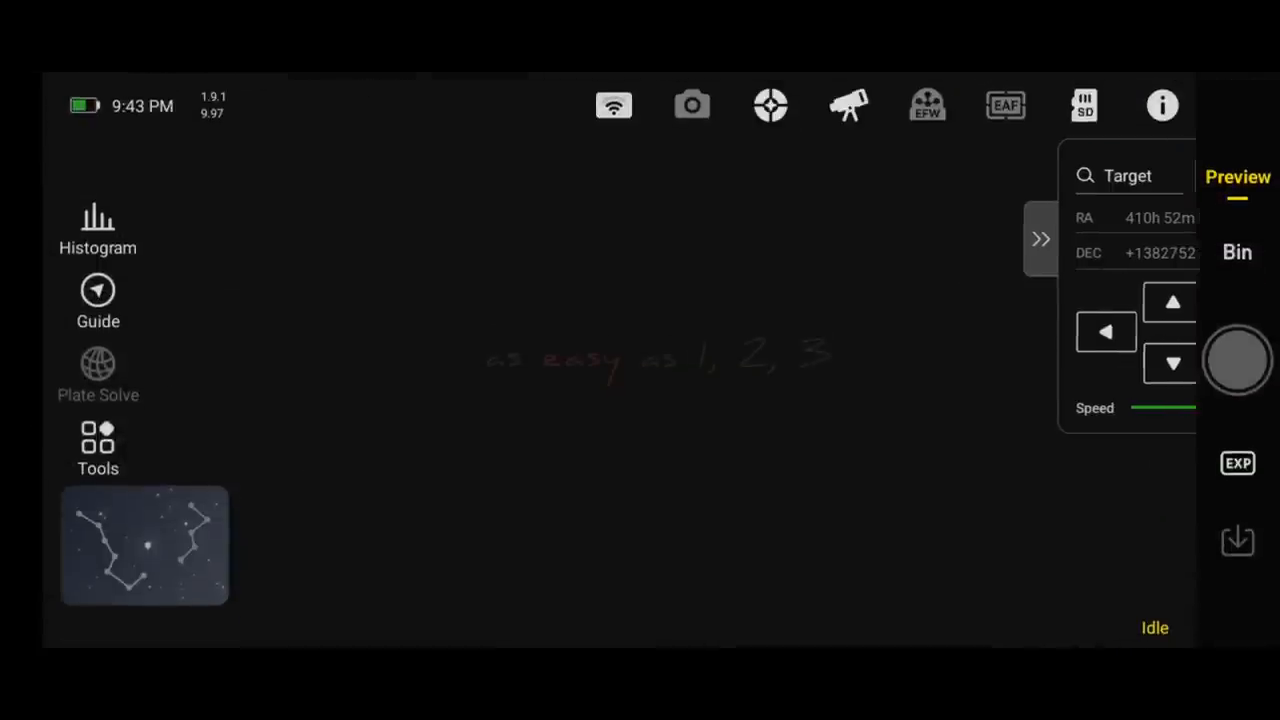
left_click(1040, 238)
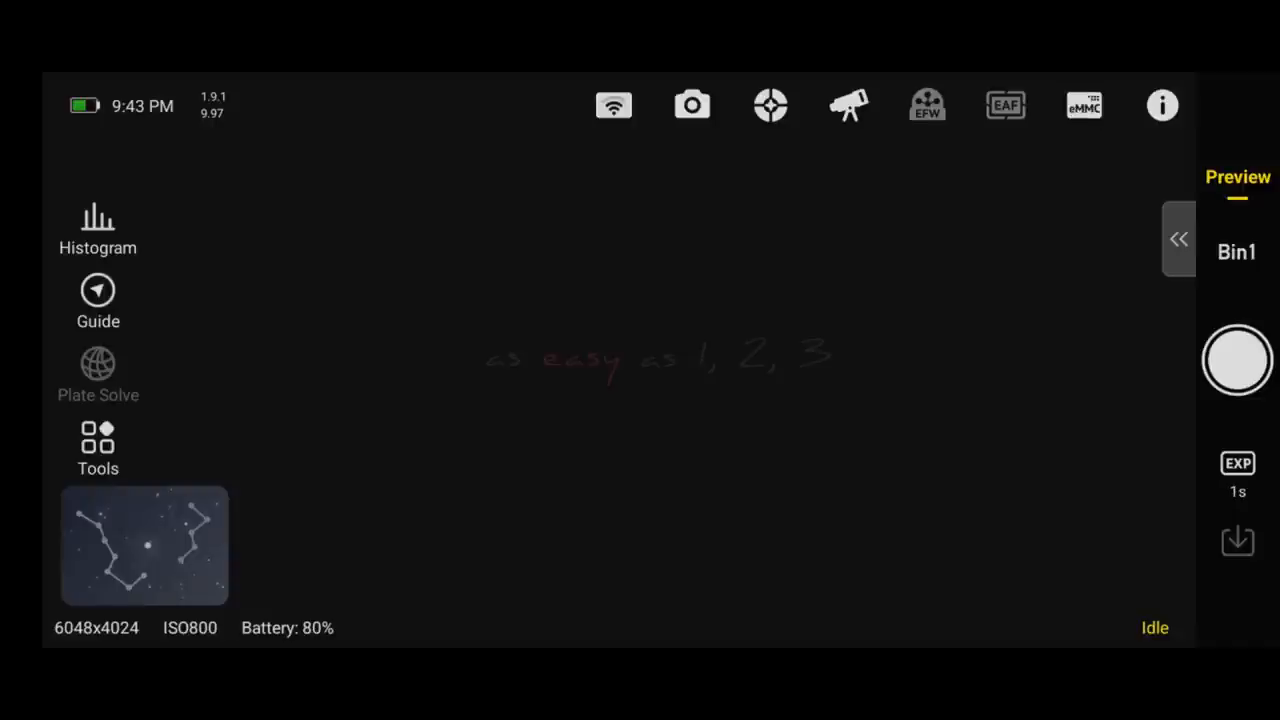
left_click(692, 104)
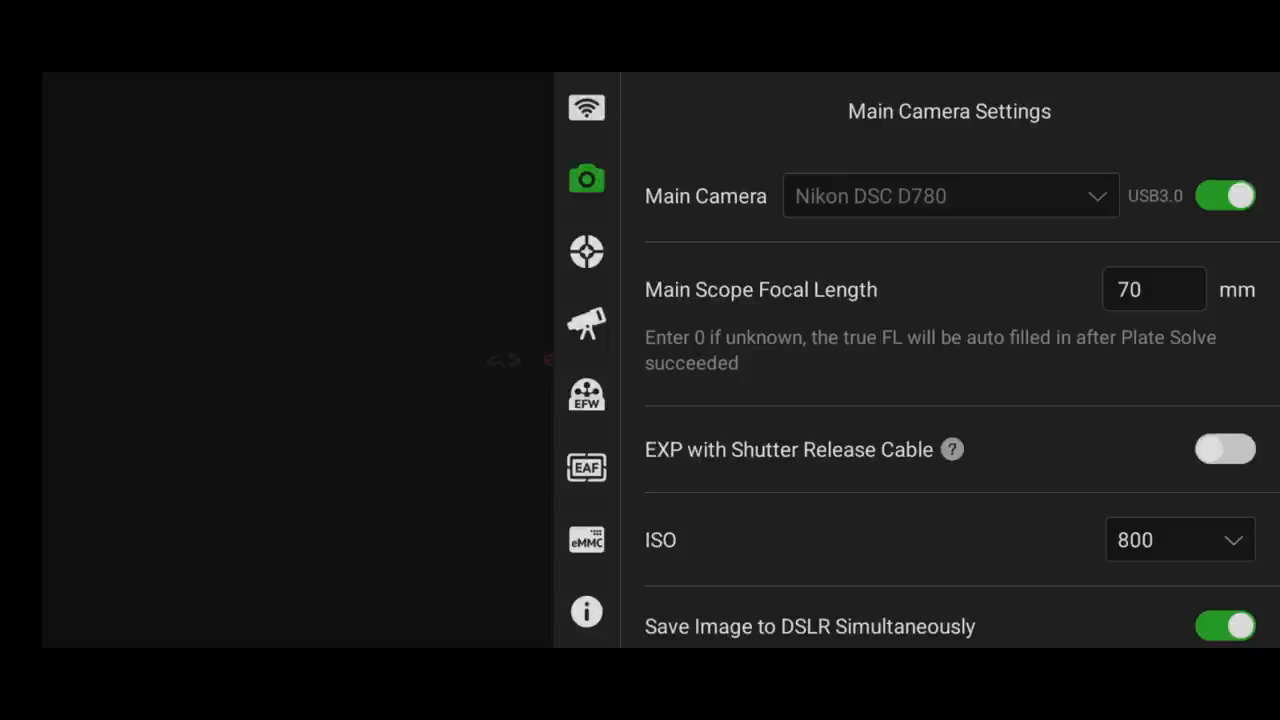
Step: Review the main camera settings at ISO 800 with Save to DSLR on, then close them
scroll("down", 3)
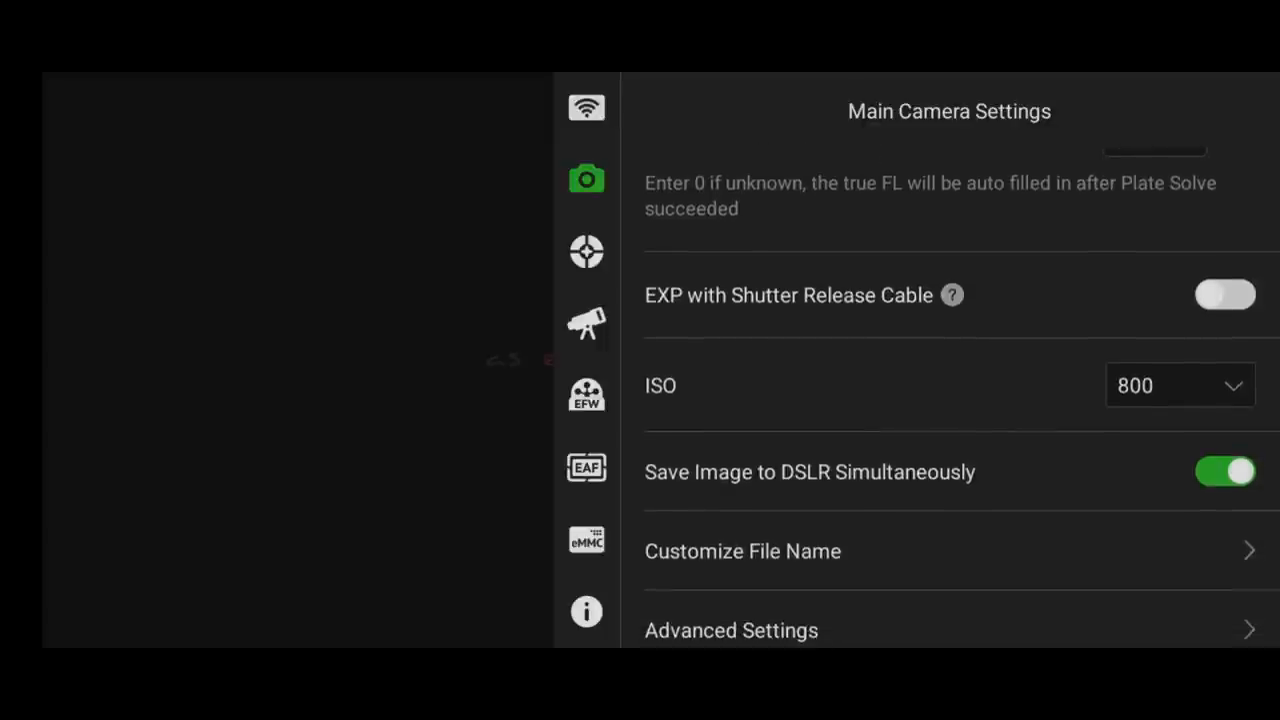
scroll("down", 3)
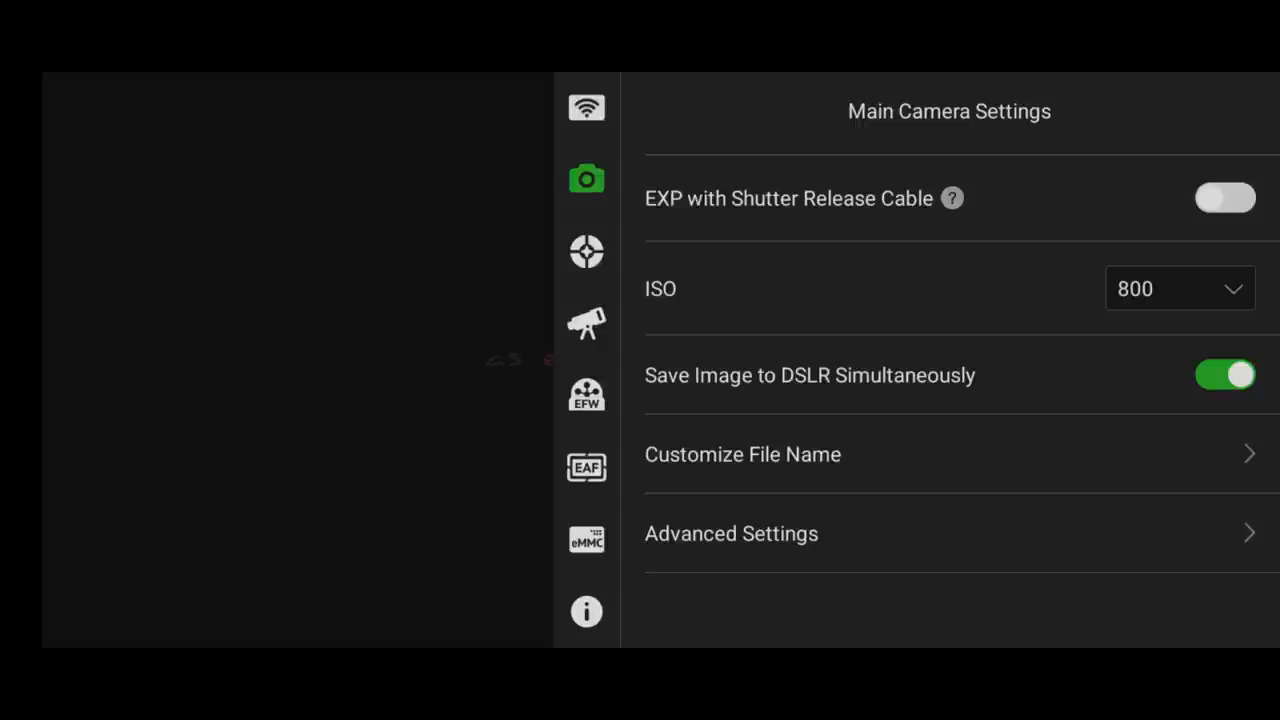
left_click(1224, 376)
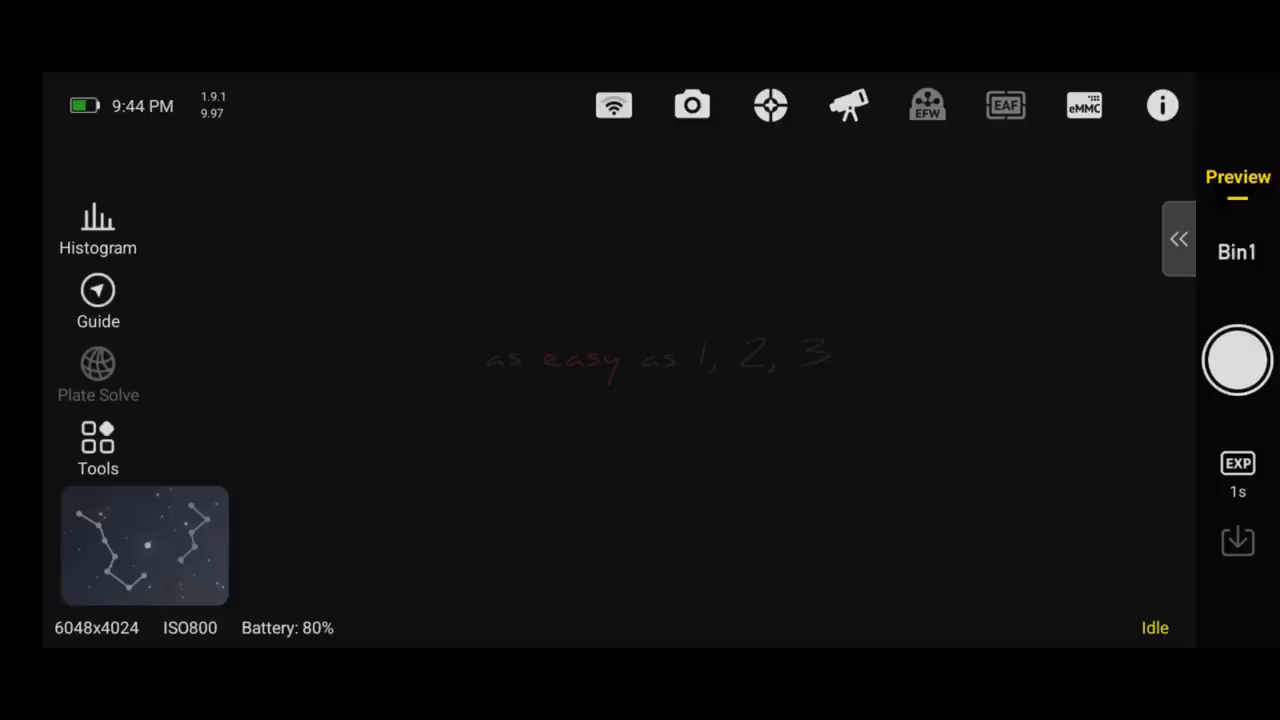
Step: Take a 3-second preview exposure of the star field
left_click(1240, 470)
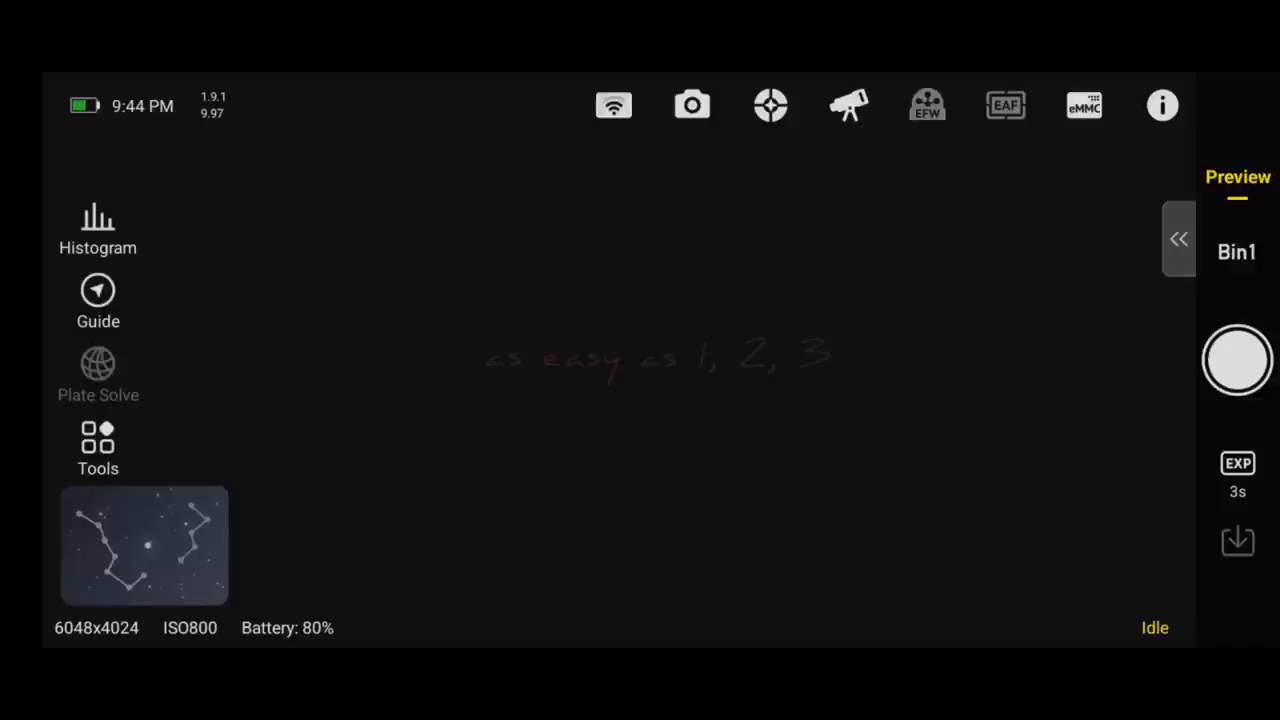
left_click(1236, 360)
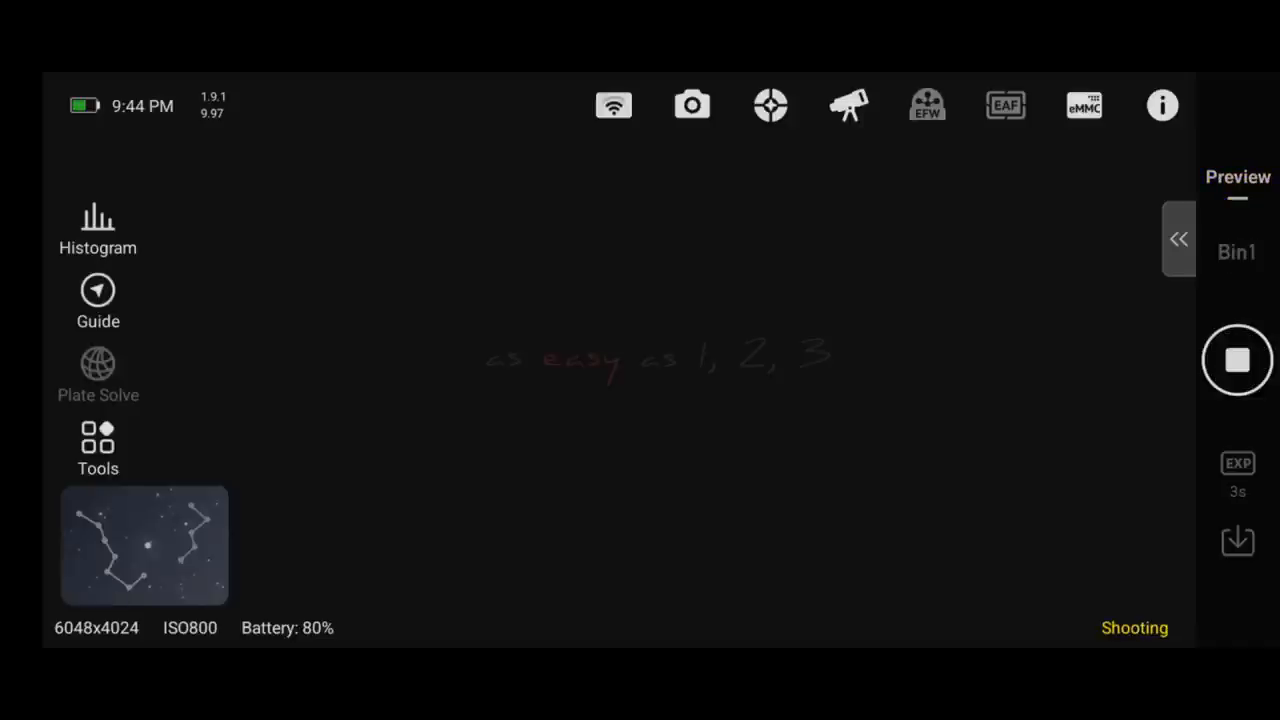
left_click(1236, 360)
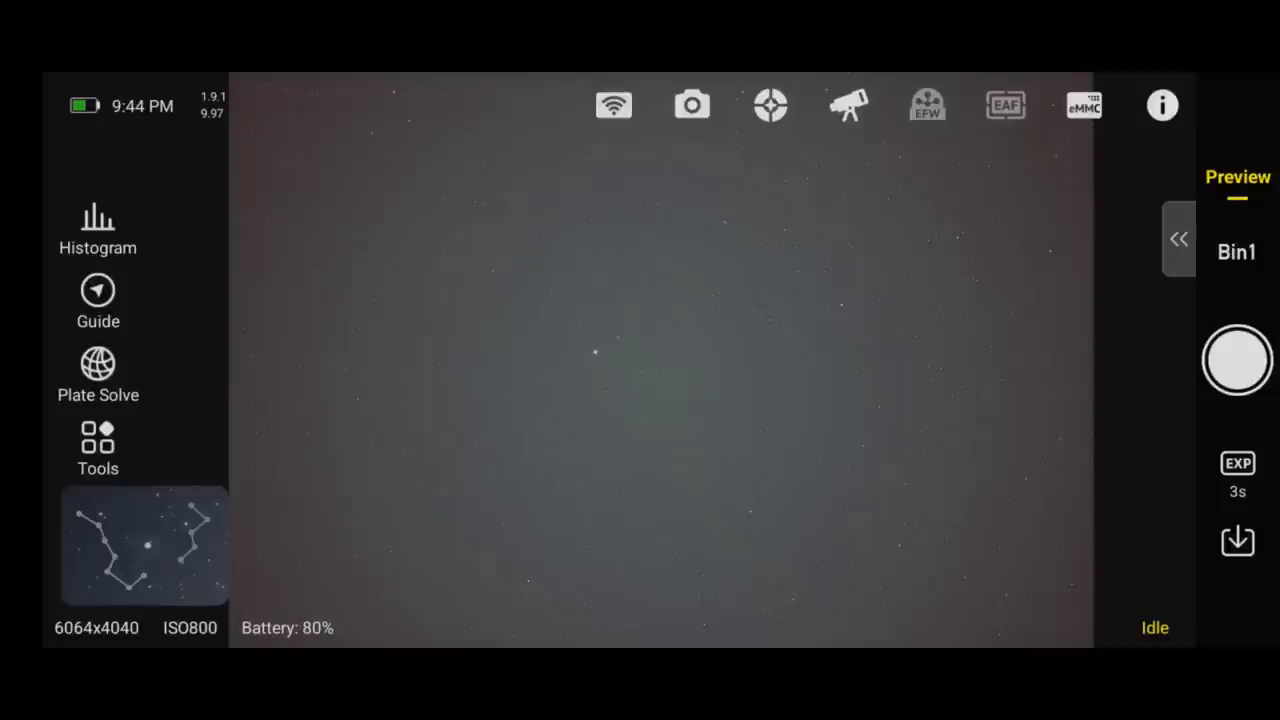
Step: Start a plate solve of the preview at 70 mm focal length, then cancel it
left_click(96, 368)
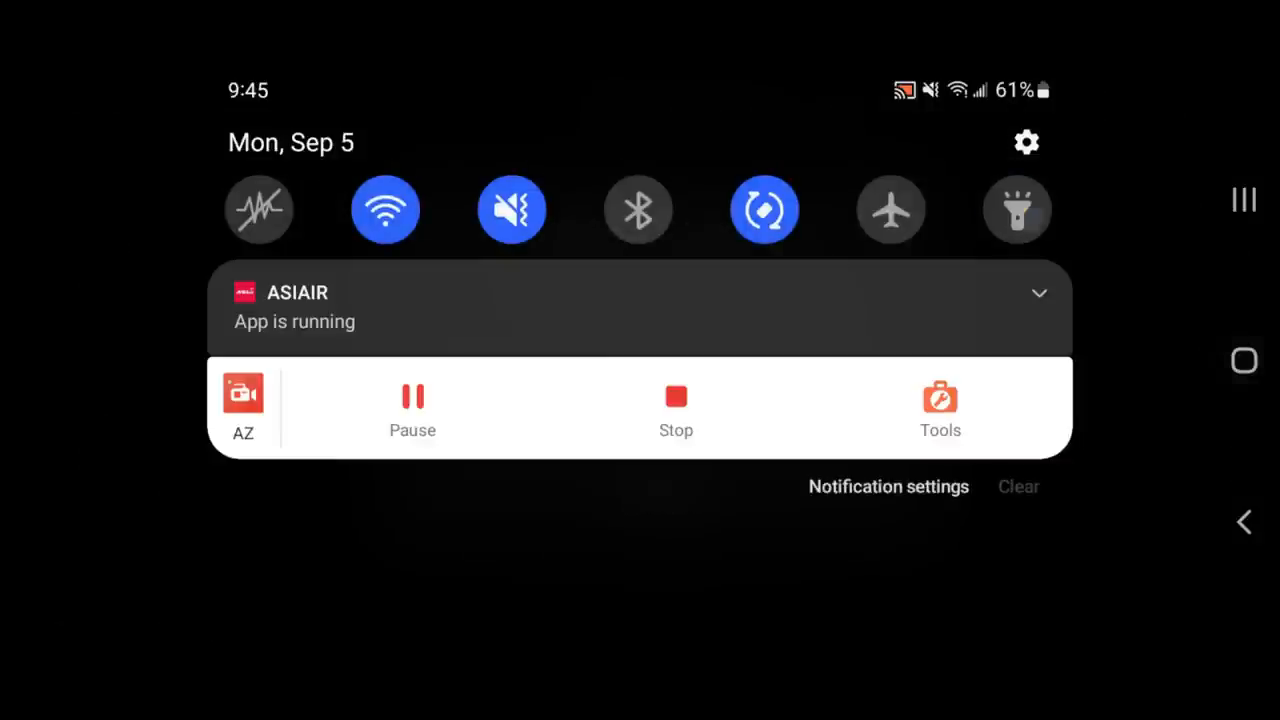
left_click(1016, 210)
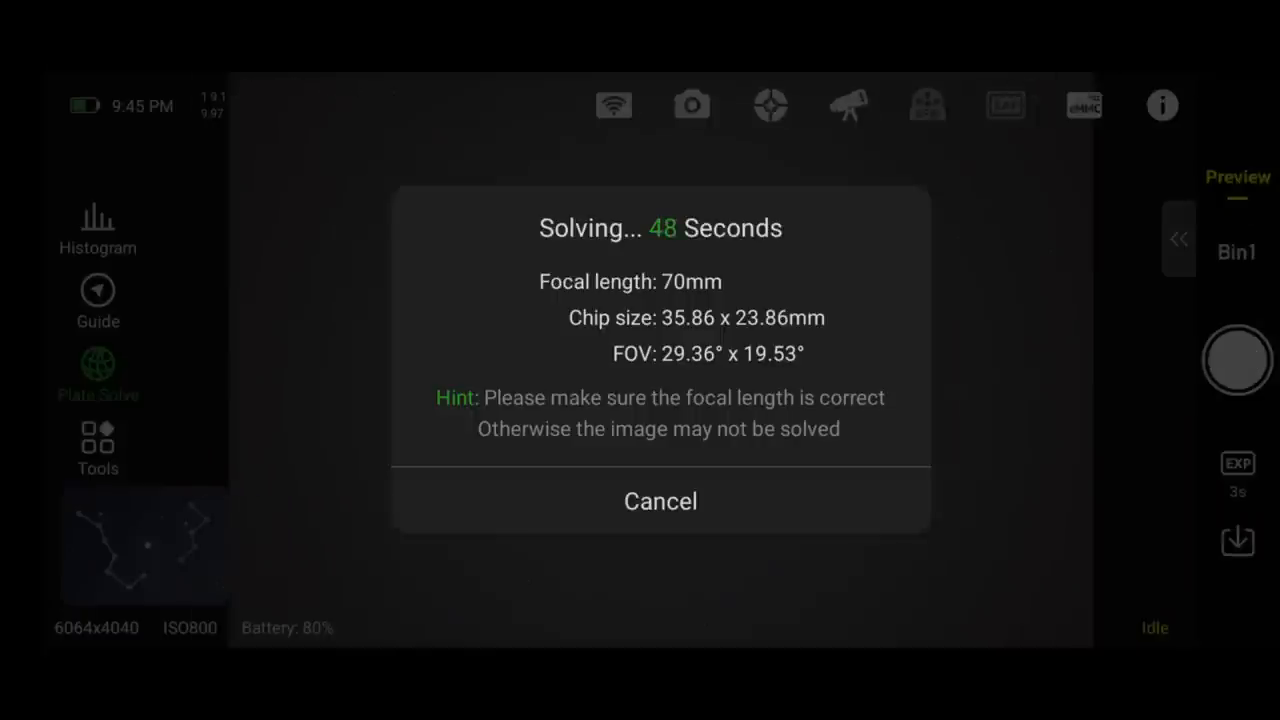
left_click(660, 500)
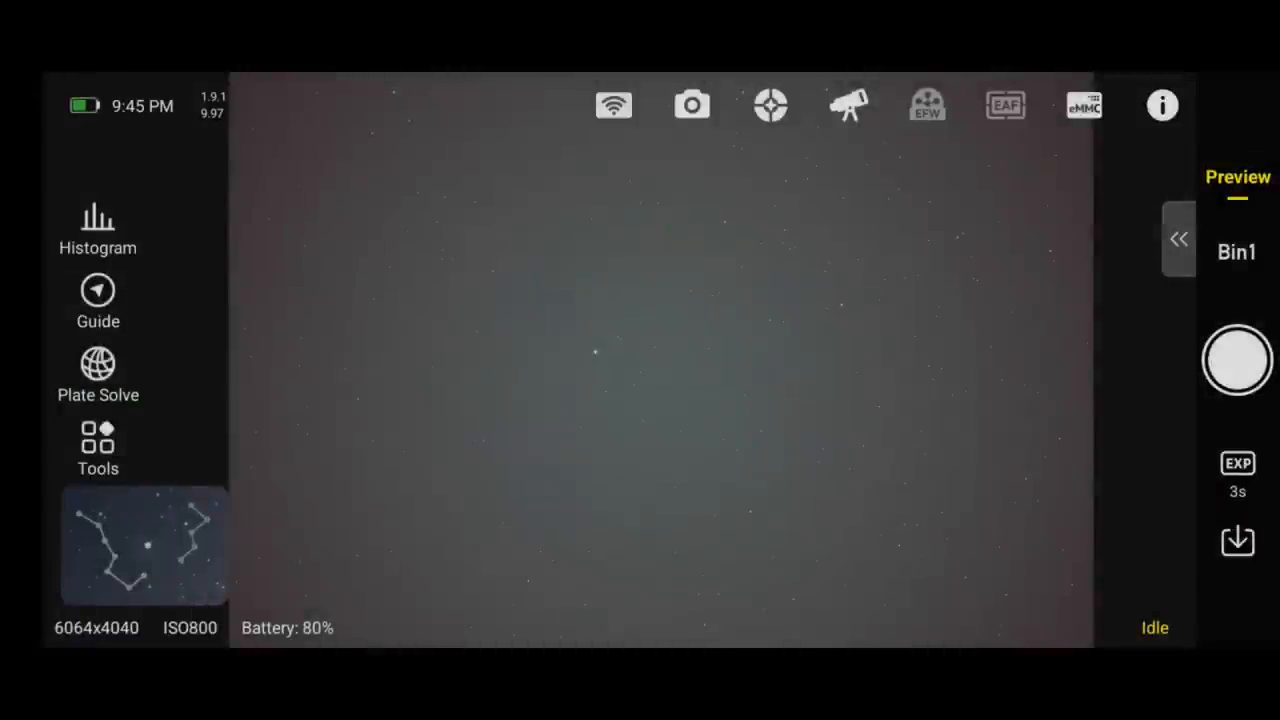
Step: Set the main scope focal length to 200 mm
left_click(692, 104)
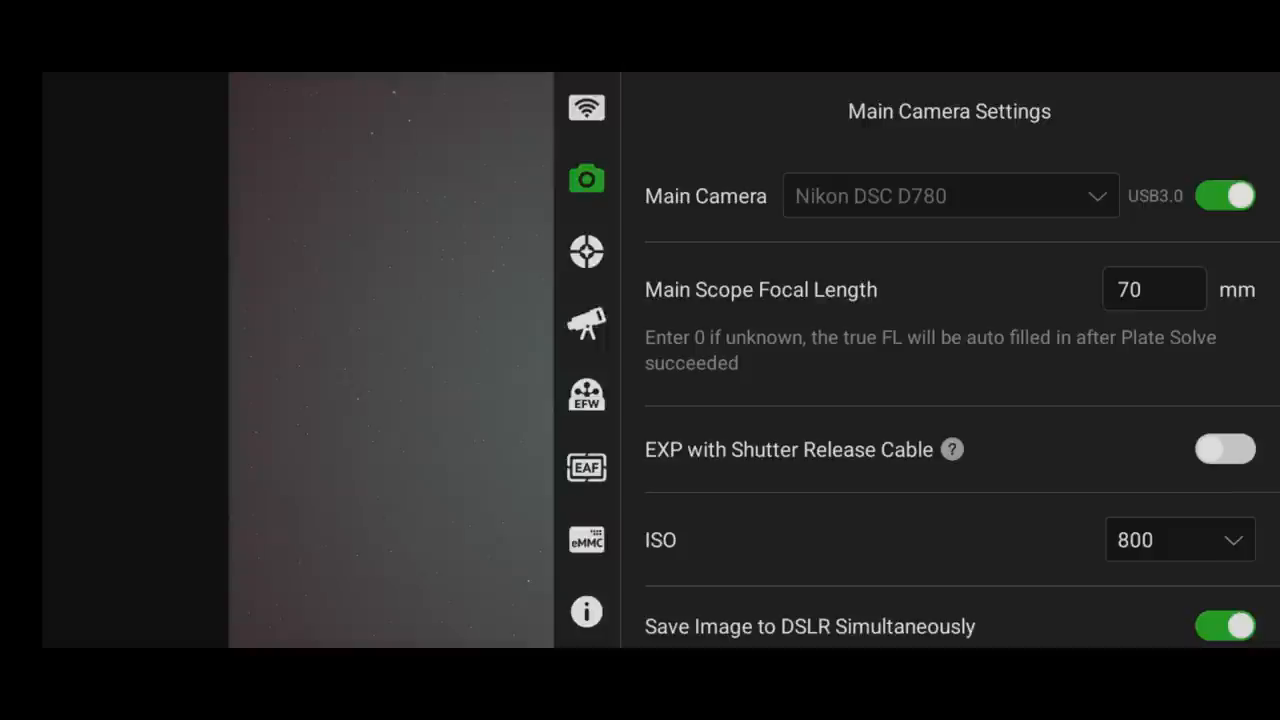
left_click(1152, 288)
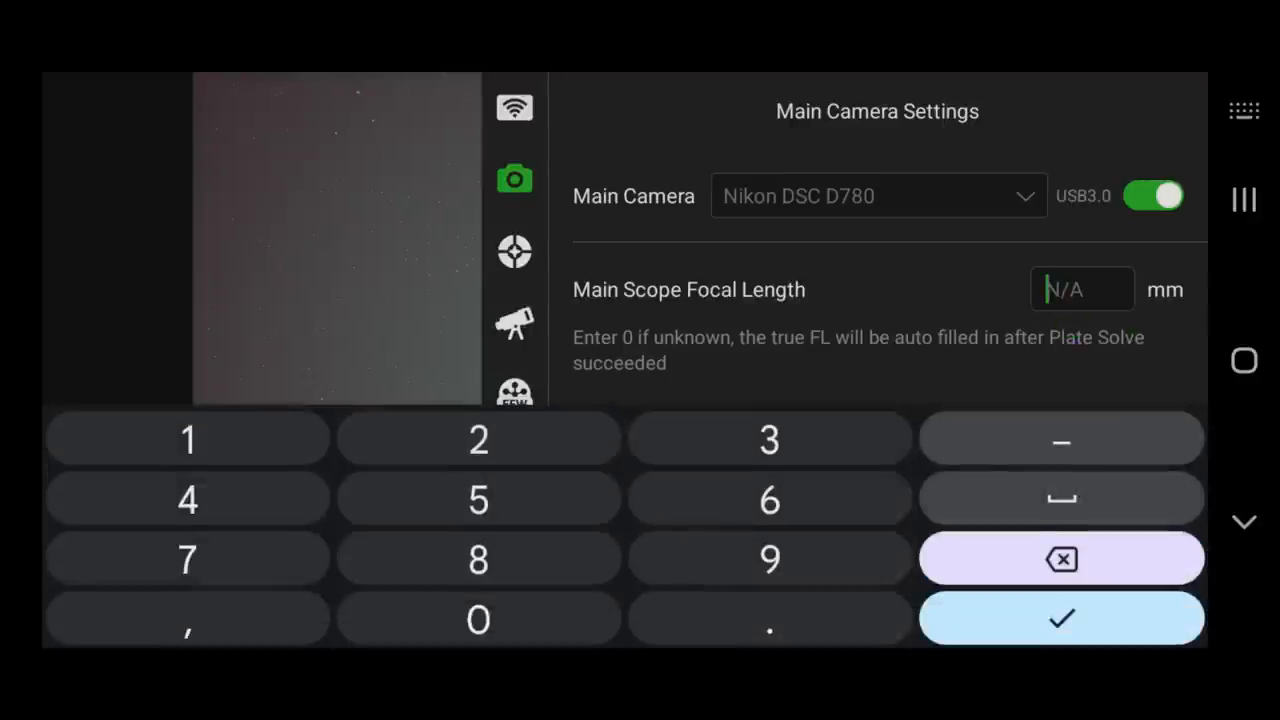
type("200")
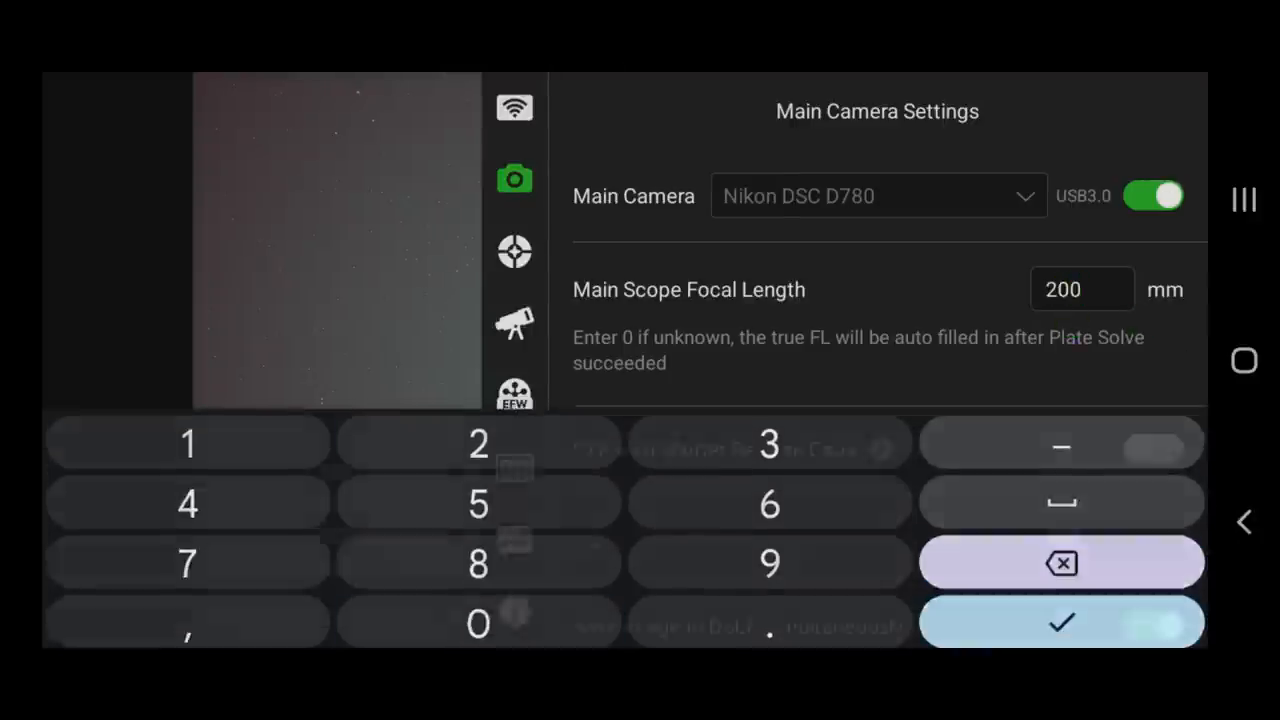
left_click(1064, 624)
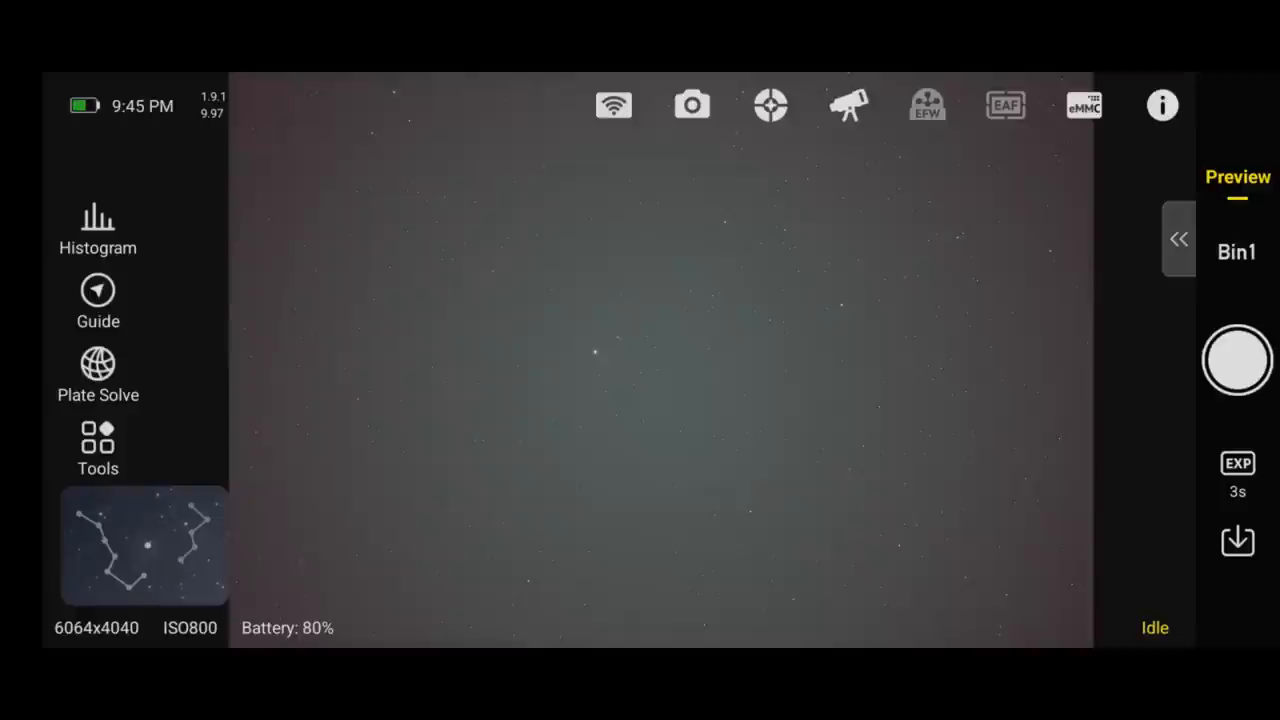
Step: Re-run the plate solve successfully and hide its result panel
left_click(98, 368)
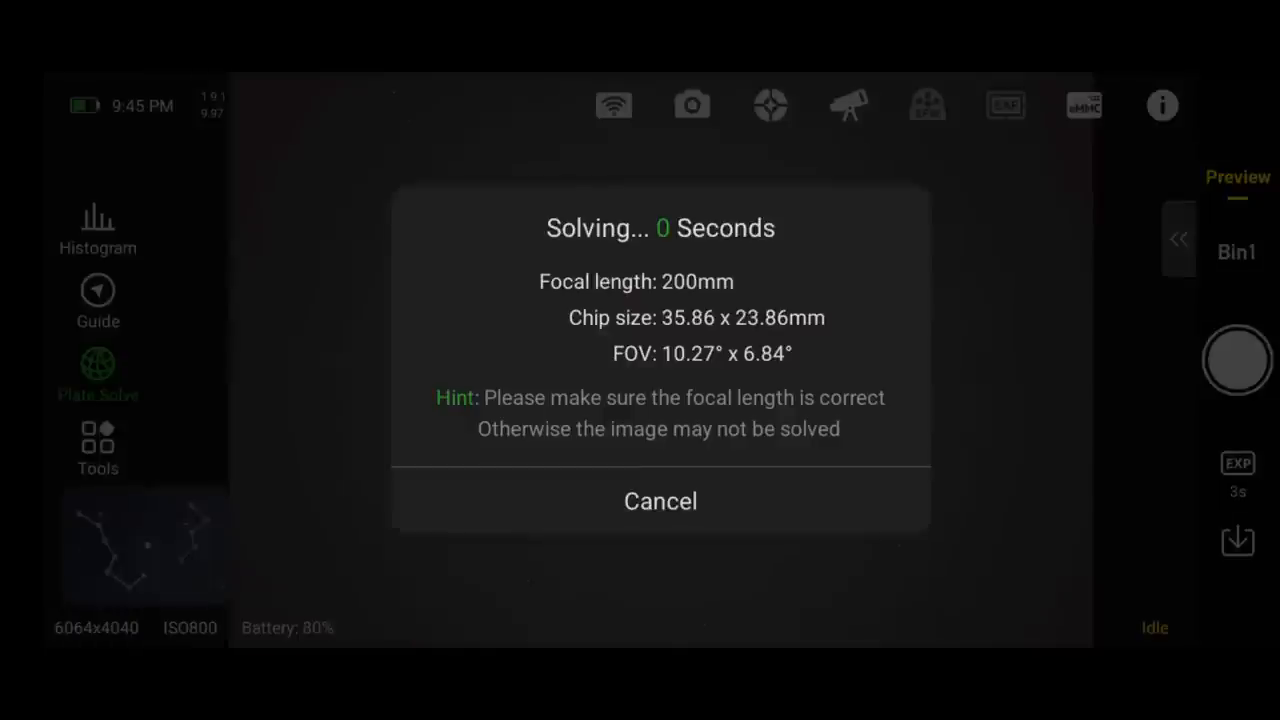
left_click(660, 500)
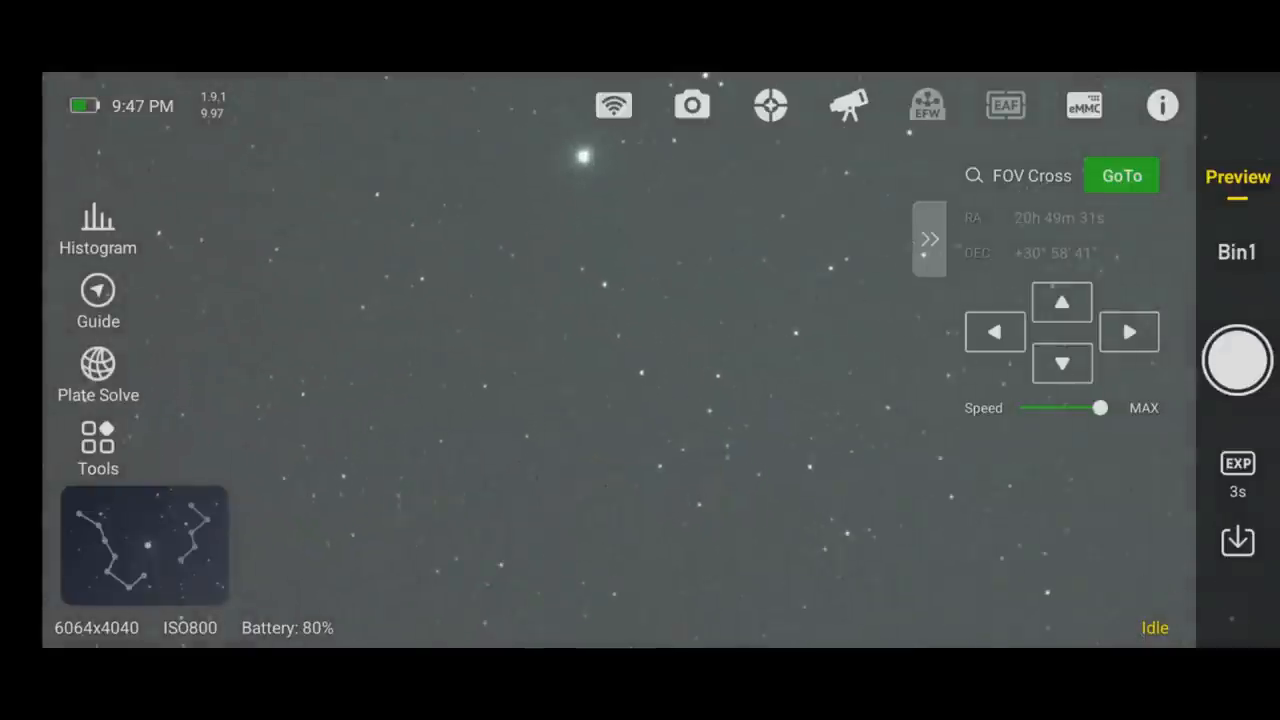
left_click(928, 240)
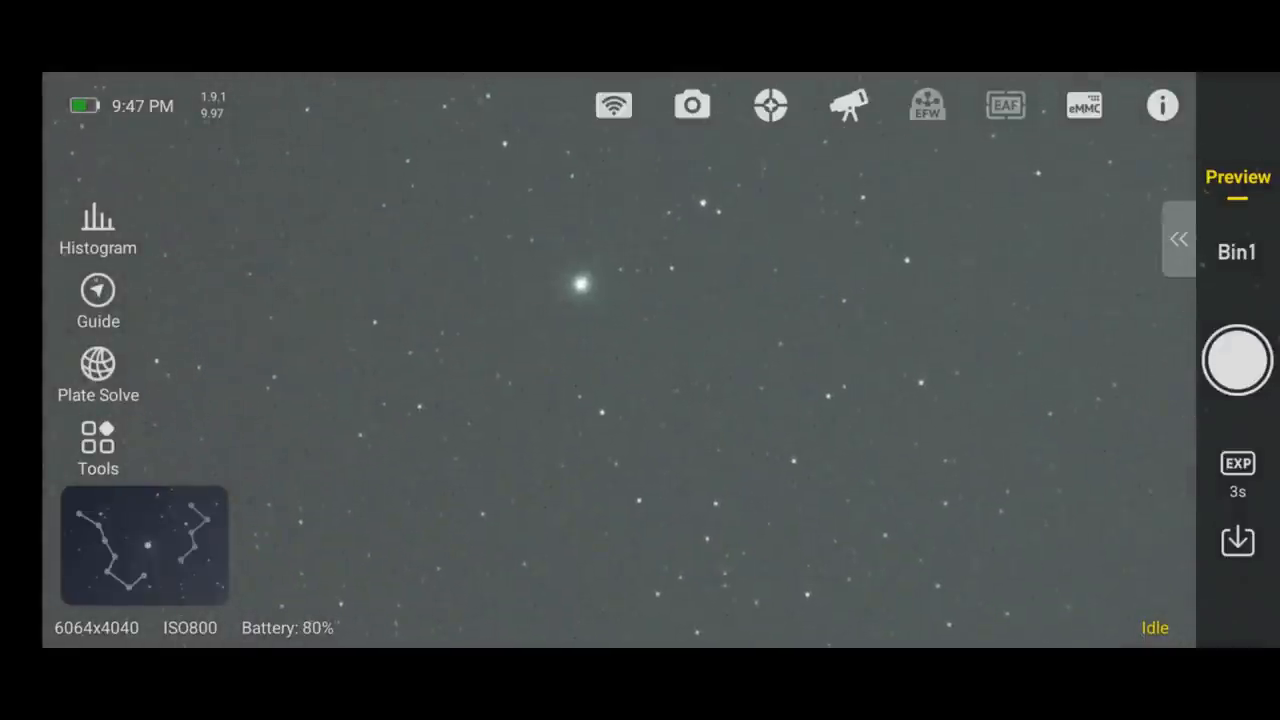
left_click(1180, 238)
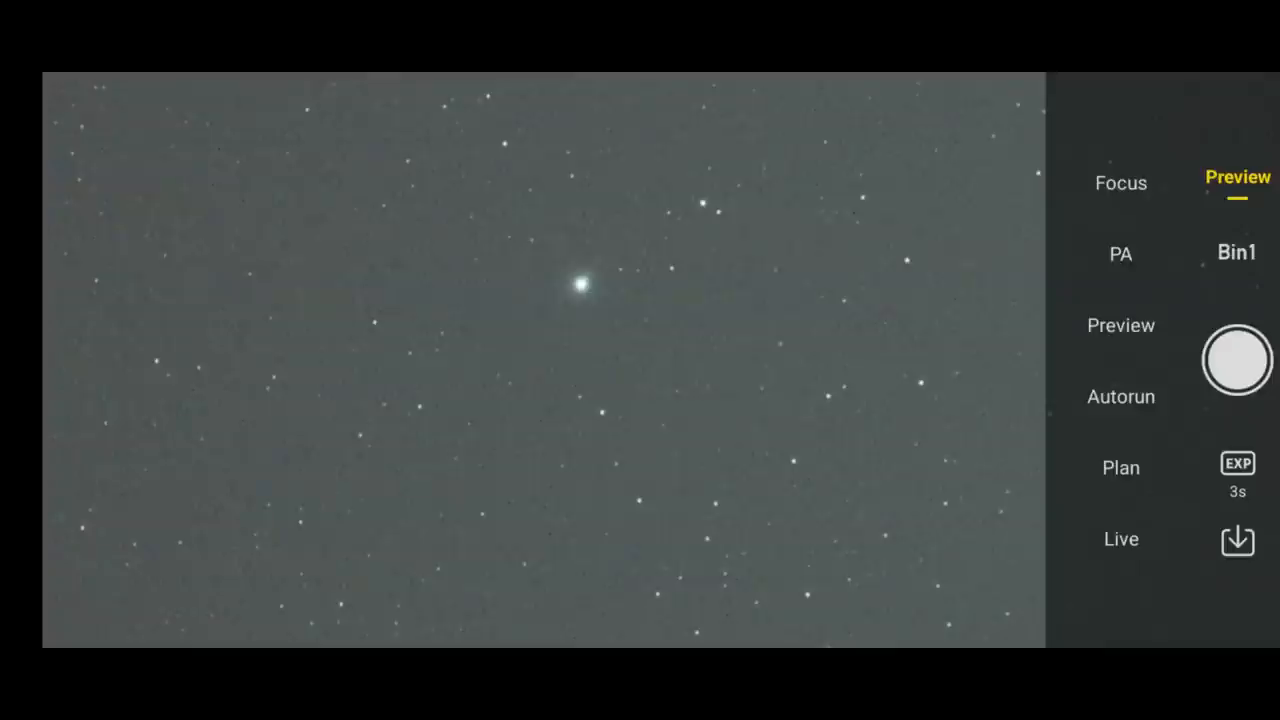
Step: Start polar alignment mode and continue to the RA axis rotation after the plate solve
left_click(1120, 252)
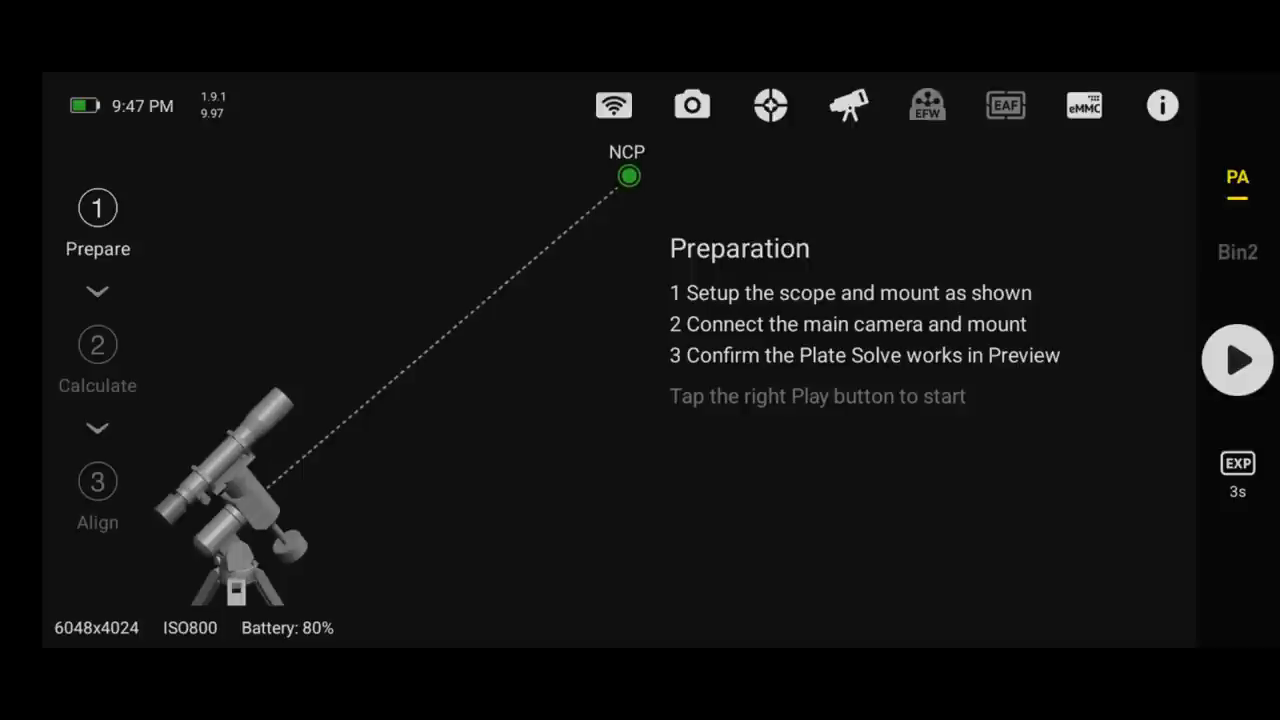
left_click(1236, 360)
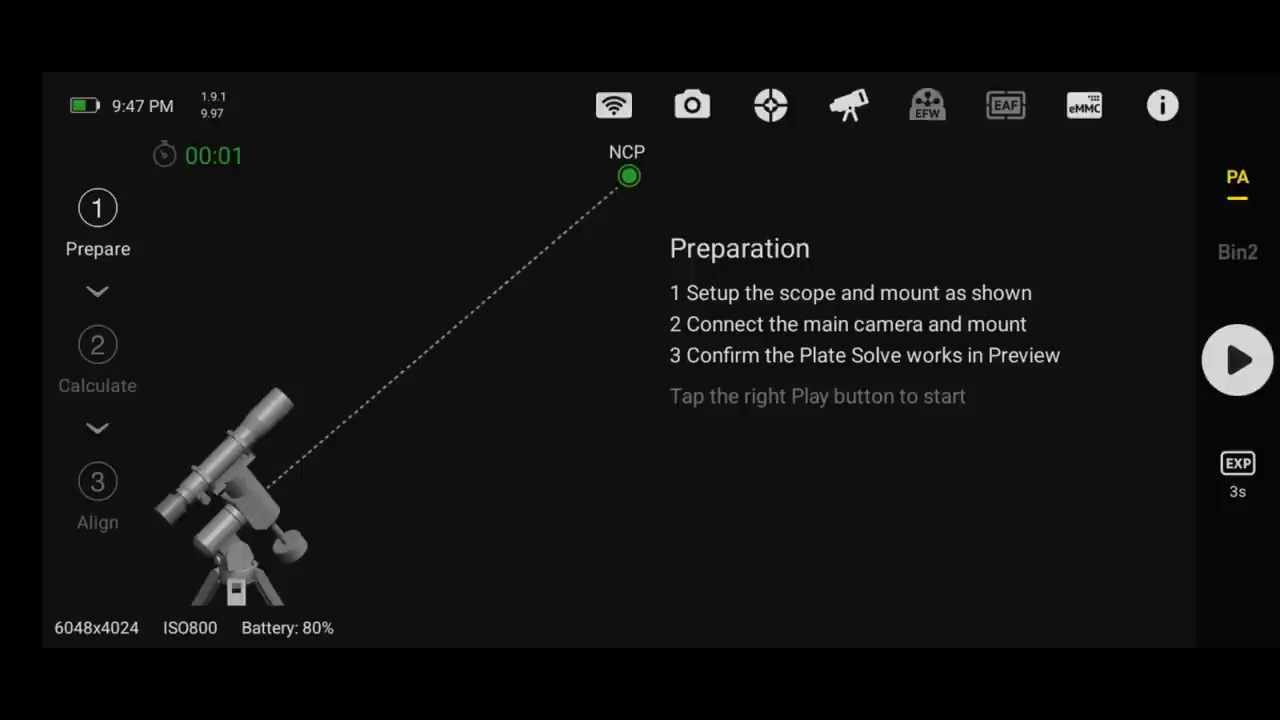
left_click(1236, 360)
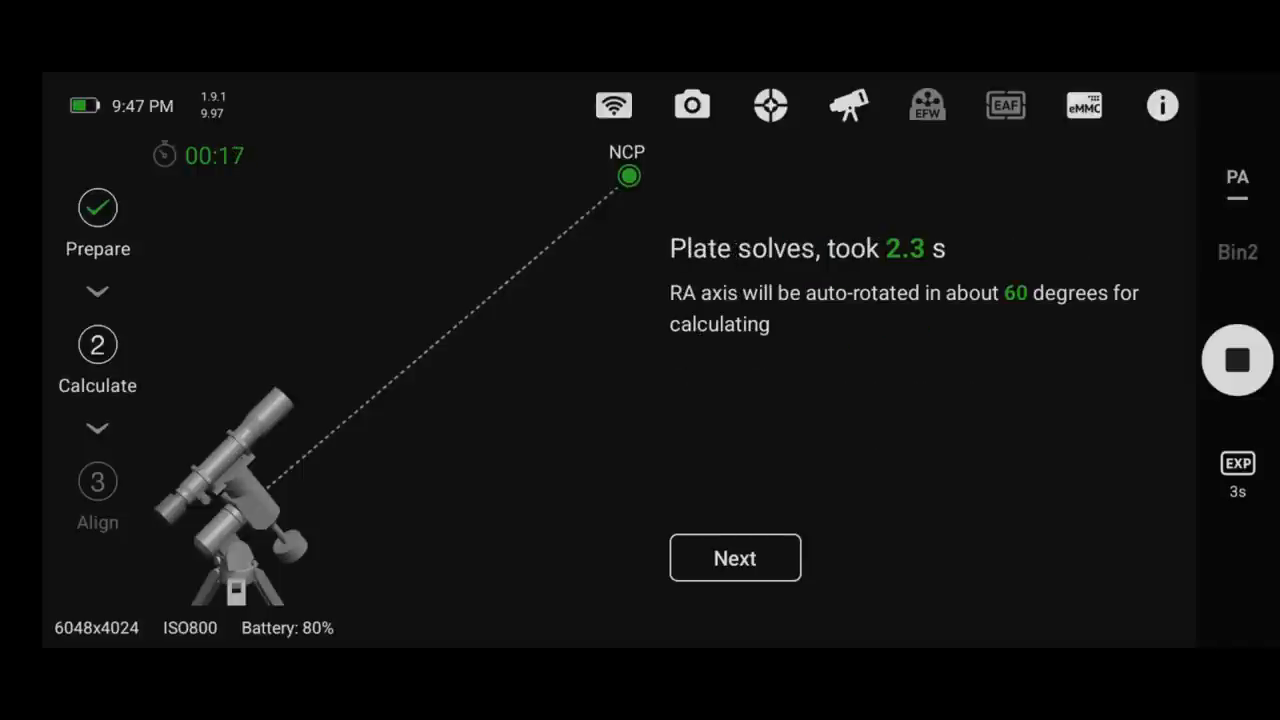
left_click(736, 556)
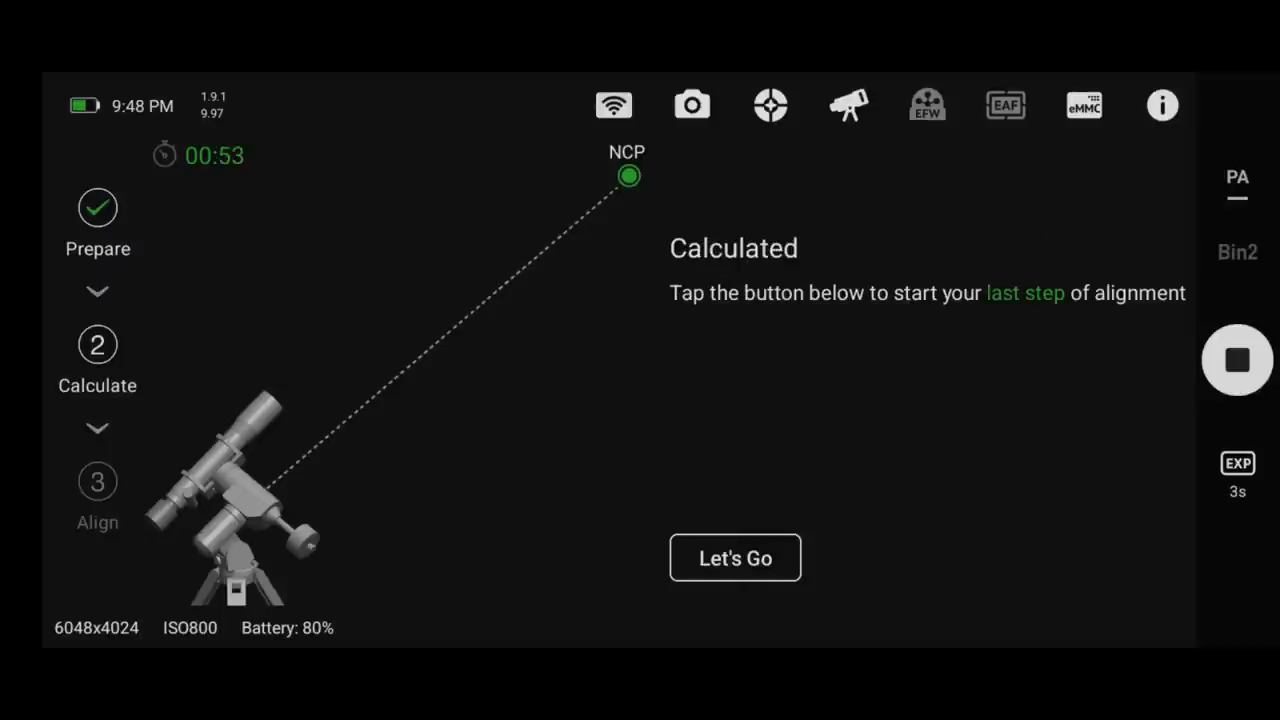
Step: Run the final alignment step, refreshing until total error drops to 00°07′21″
left_click(736, 558)
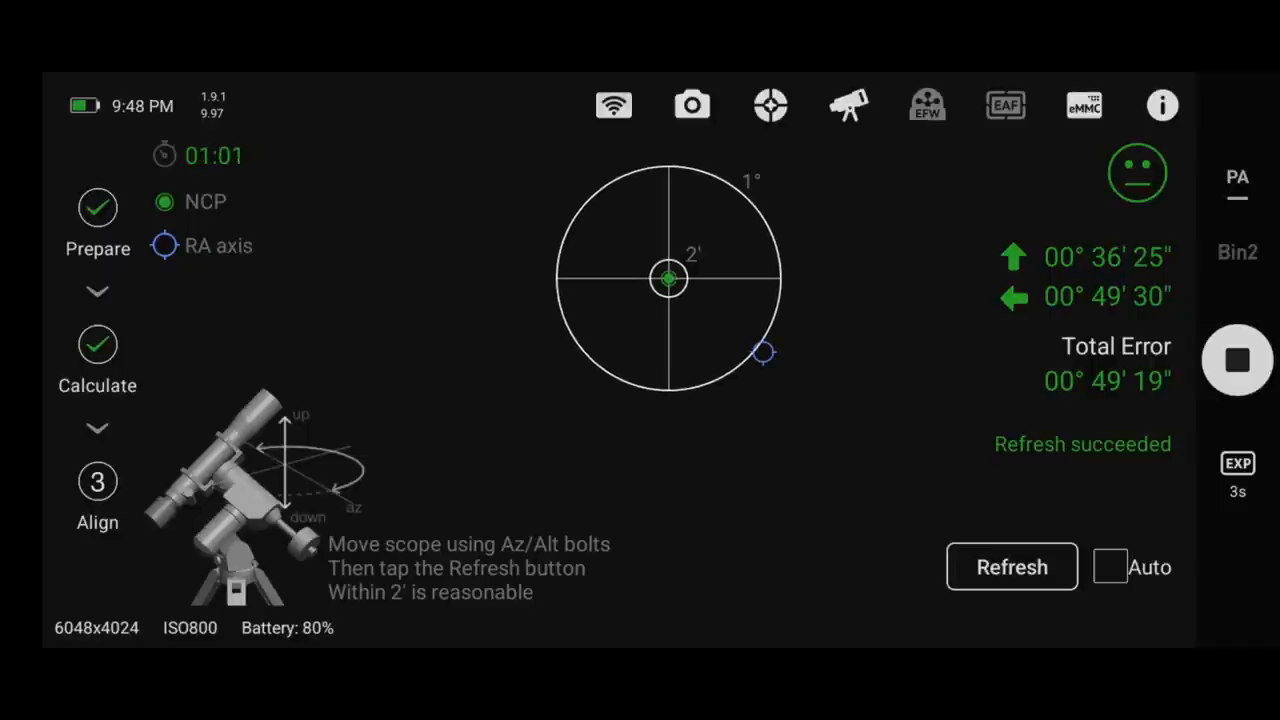
scroll("down", 3)
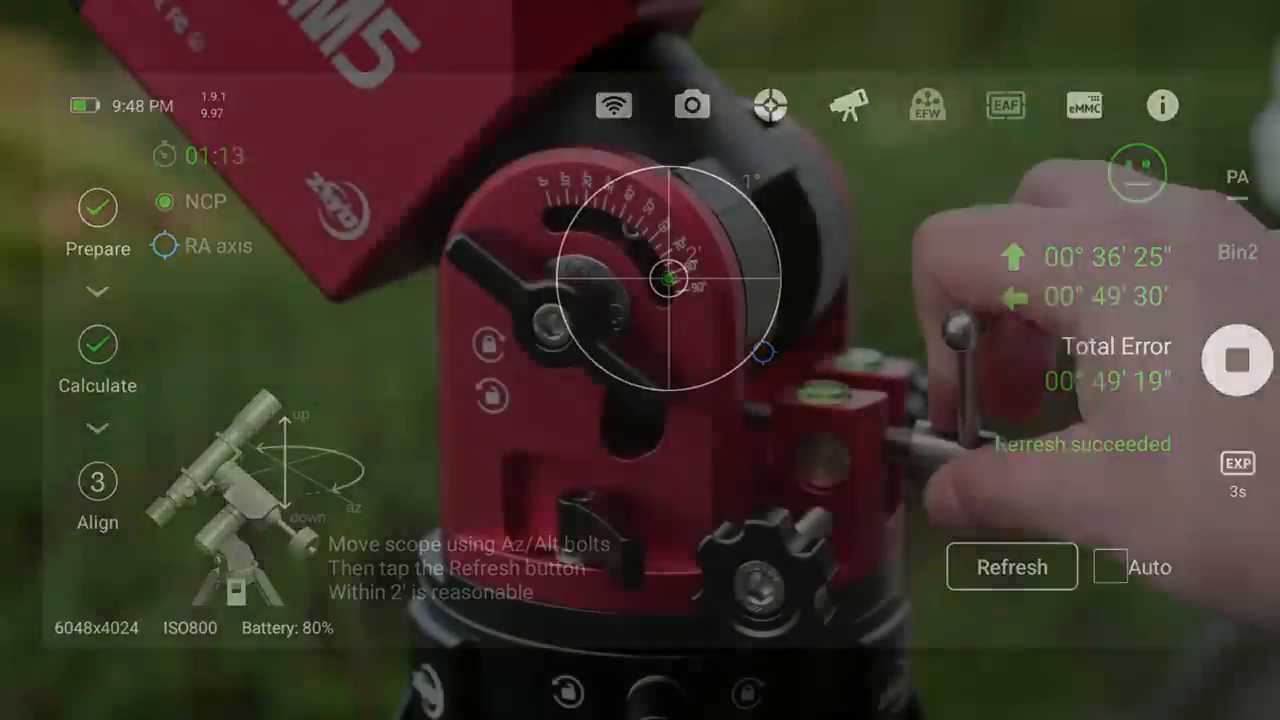
left_click(1012, 566)
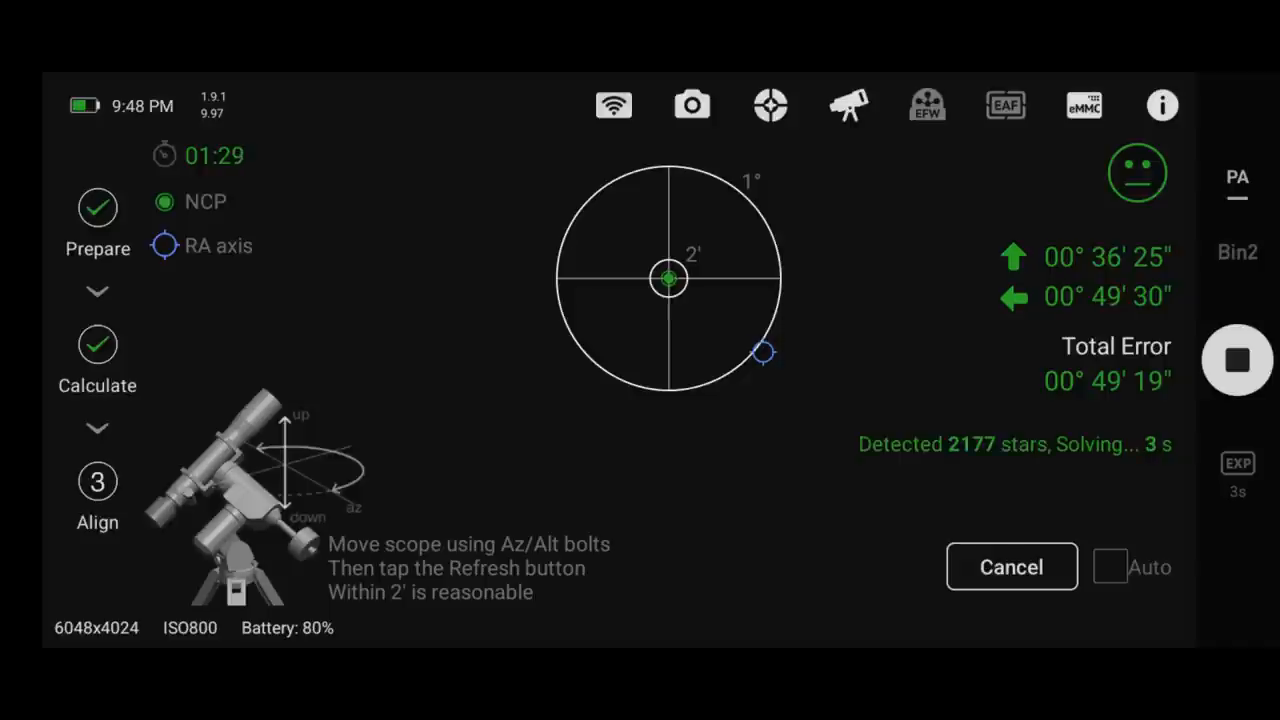
left_click(1012, 568)
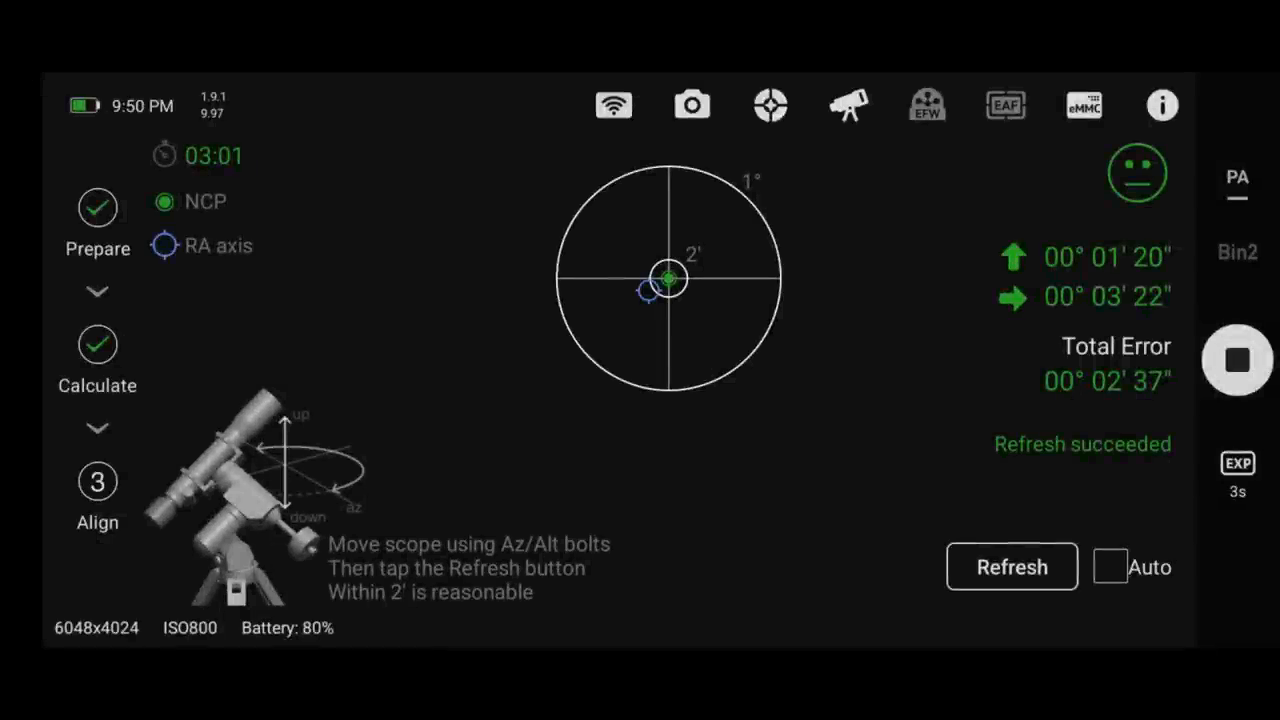
left_click(1012, 568)
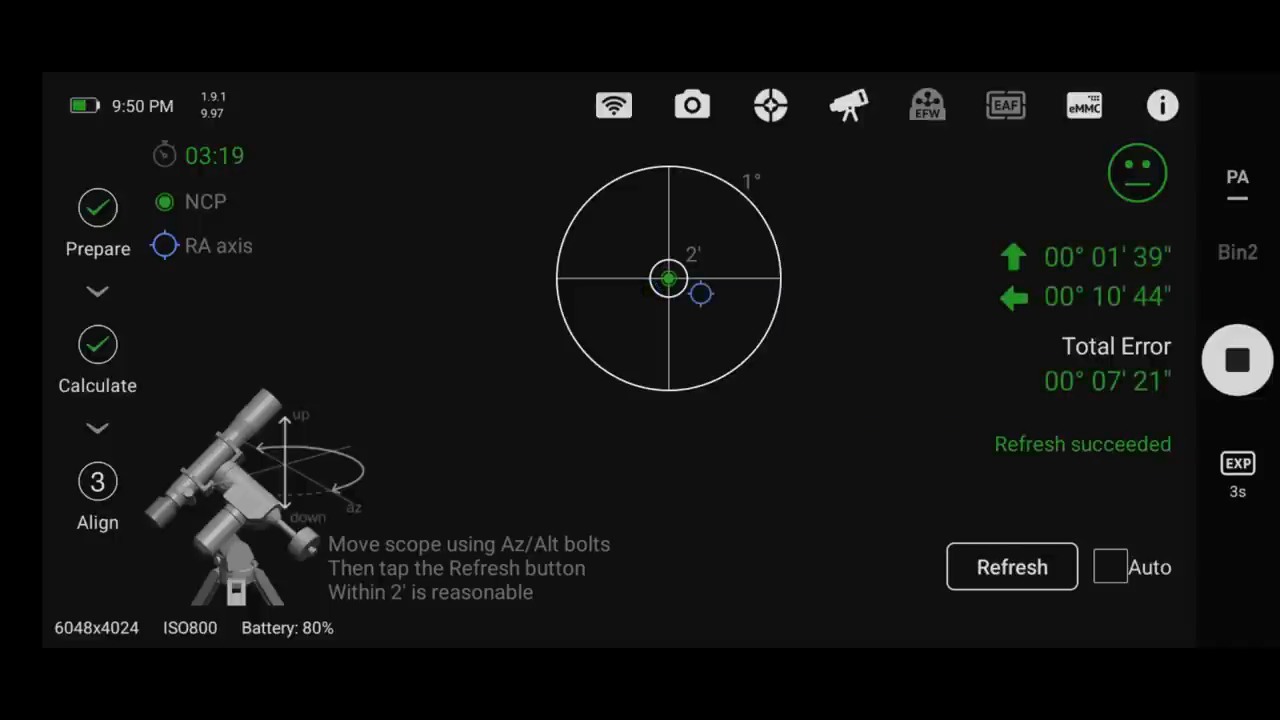
Step: Stop polar alignment and bring up the Tonight's Best object list
left_click(1236, 364)
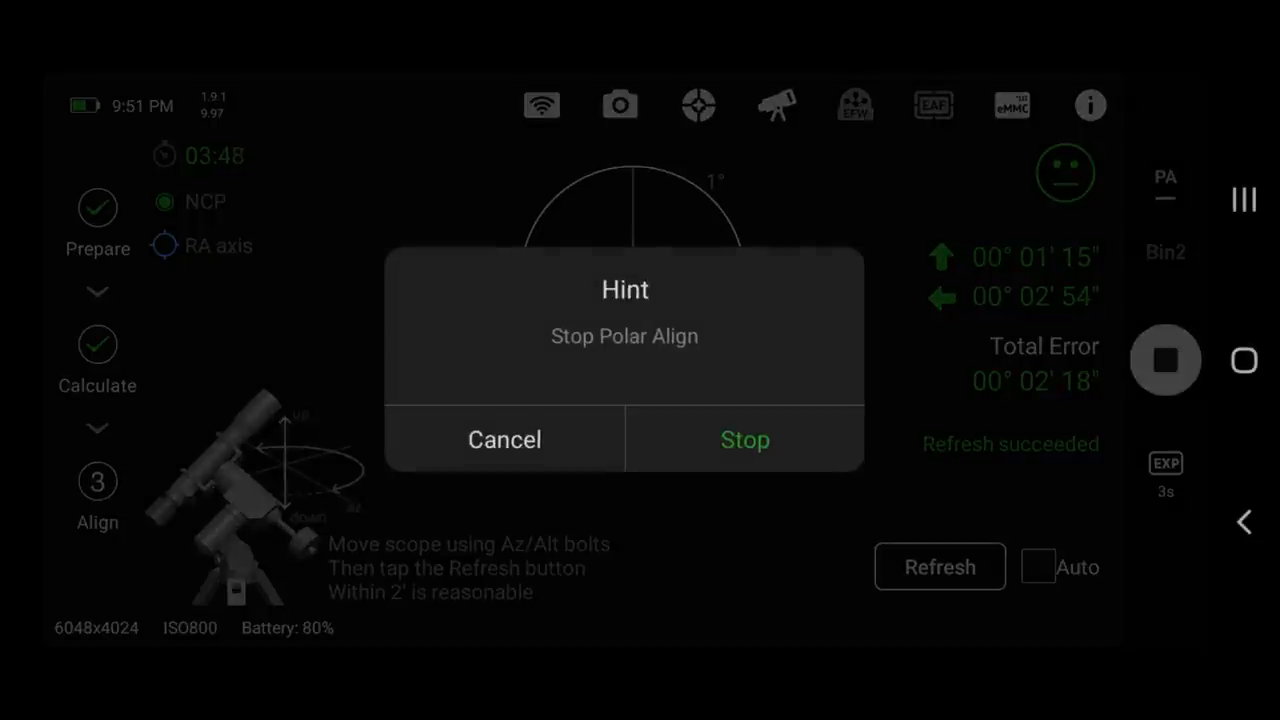
left_click(744, 440)
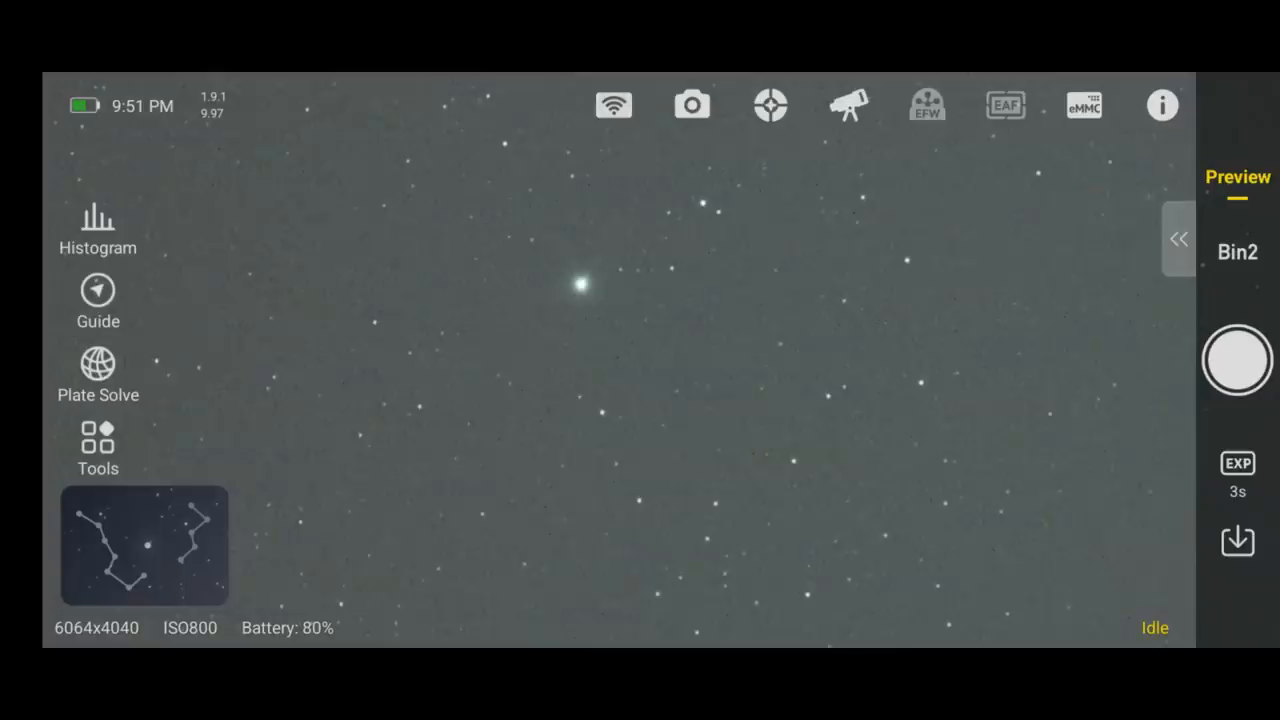
left_click(1240, 248)
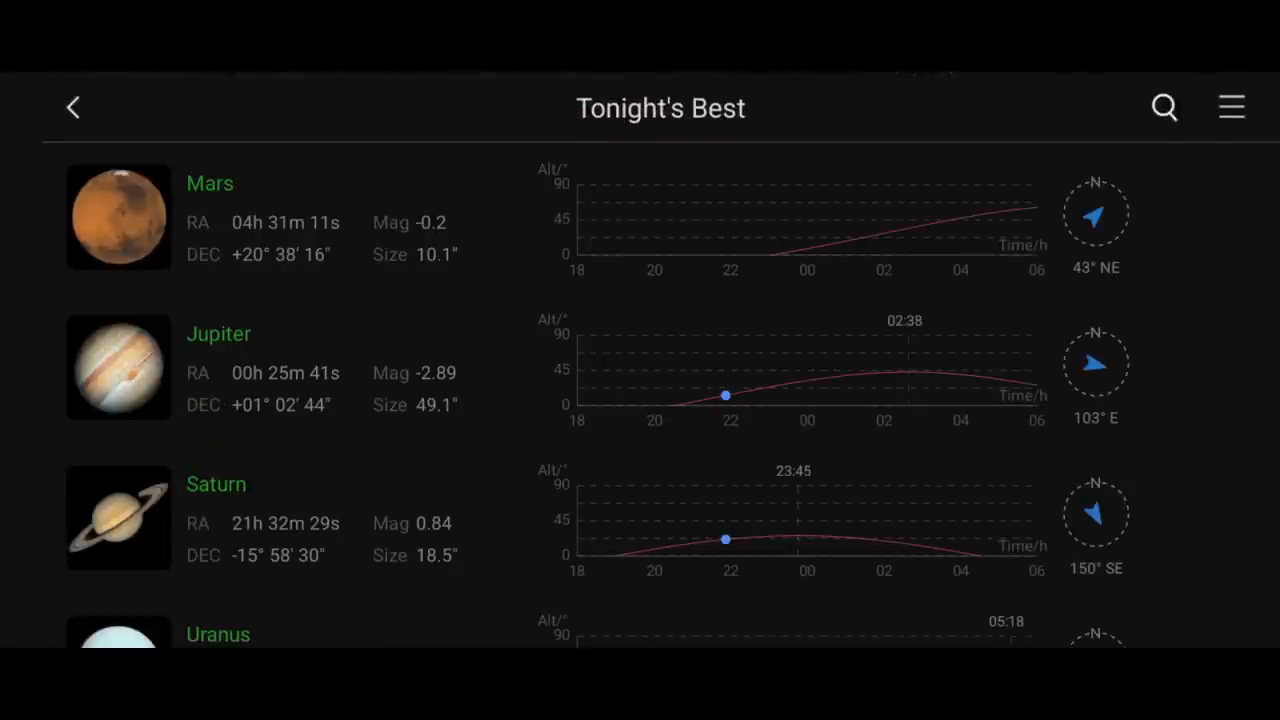
Step: Scroll through the Tonight's Best list of observable objects
scroll("down", 3)
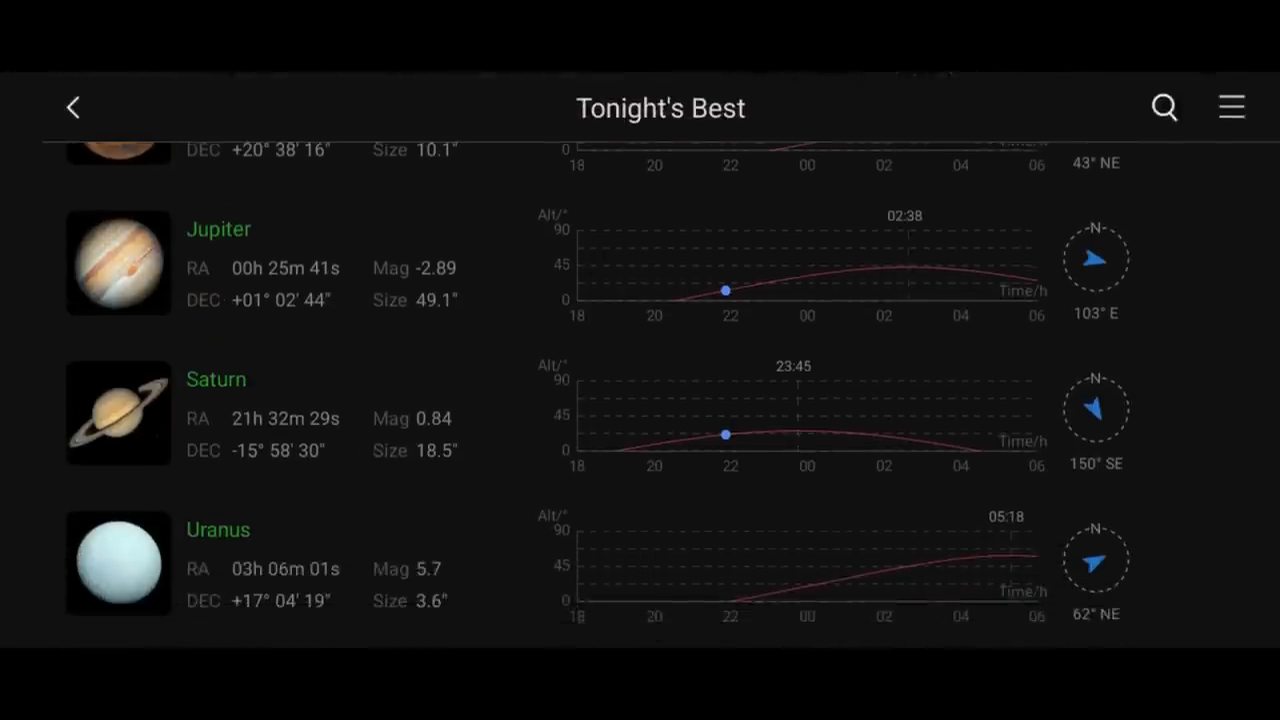
scroll("down", 3)
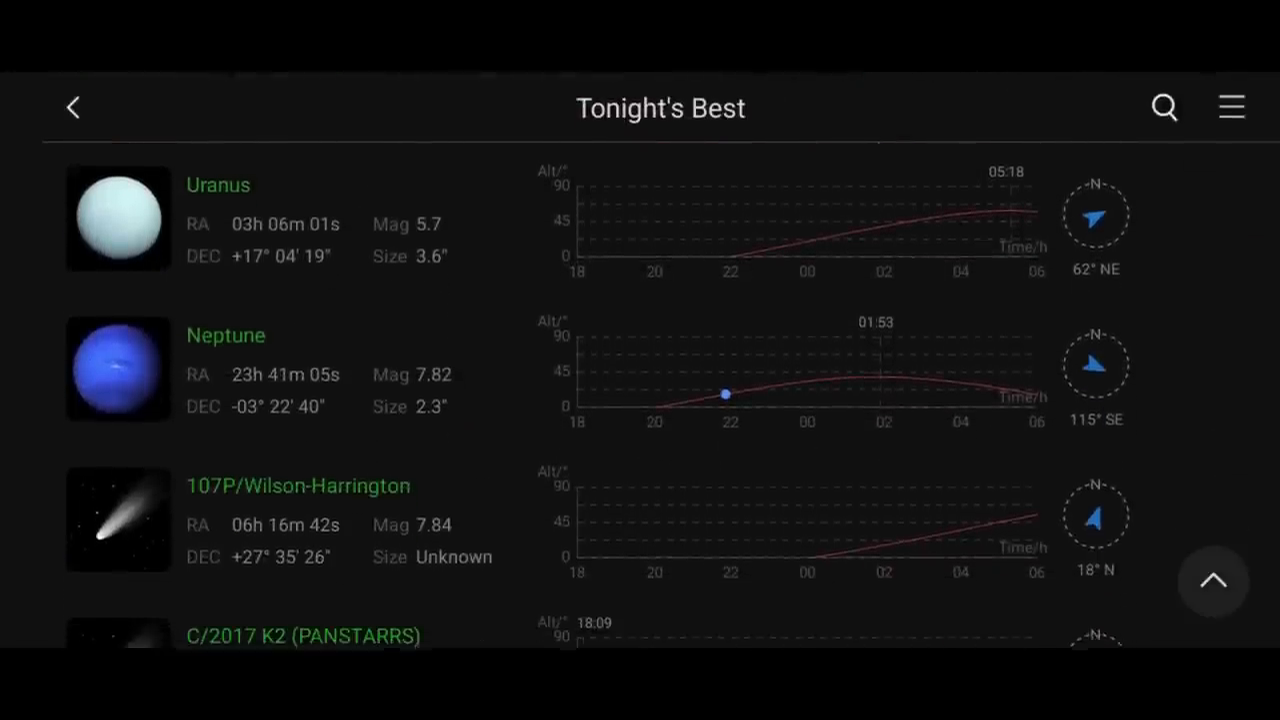
scroll("down", 3)
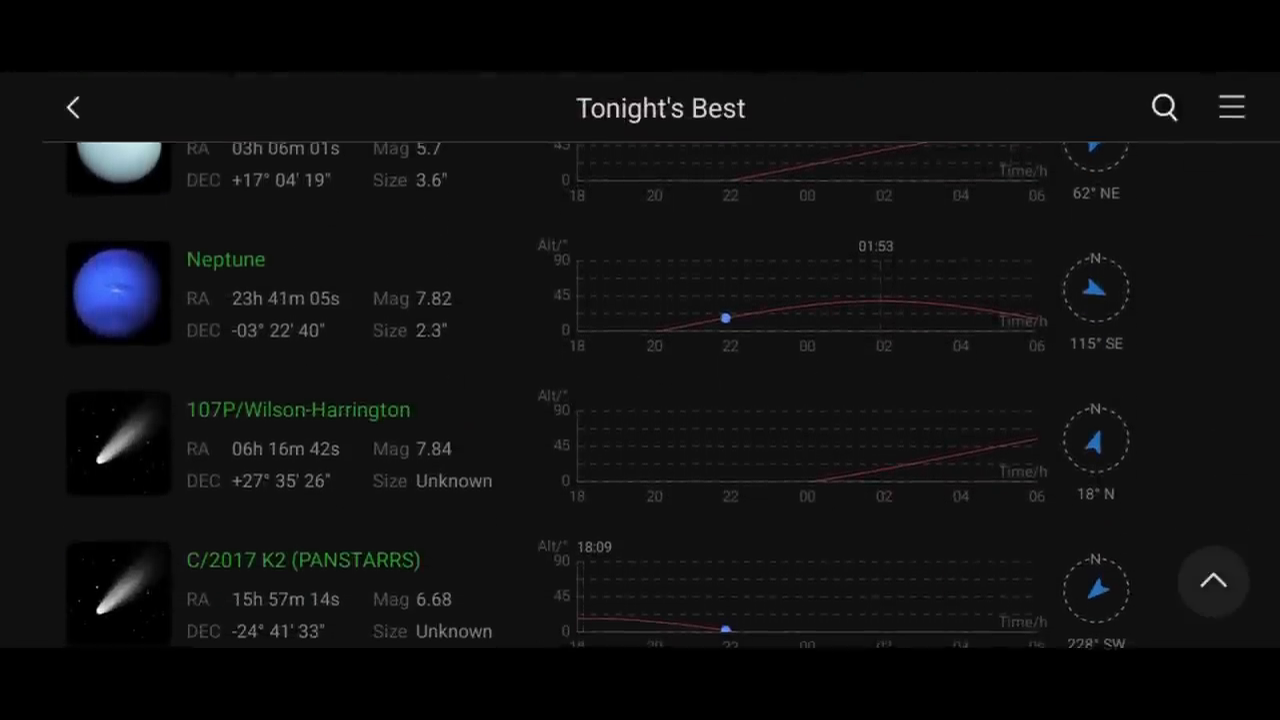
scroll("down", 3)
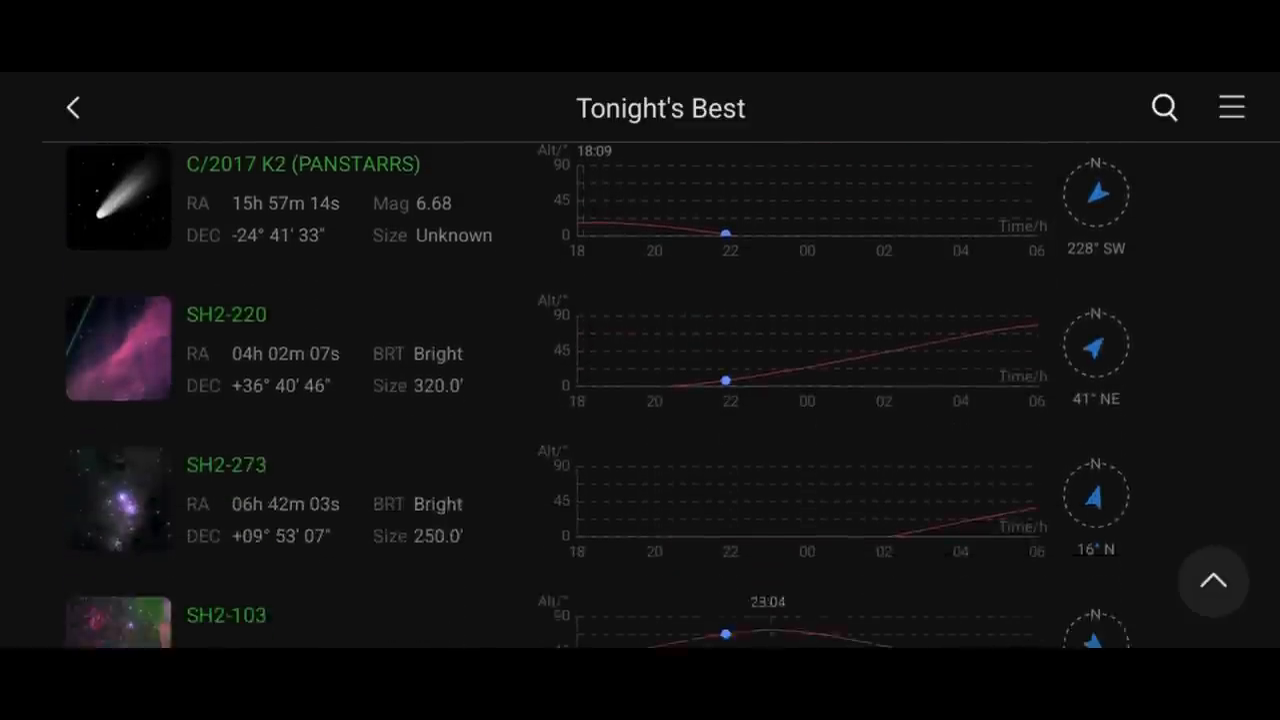
scroll("down", 3)
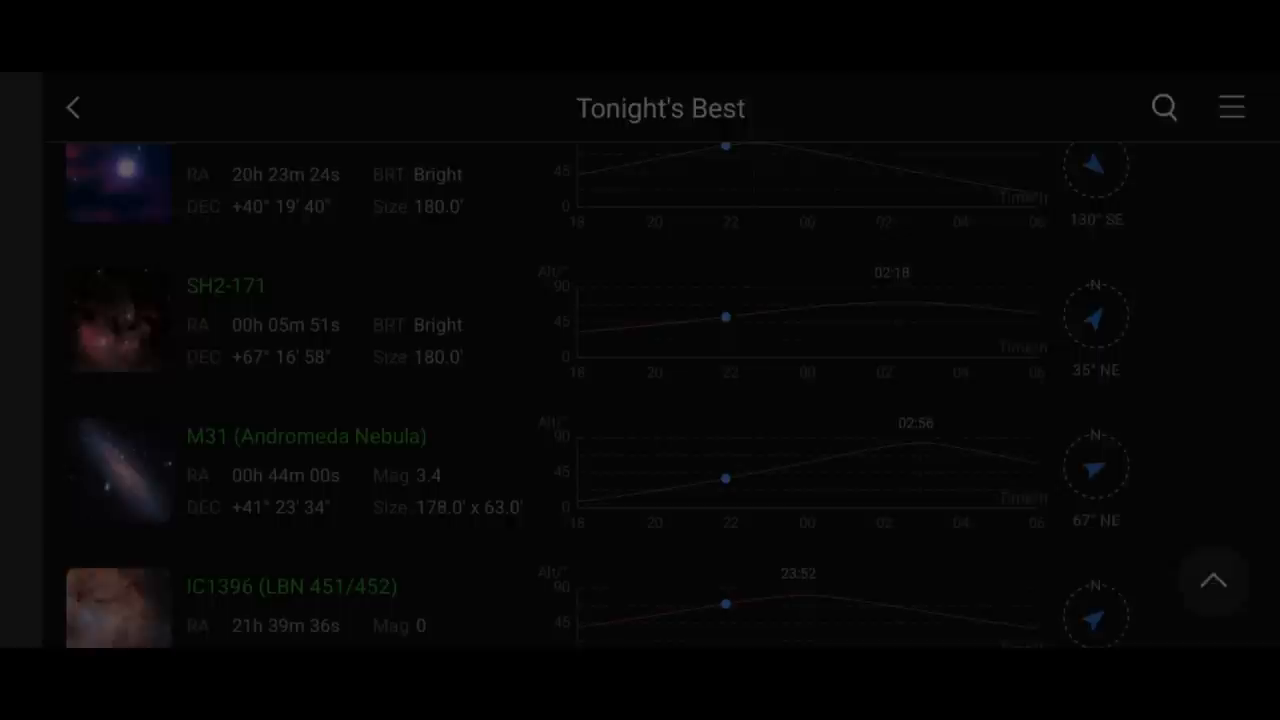
Step: Switch the sky atlas category to My Favorites and browse its entries
left_click(1230, 106)
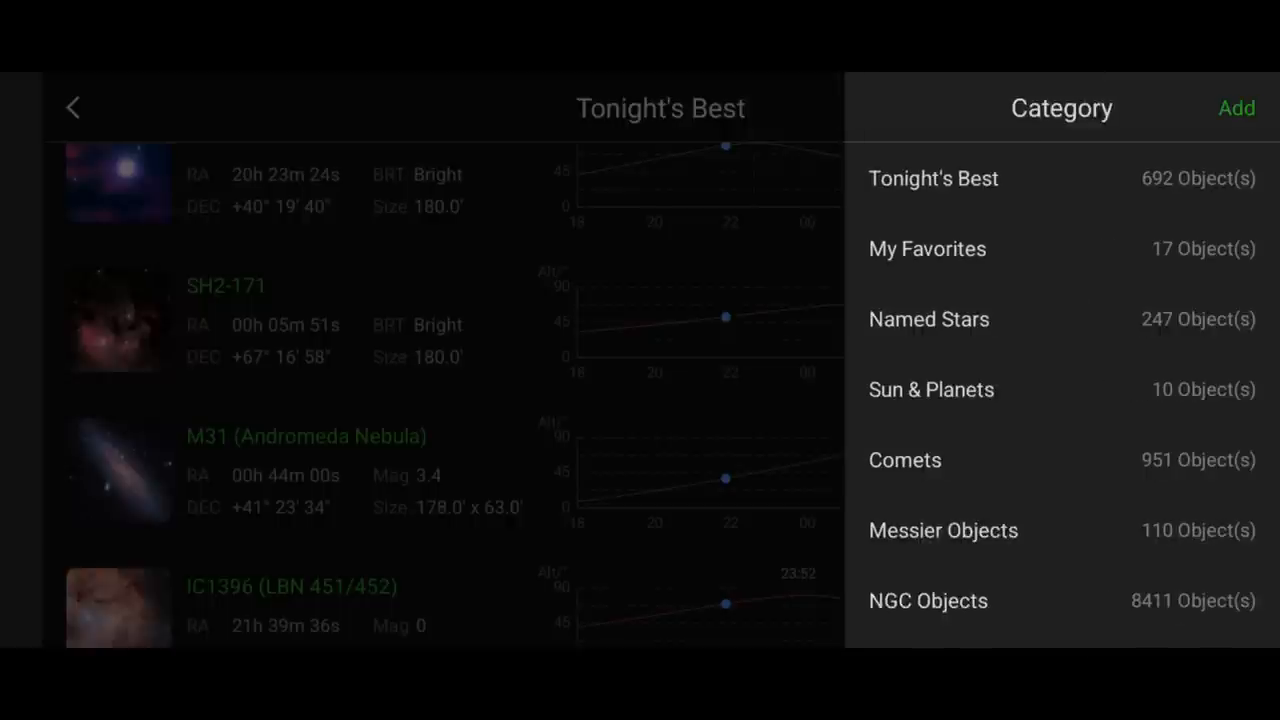
left_click(926, 248)
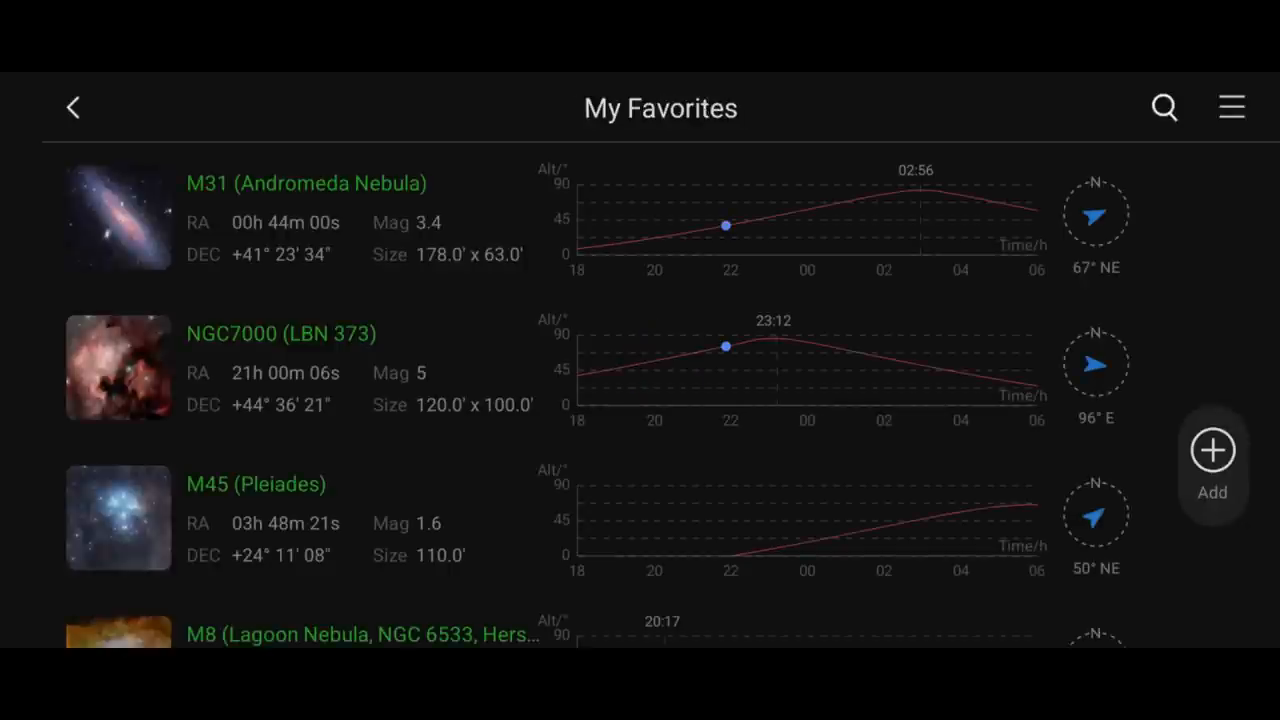
scroll("down", 3)
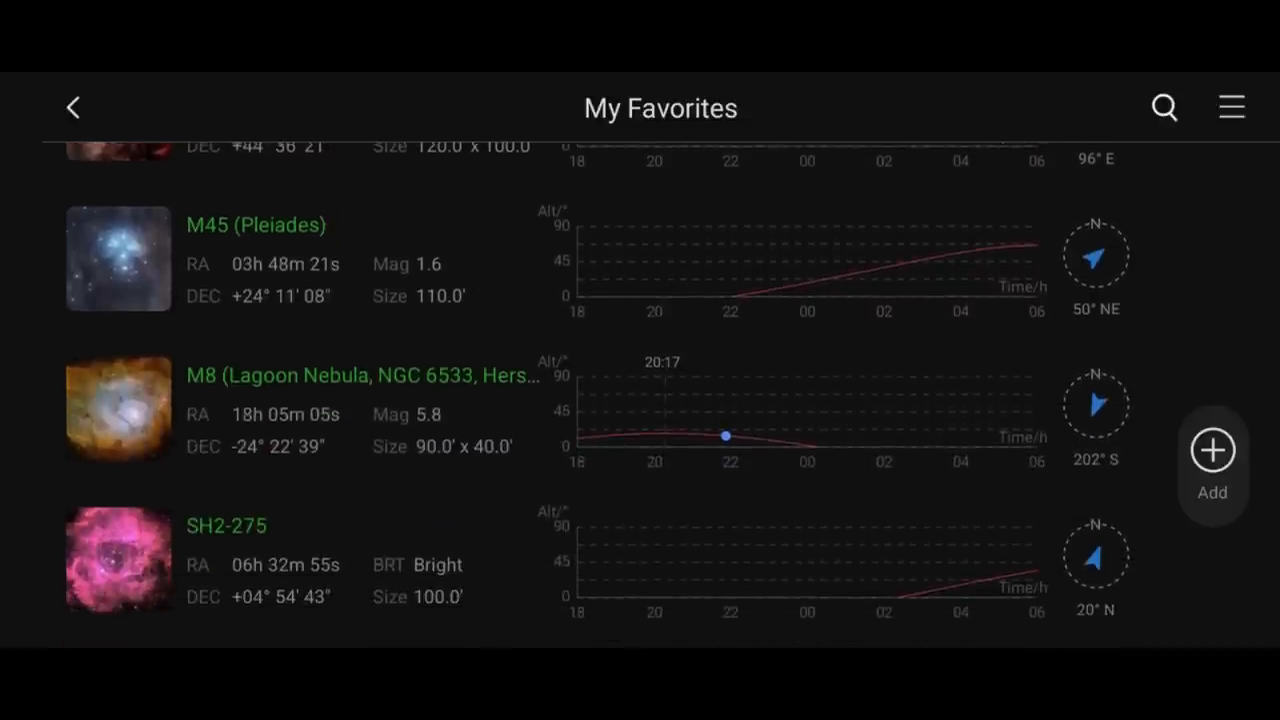
scroll("down", 3)
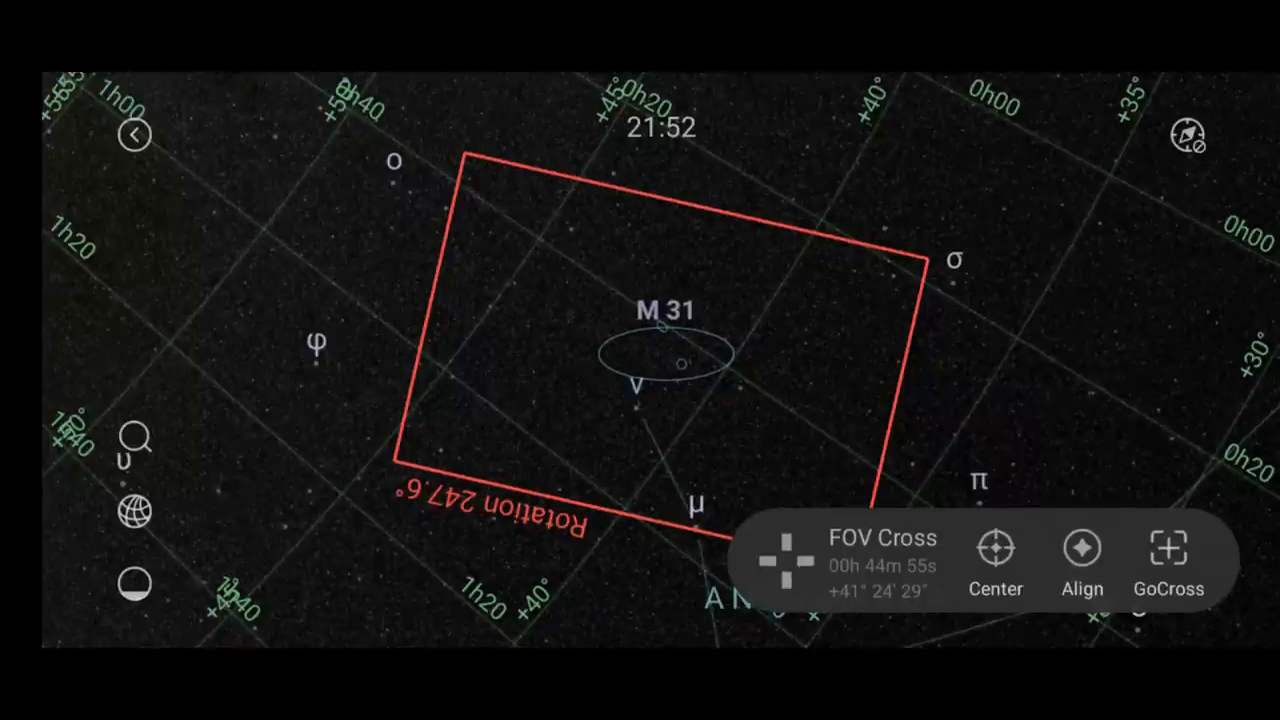
Step: Center on M31 from the sky atlas and return to the main preview once centering is validated
left_click(1168, 550)
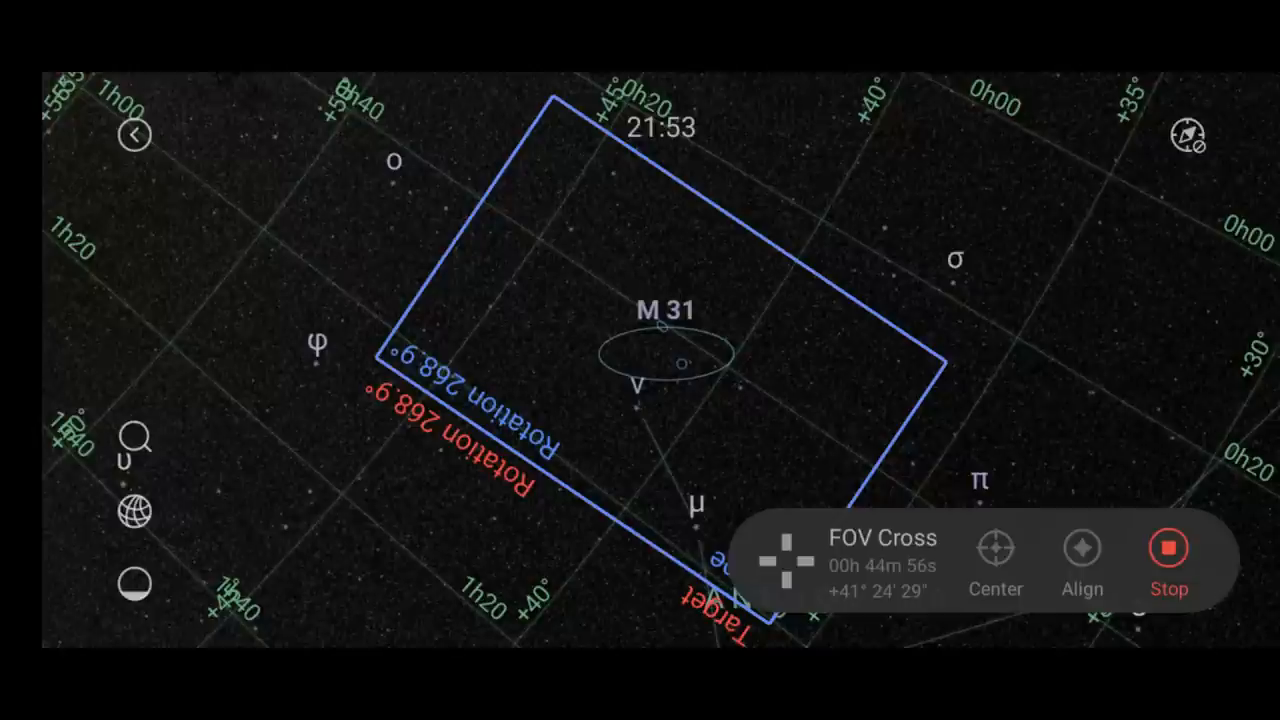
left_click(996, 548)
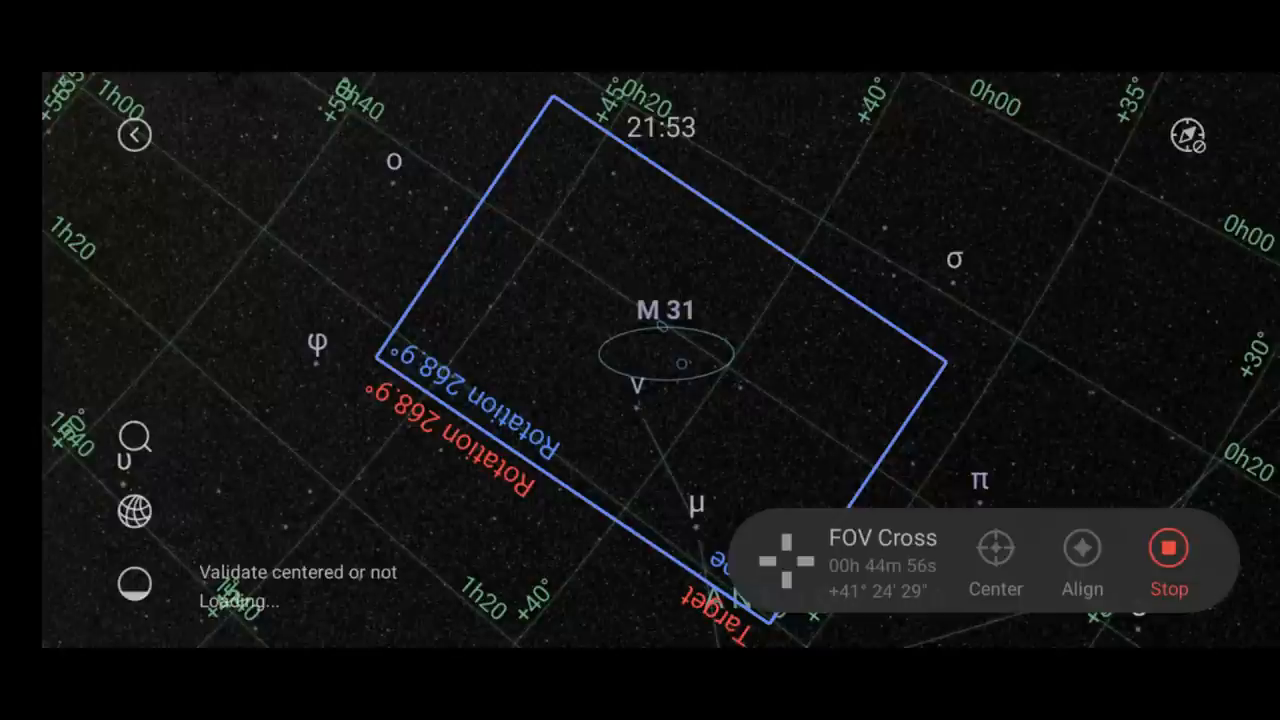
left_click(1168, 548)
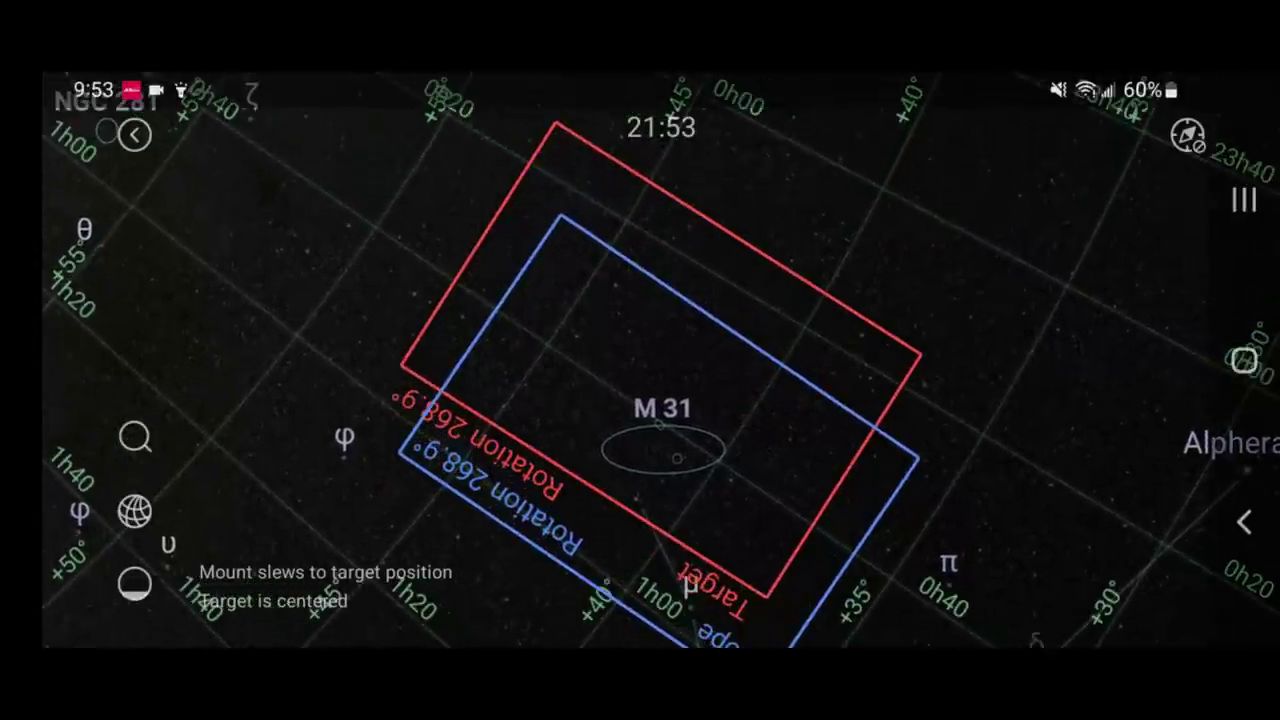
left_click_drag(640, 4, 640, 400)
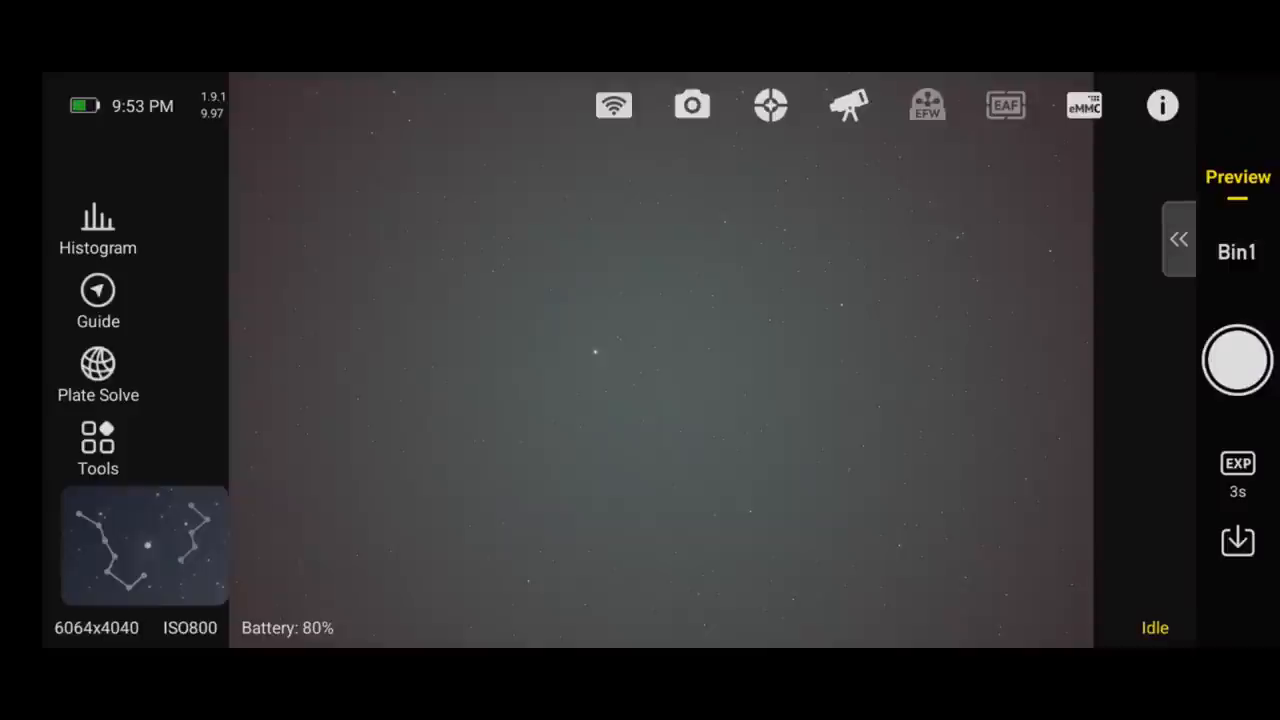
Step: Shoot a 30-second preview of Andromeda, then enter Focus mode
left_click(1238, 464)
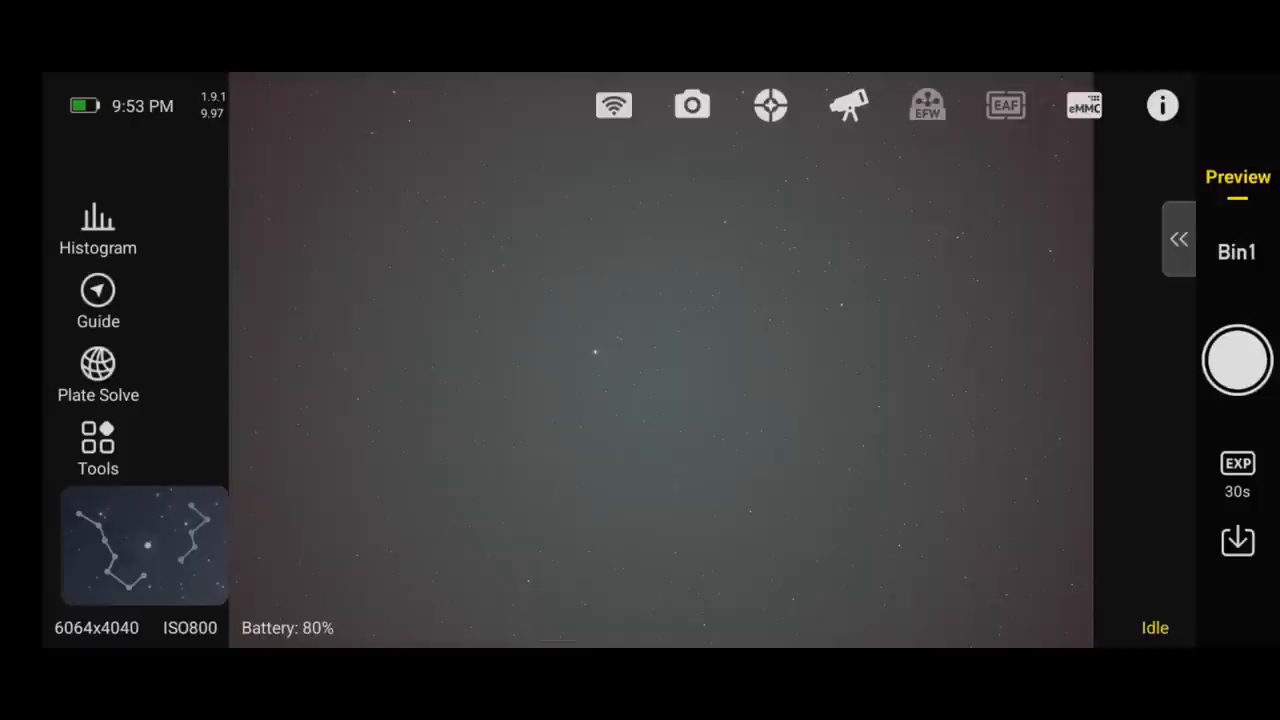
left_click(1236, 360)
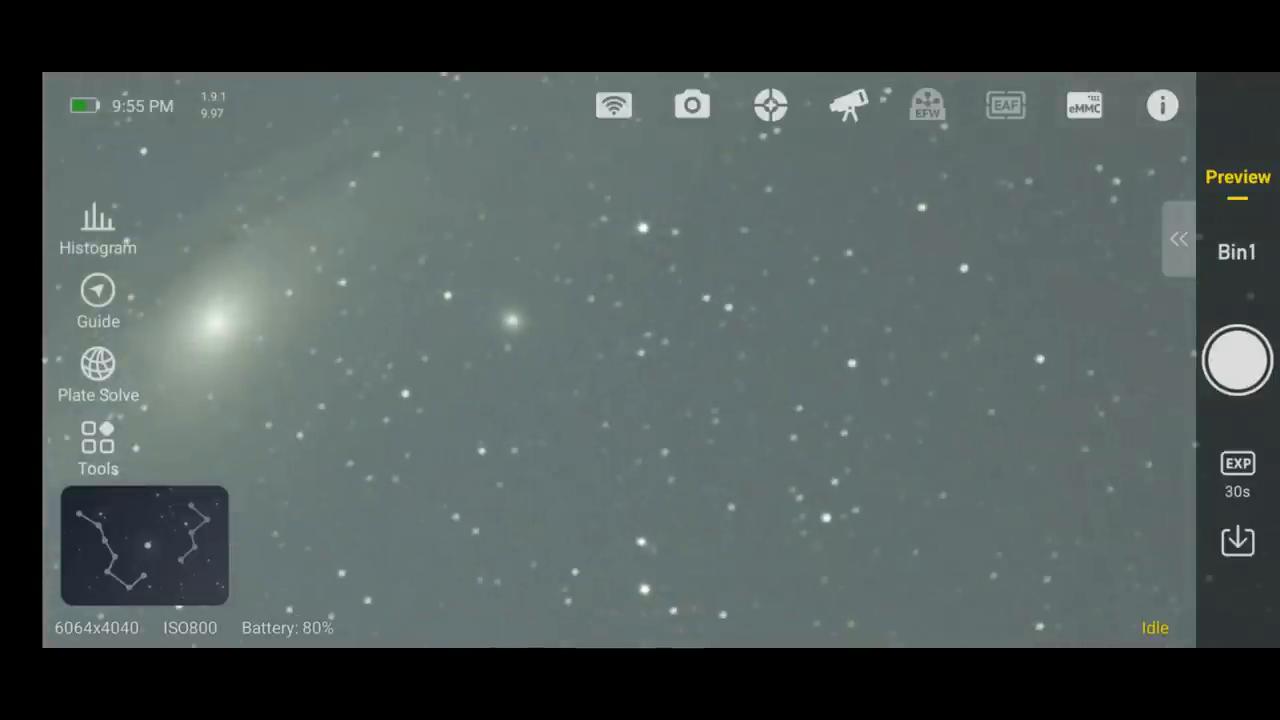
left_click(1176, 240)
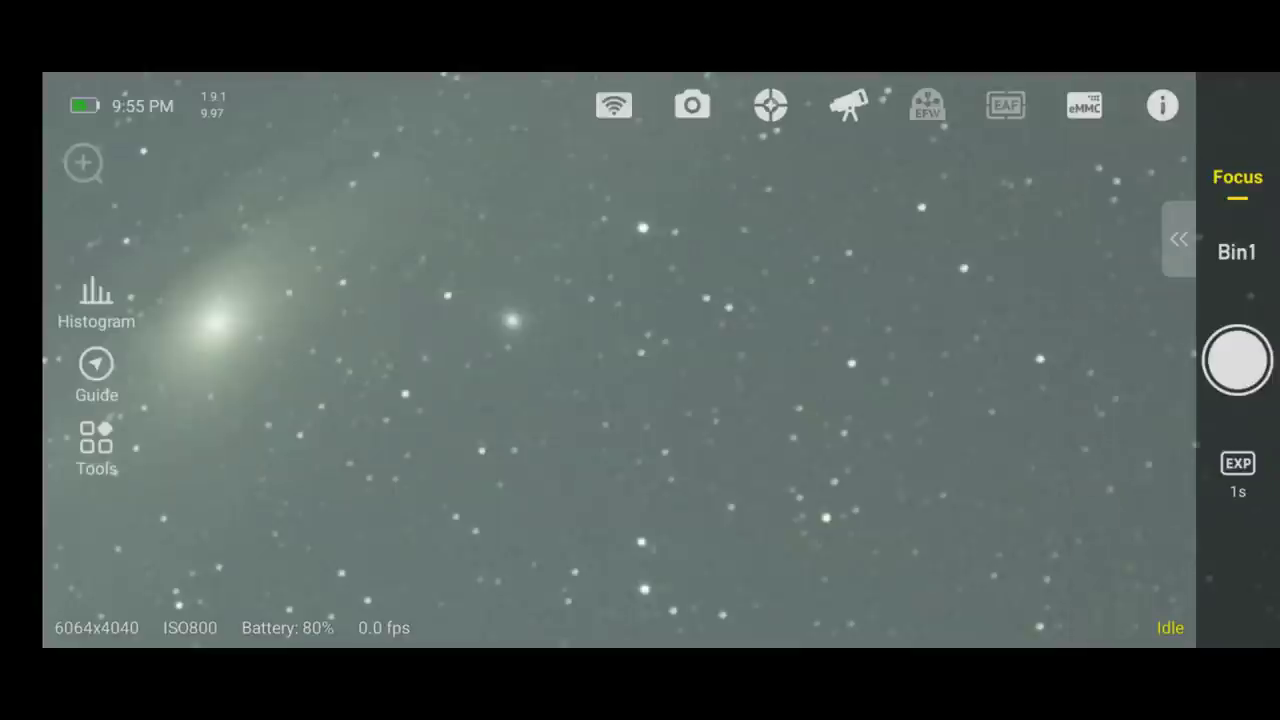
Step: Loop 1s focus exposures on M31, stop, and shoot a 3s preview showing the core centered
left_click(1236, 360)
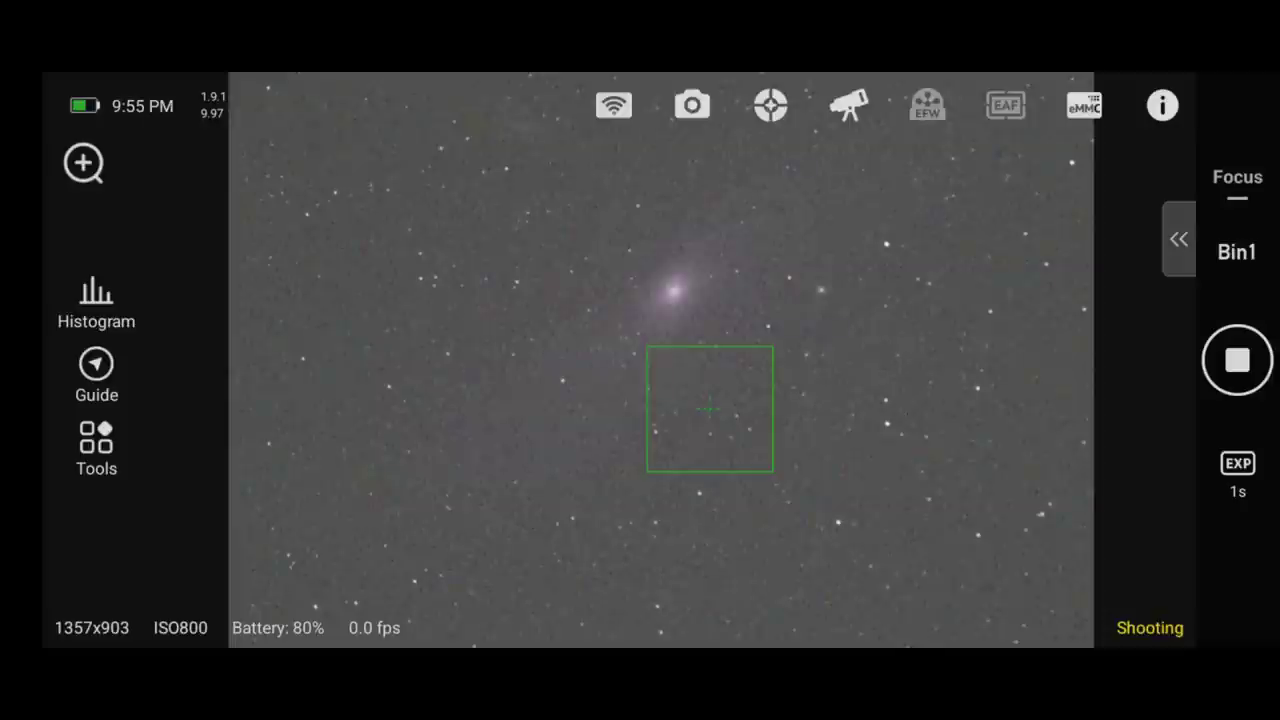
left_click(1236, 360)
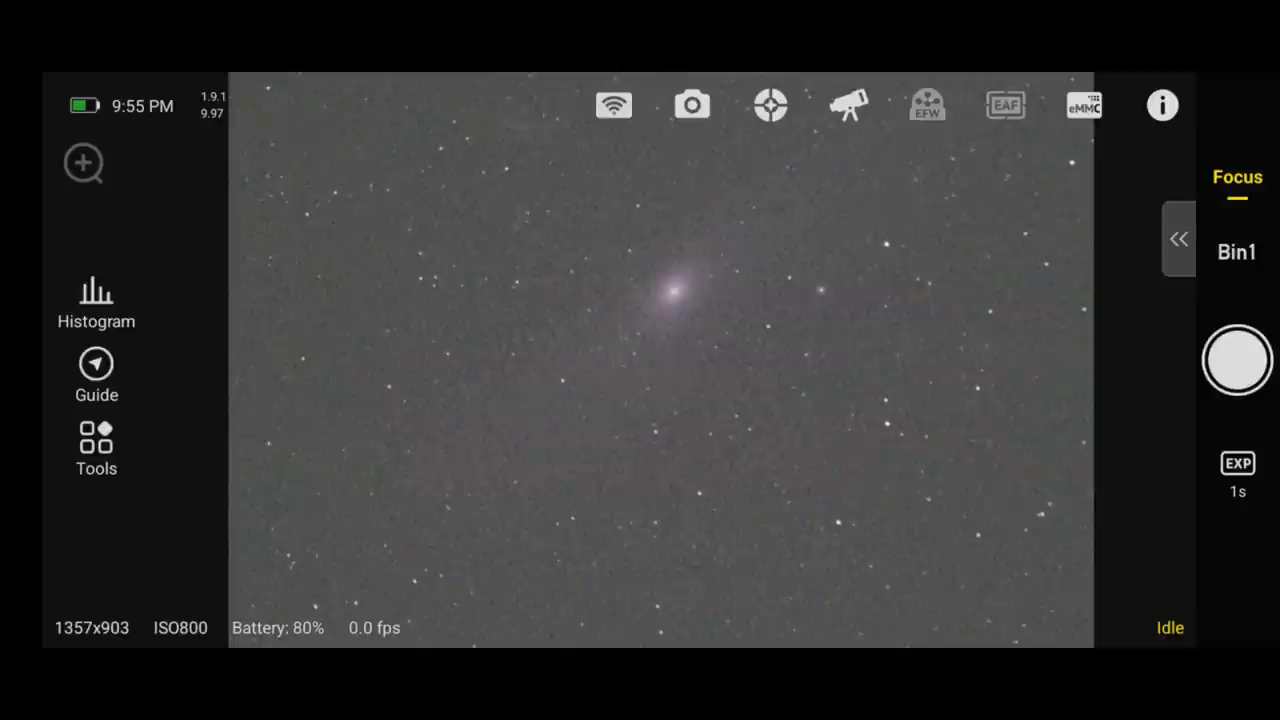
left_click(1238, 360)
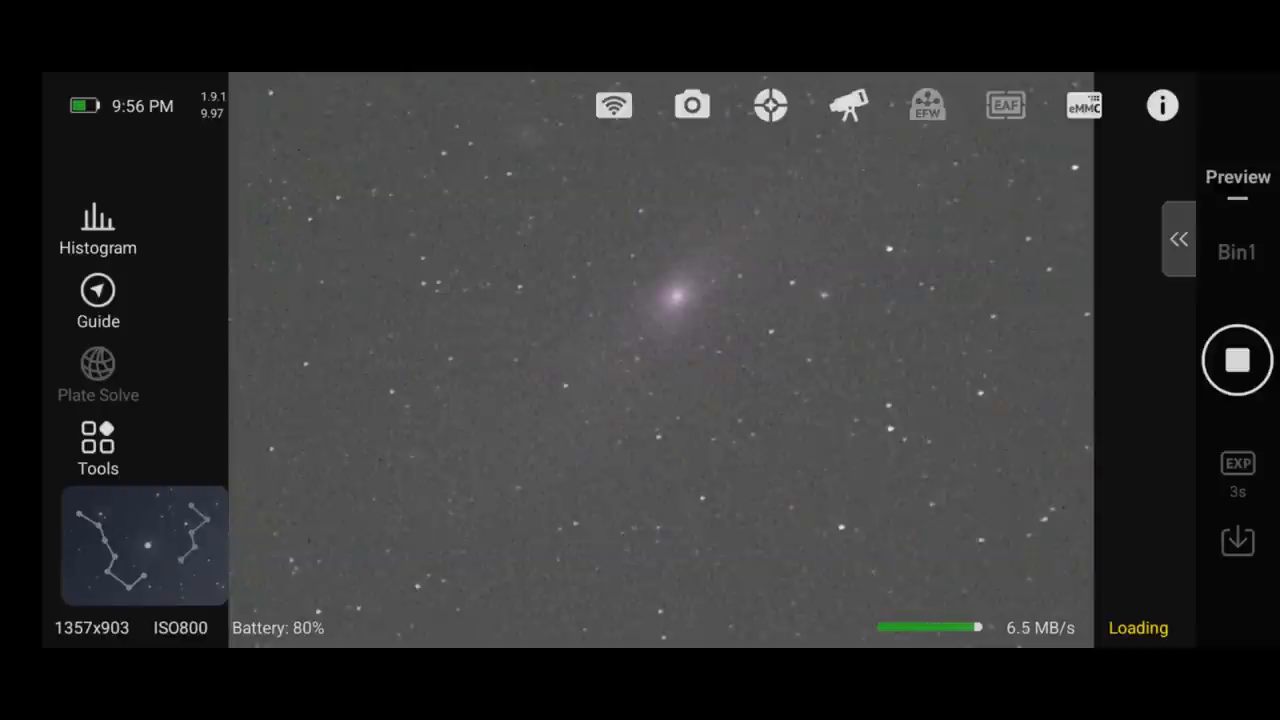
left_click(1236, 360)
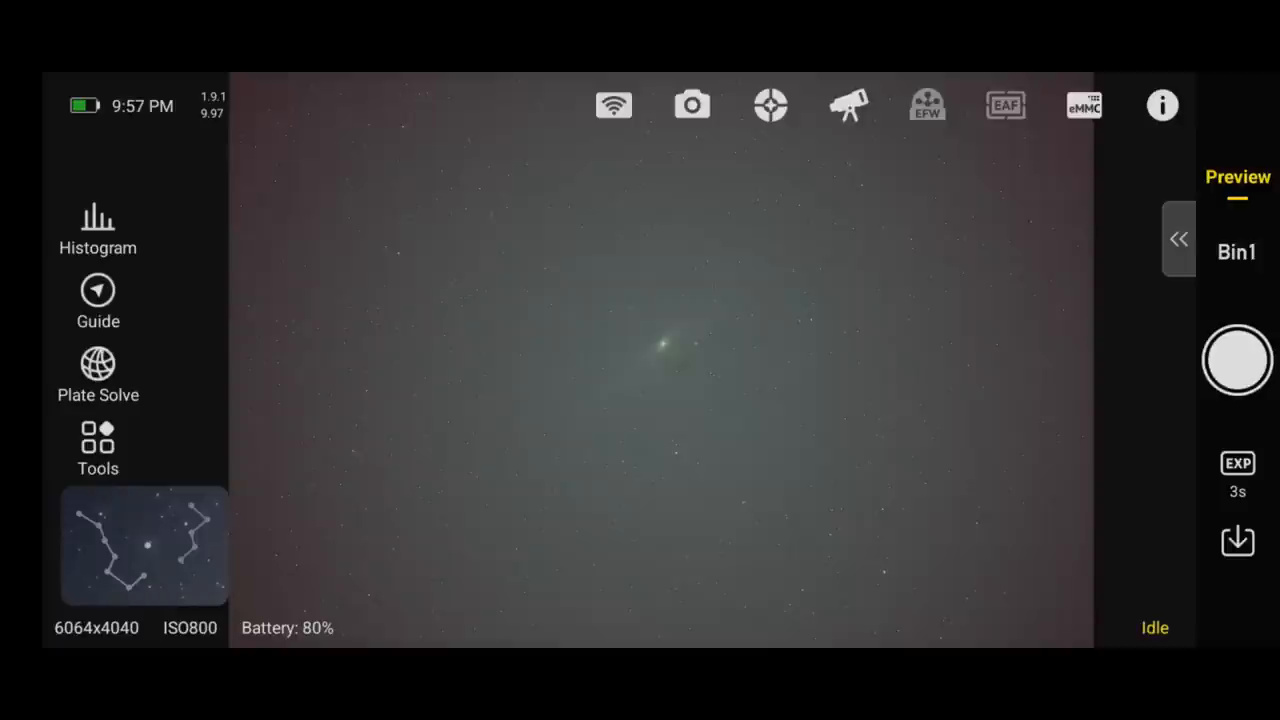
Step: Start guide calibration on a selected star and bring up Guide Settings for the ASI120MM Mini
left_click(96, 292)
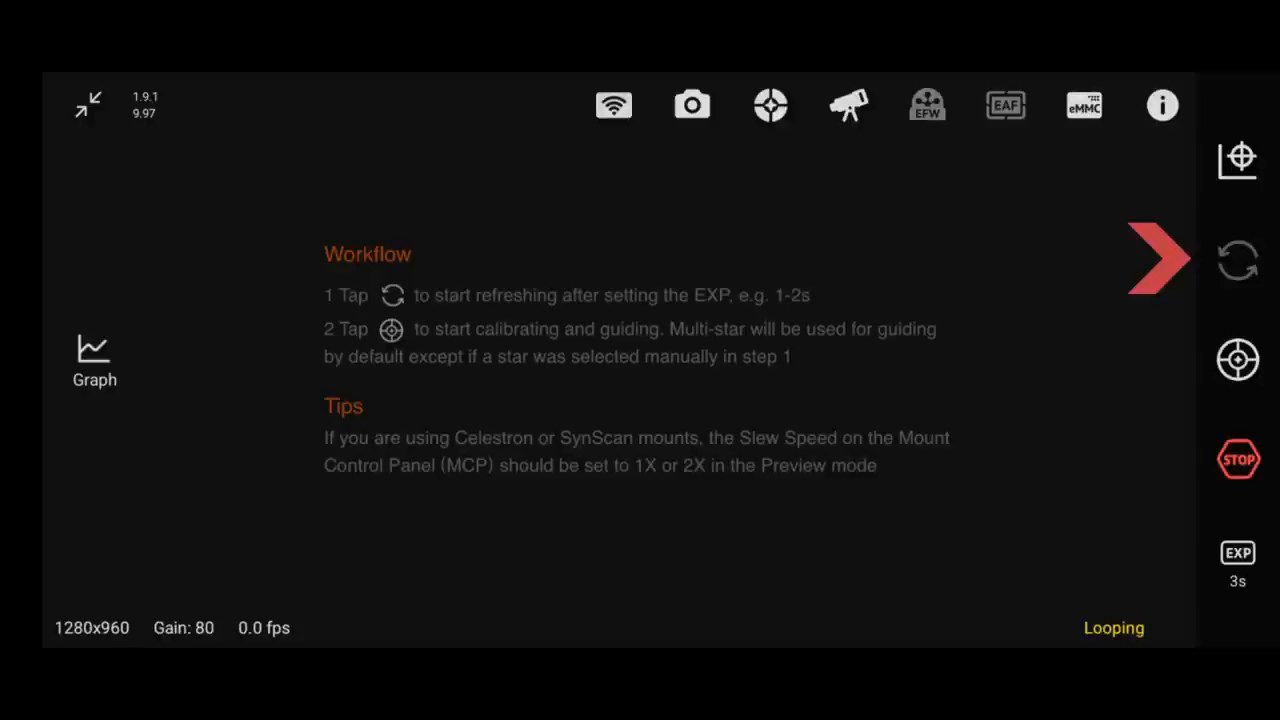
left_click(1244, 264)
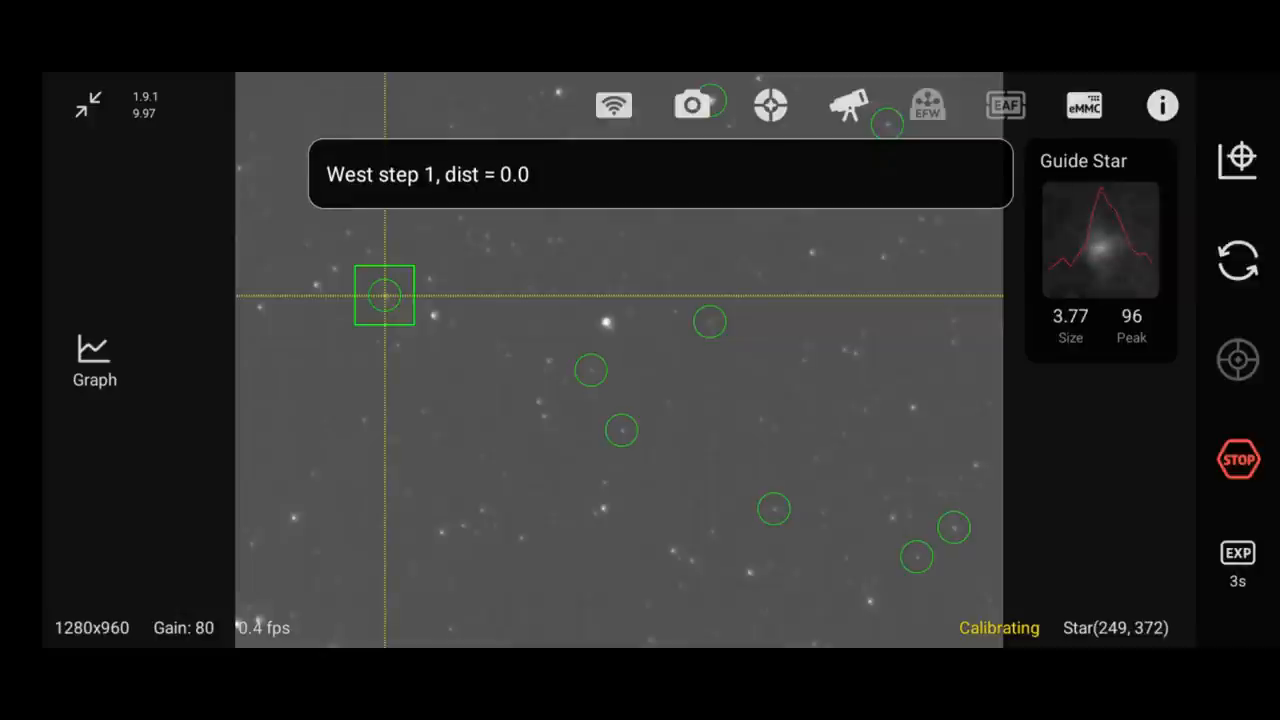
left_click(772, 104)
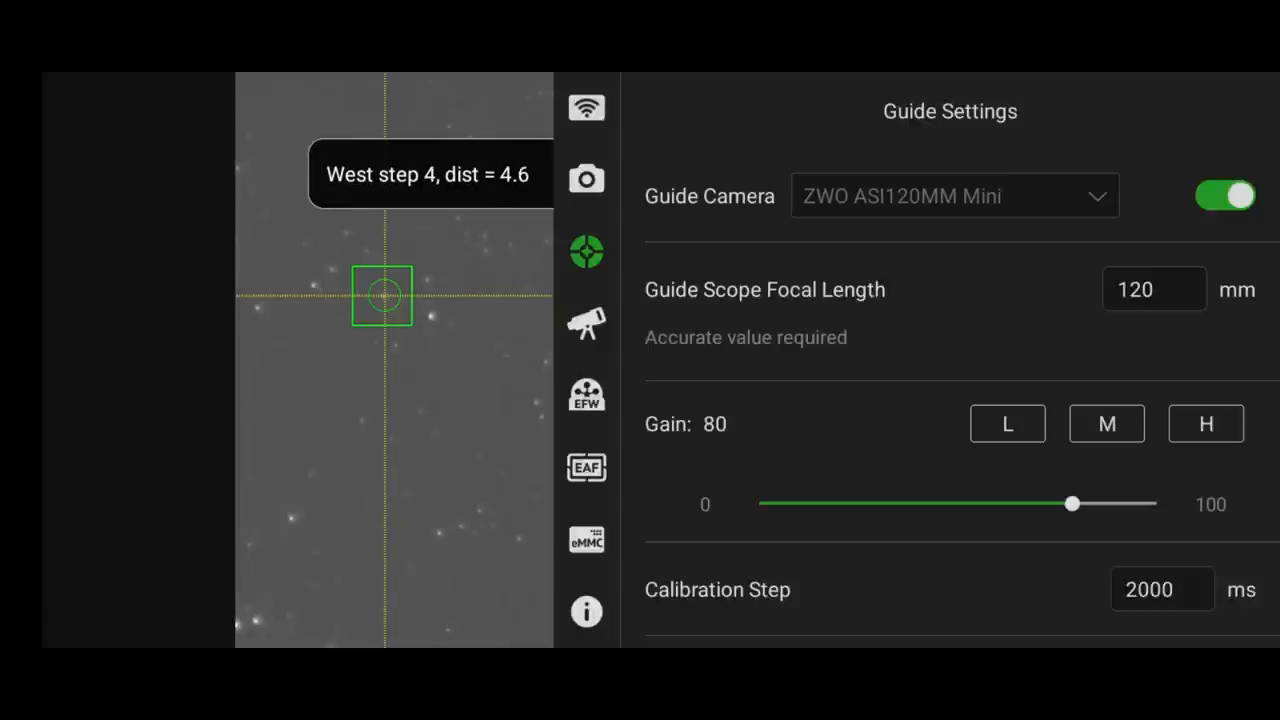
Step: Reach Dither Settings showing dither on at 10 pixels with interval 1
scroll("down", 3)
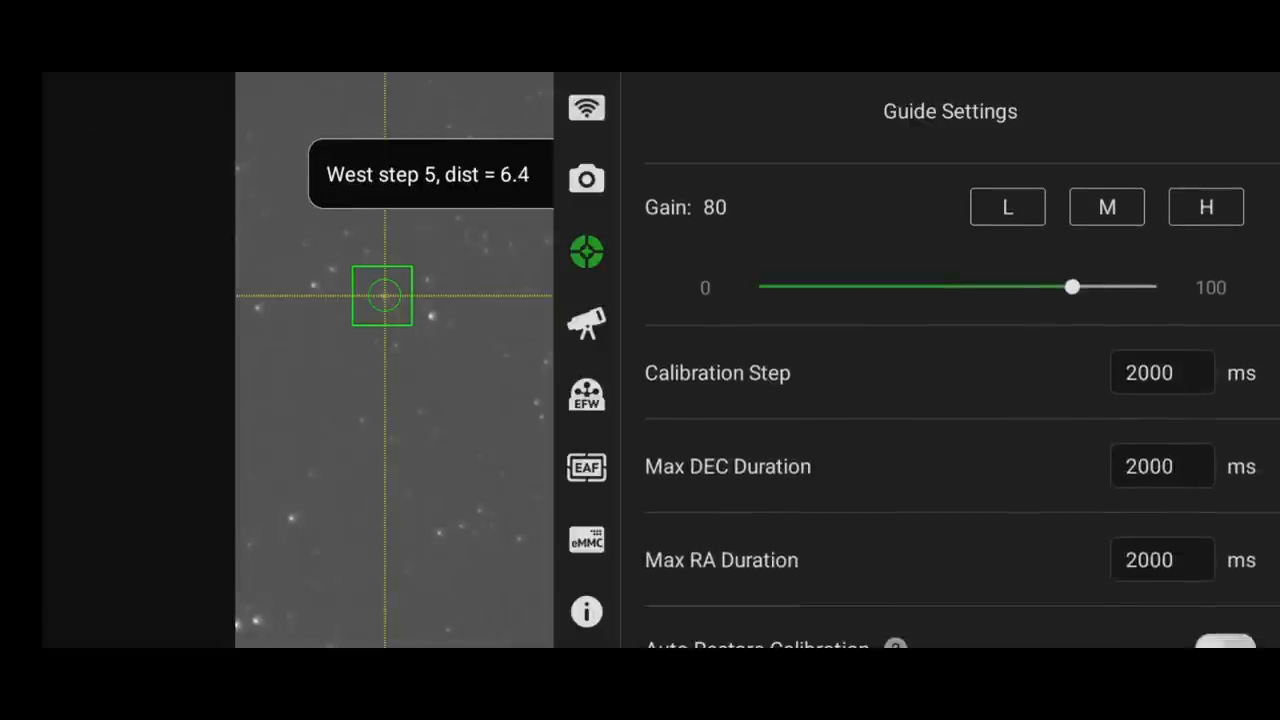
scroll("down", 3)
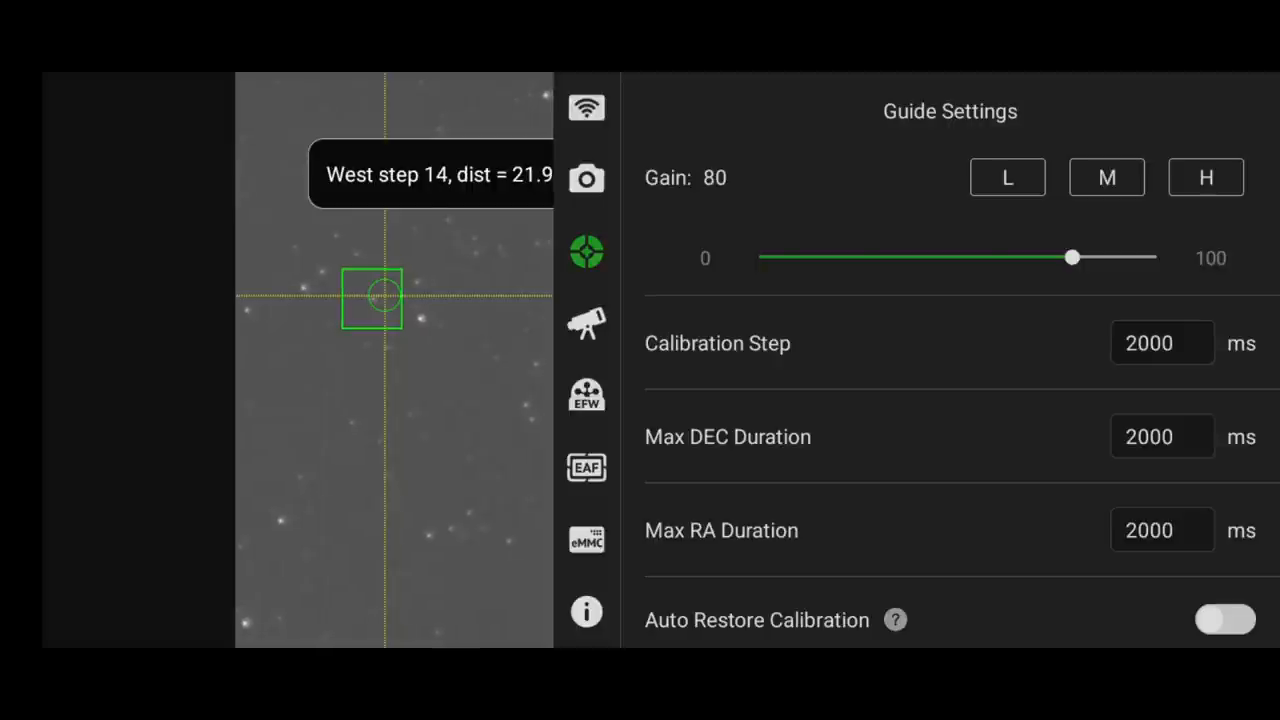
scroll("down", 3)
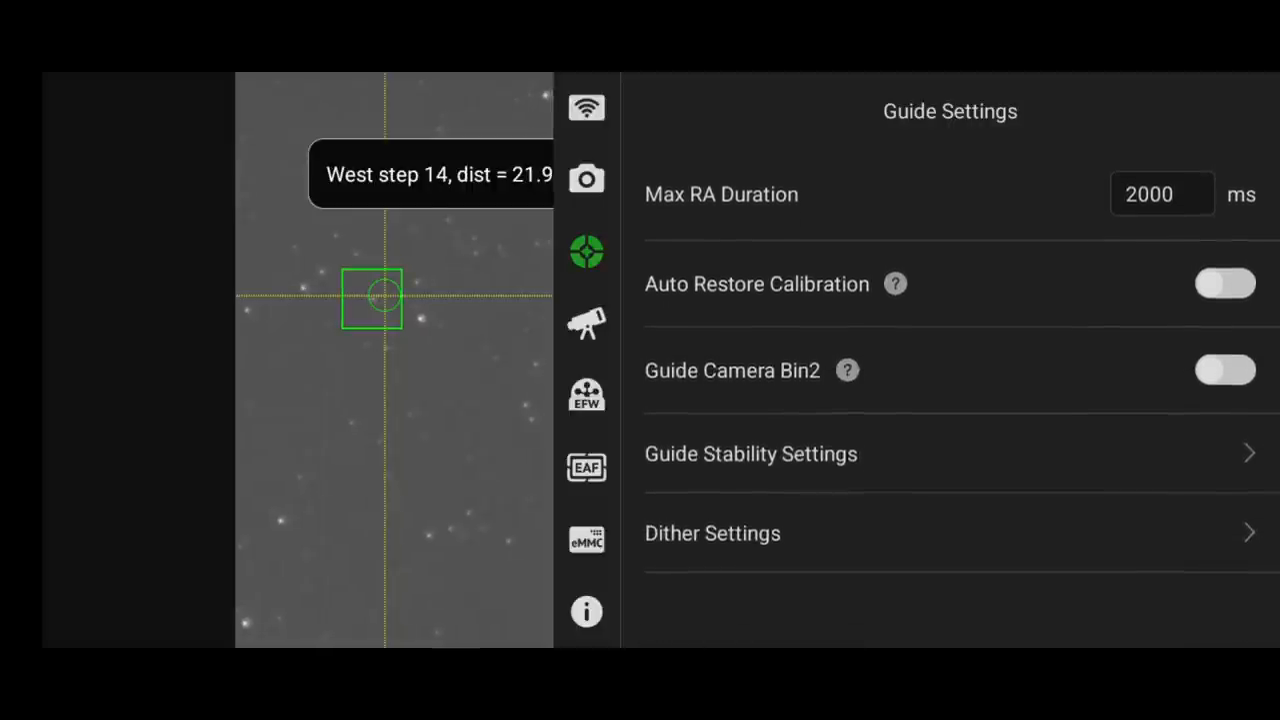
left_click(712, 532)
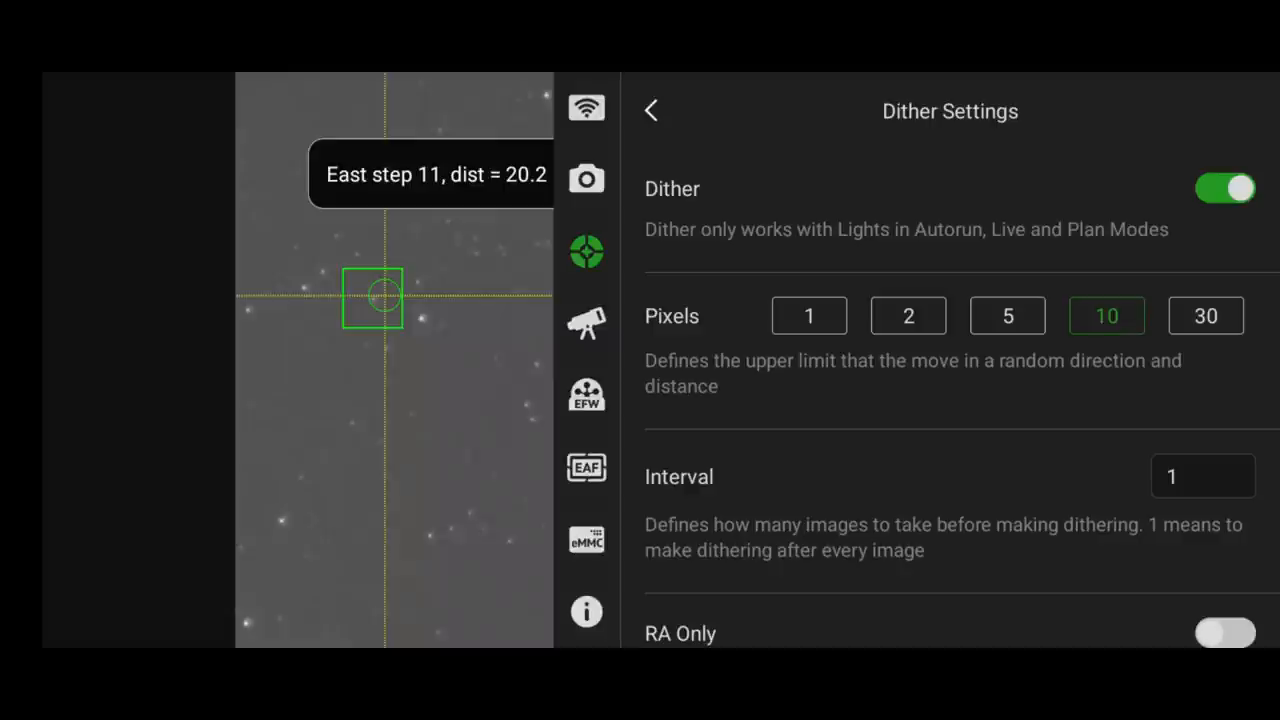
Step: Toggle RA Only on and off, keep dither 10 px interval 1, and go to Guide Stability Settings
scroll("down", 3)
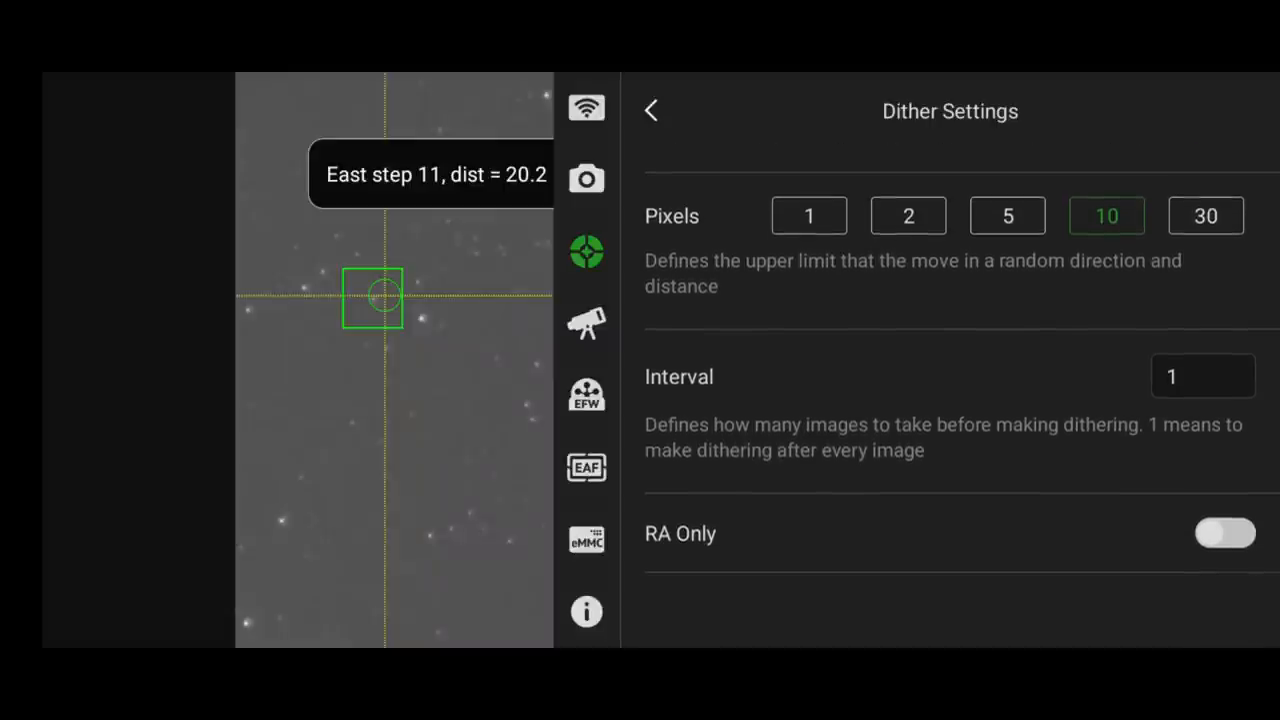
left_click(1224, 536)
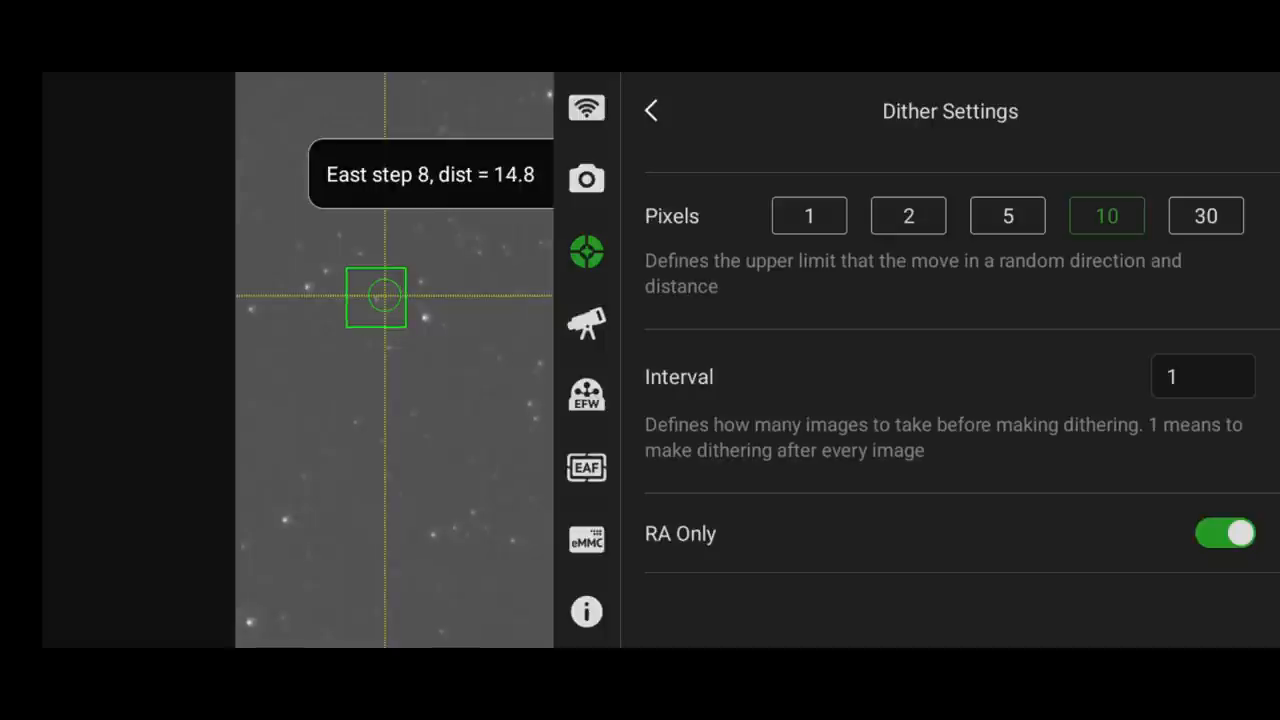
left_click(1224, 532)
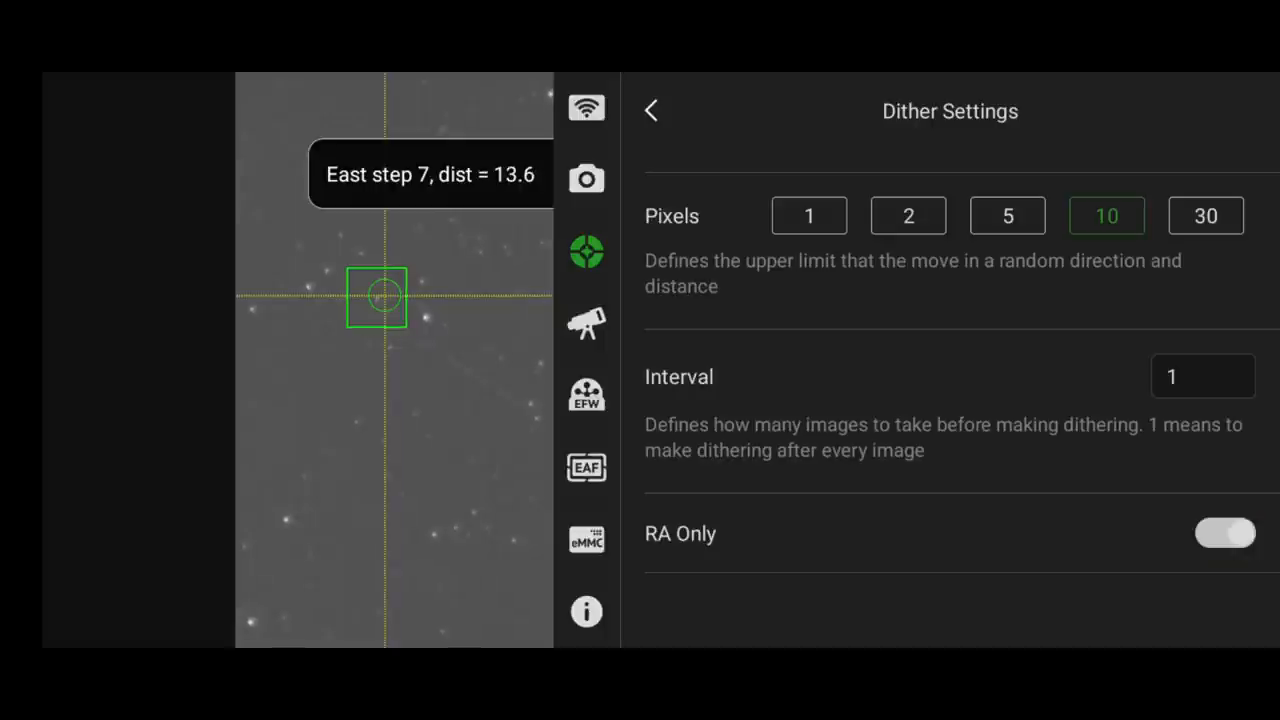
left_click(1228, 186)
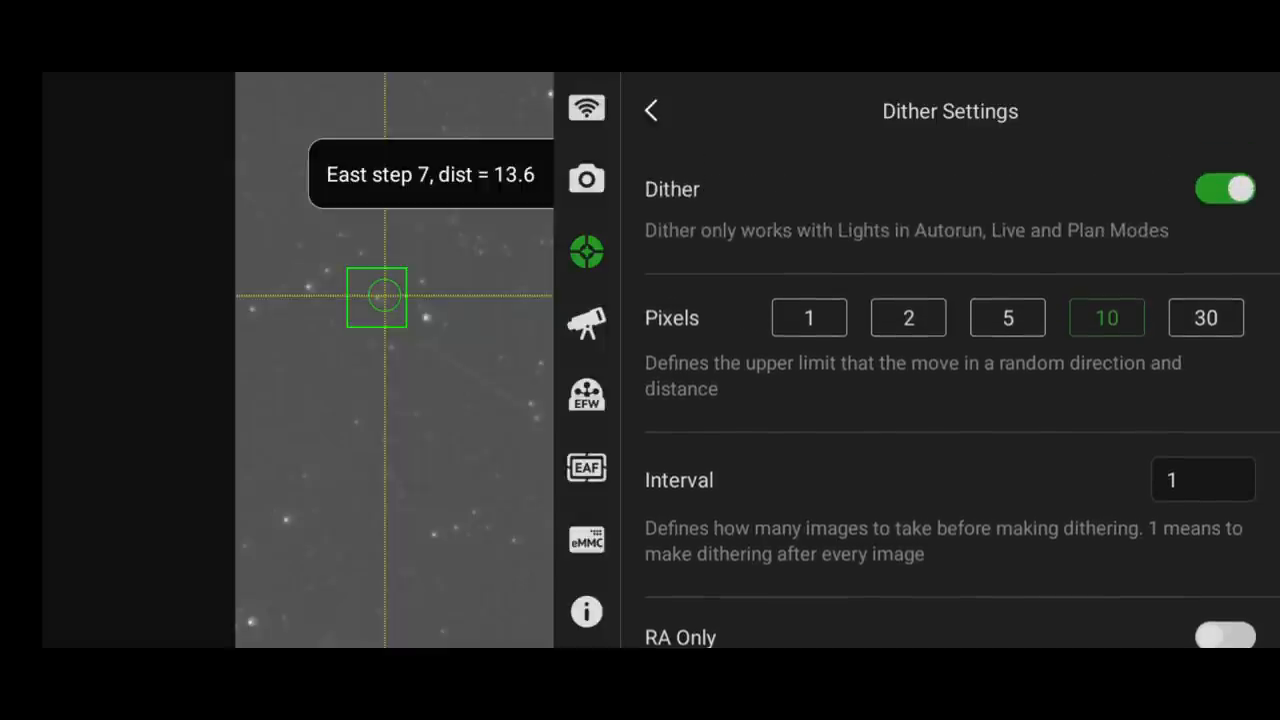
left_click(652, 110)
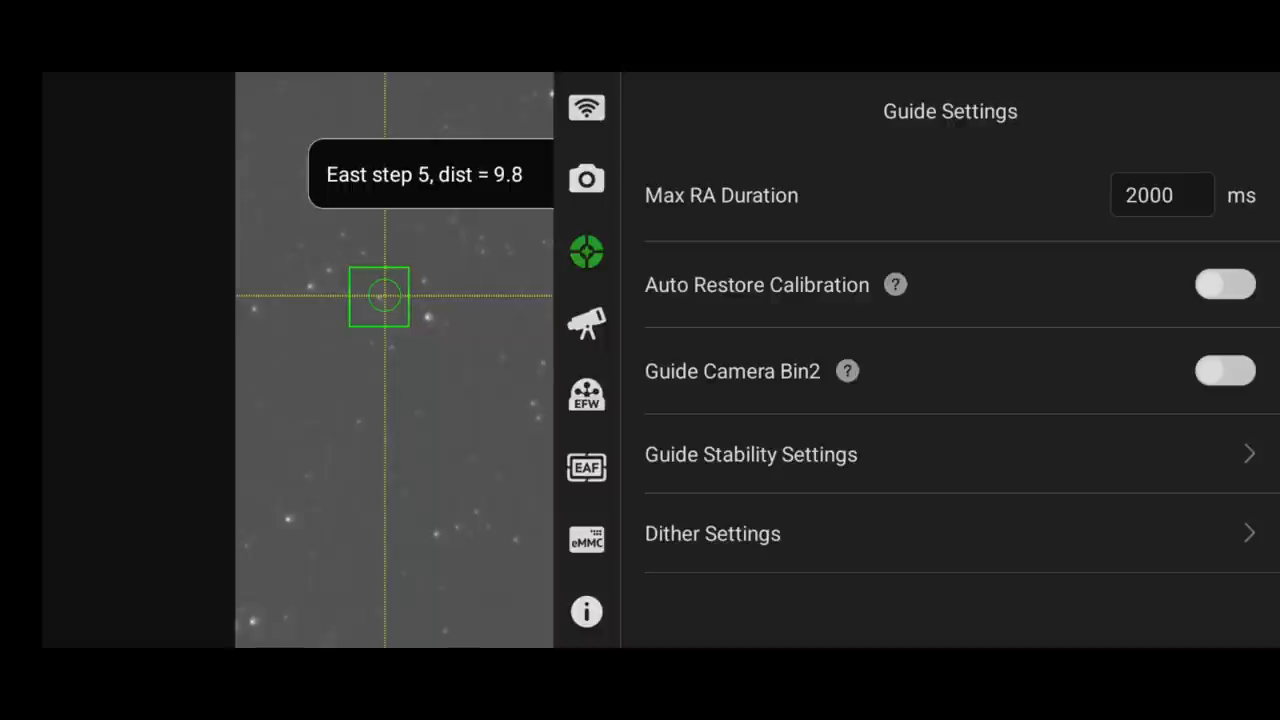
left_click(752, 454)
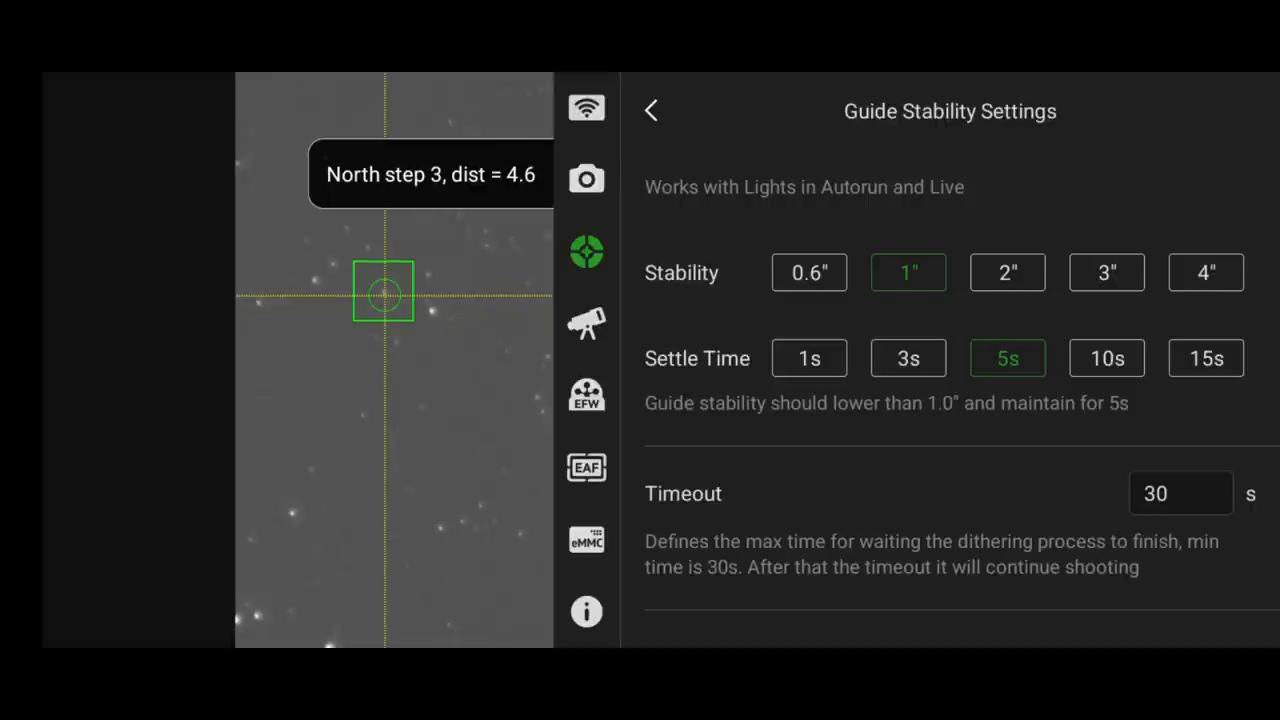
Step: Leave guide stability at 1", 5s settle, 30s timeout and close the settings panel
left_click(652, 110)
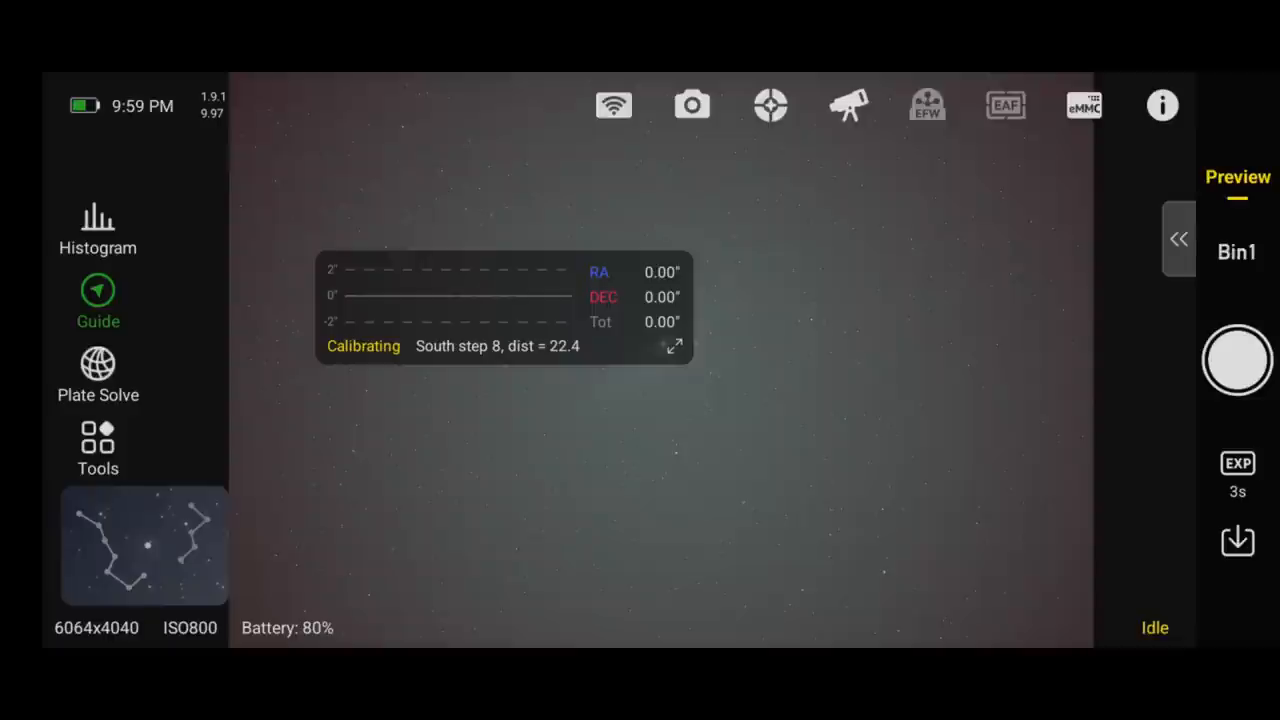
Step: In Autorun, reset schedule progress and set the target name to Andromeda
left_click(1176, 240)
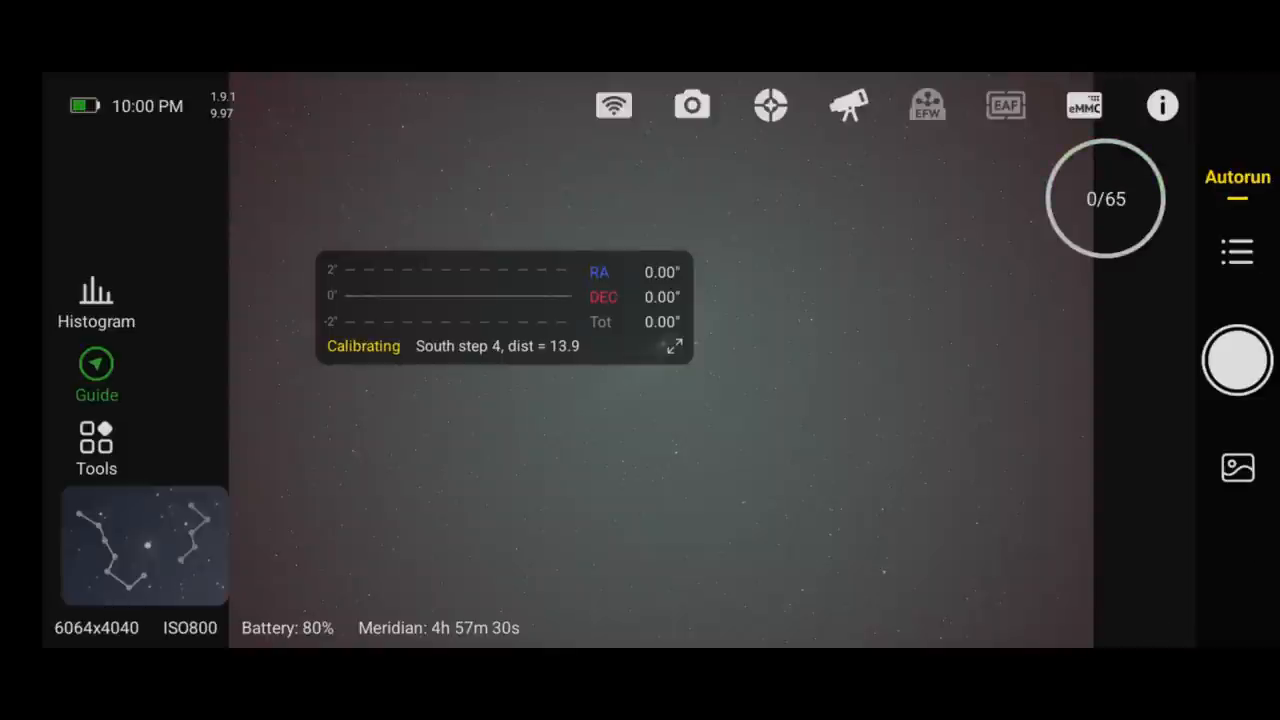
left_click(1232, 252)
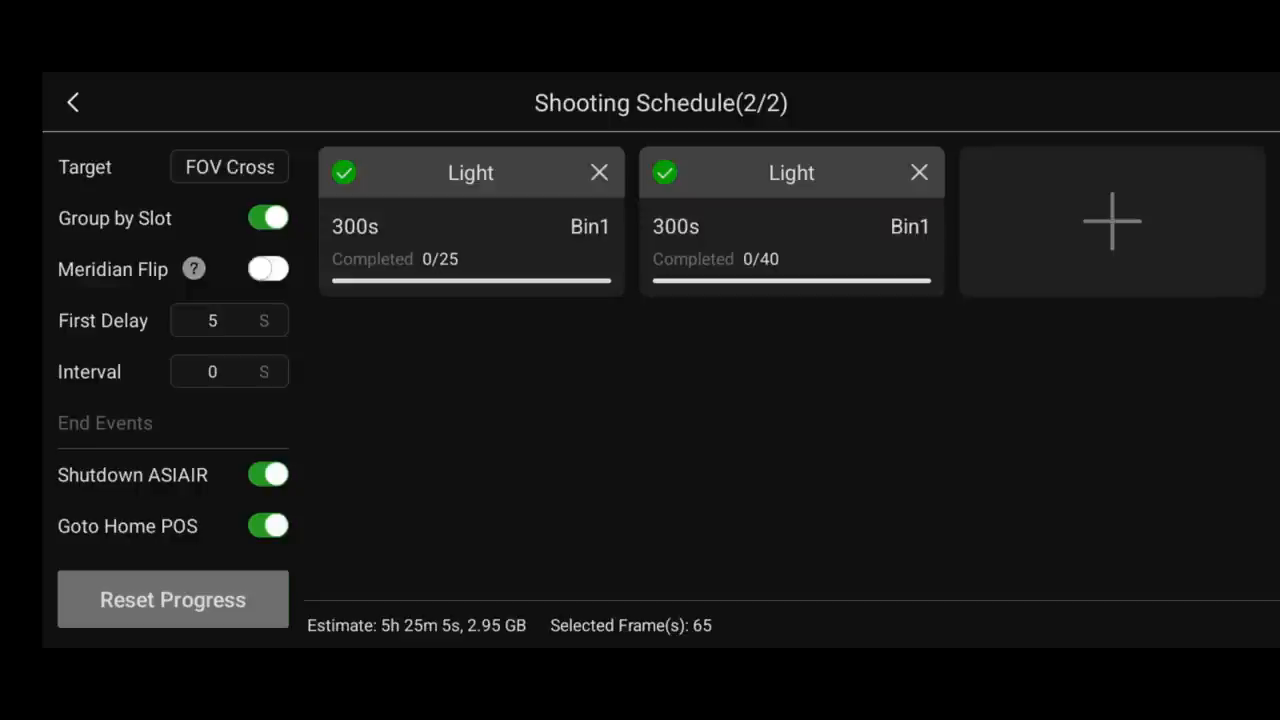
left_click(172, 600)
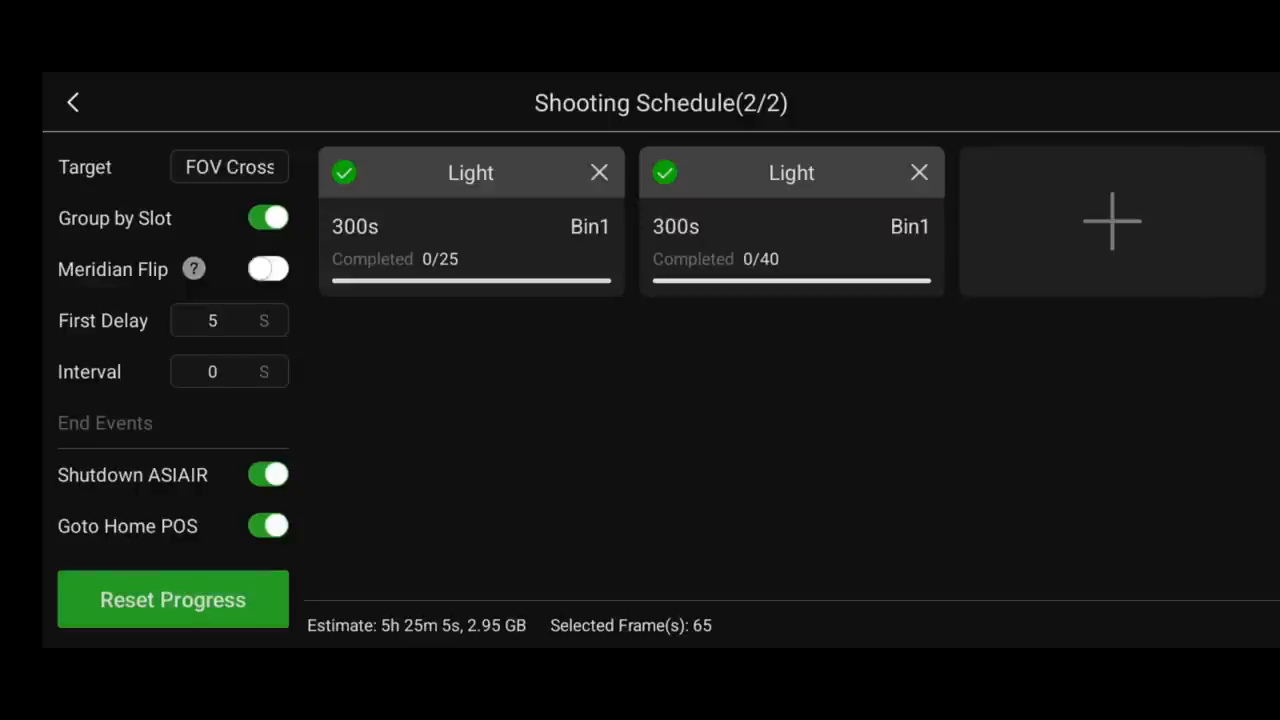
left_click(228, 168)
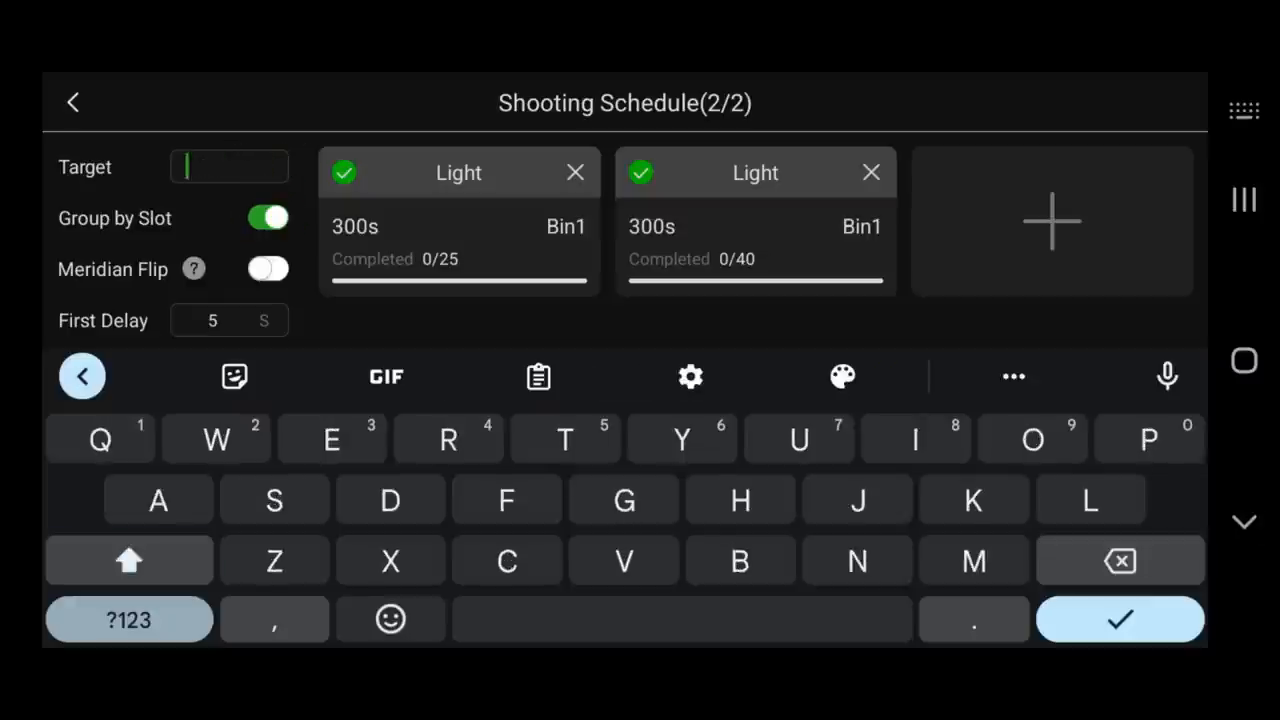
type("Androm")
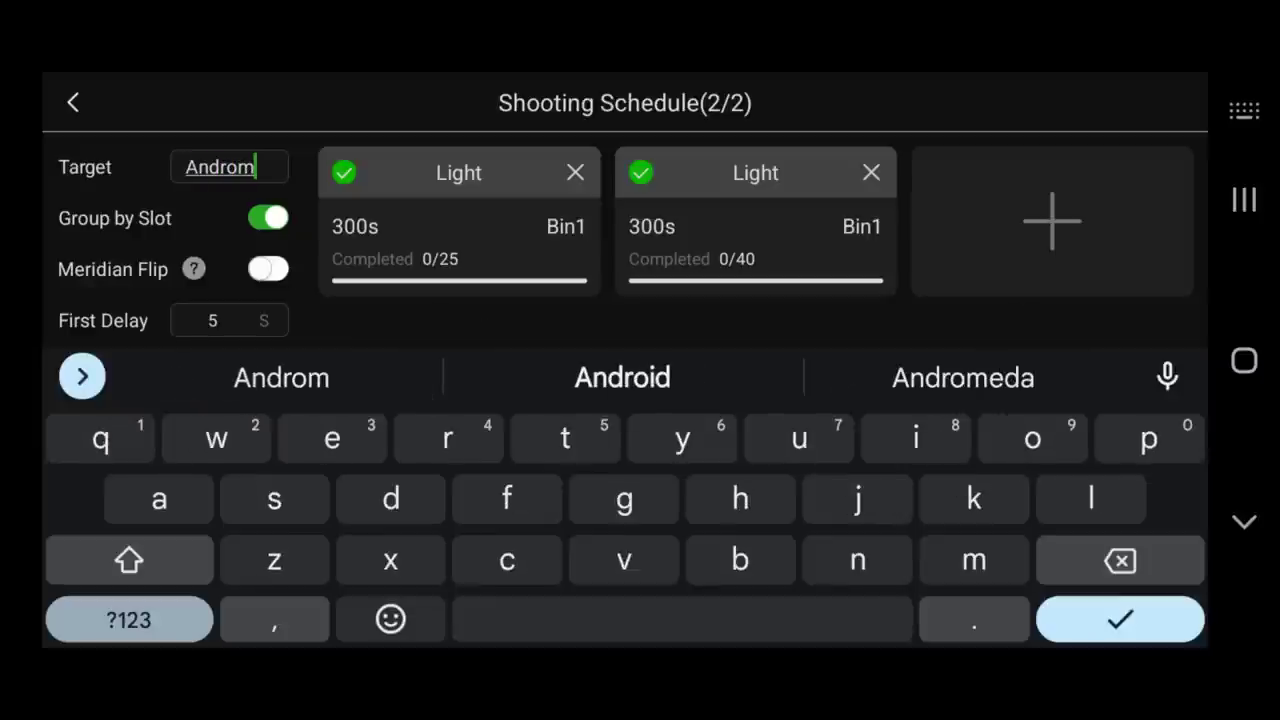
left_click(1120, 620)
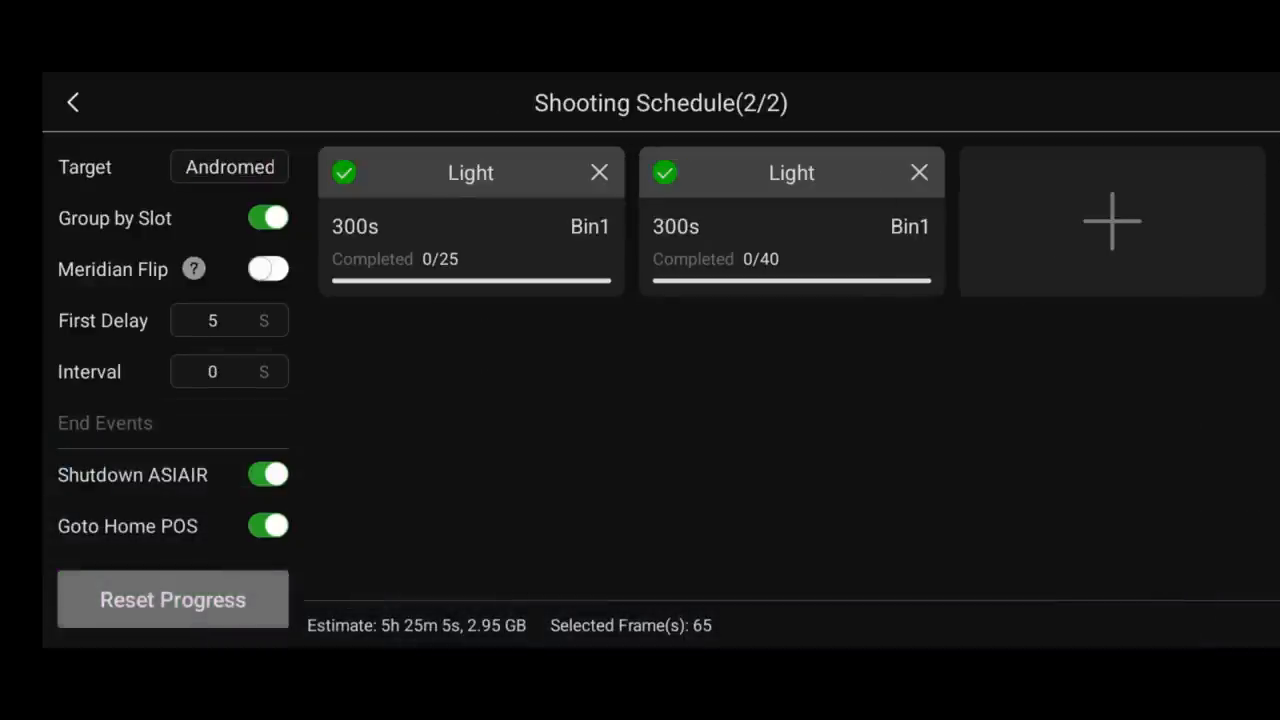
Step: Delete both old 300s Light sequences, leaving the schedule empty
left_click(600, 172)
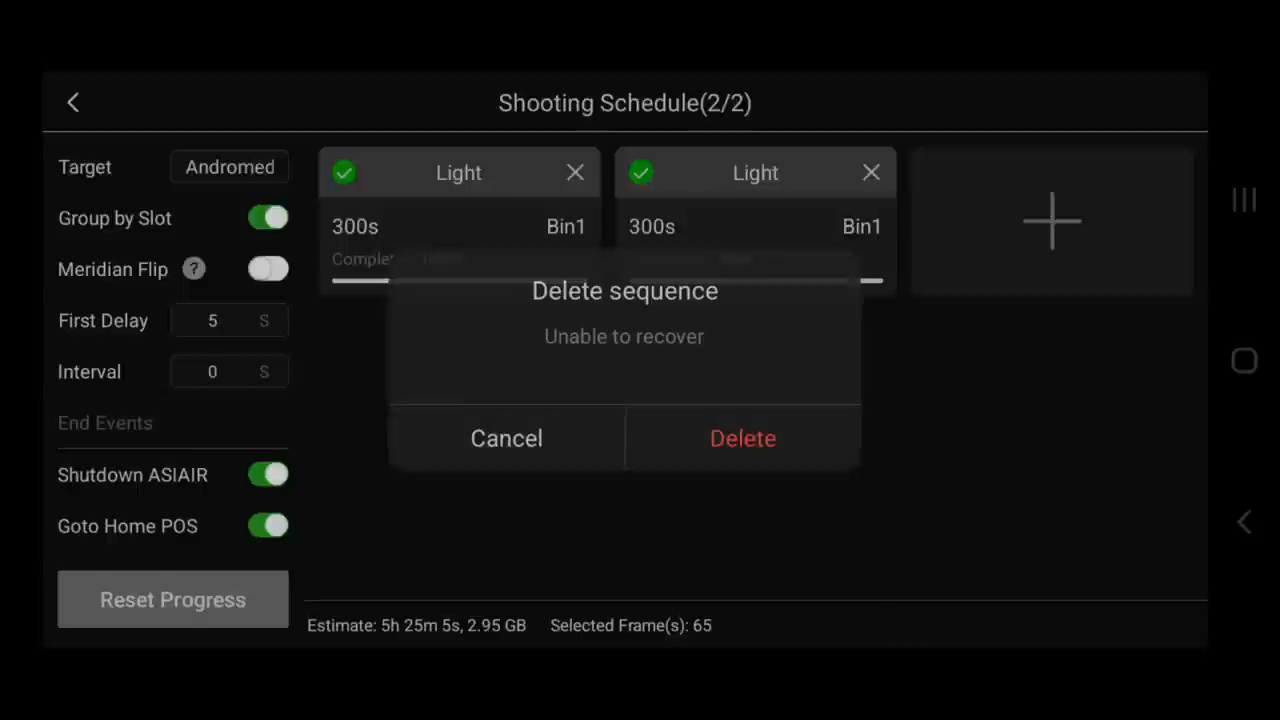
left_click(742, 438)
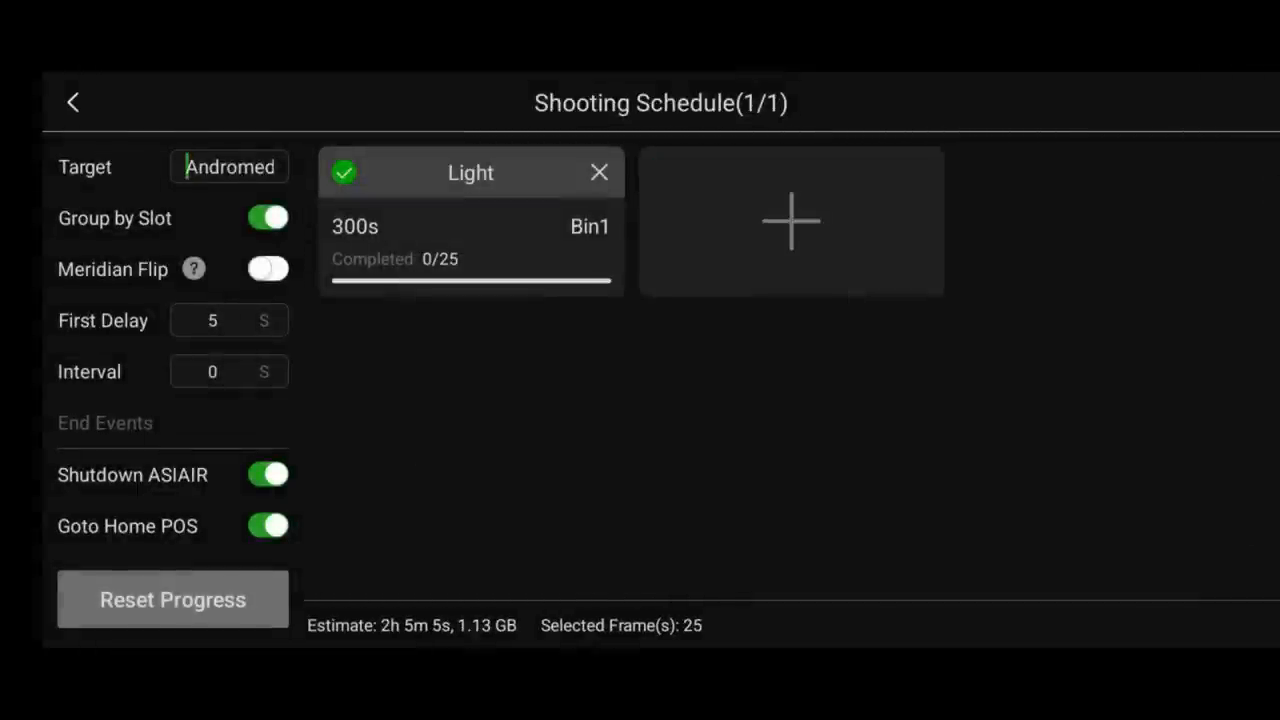
left_click(600, 172)
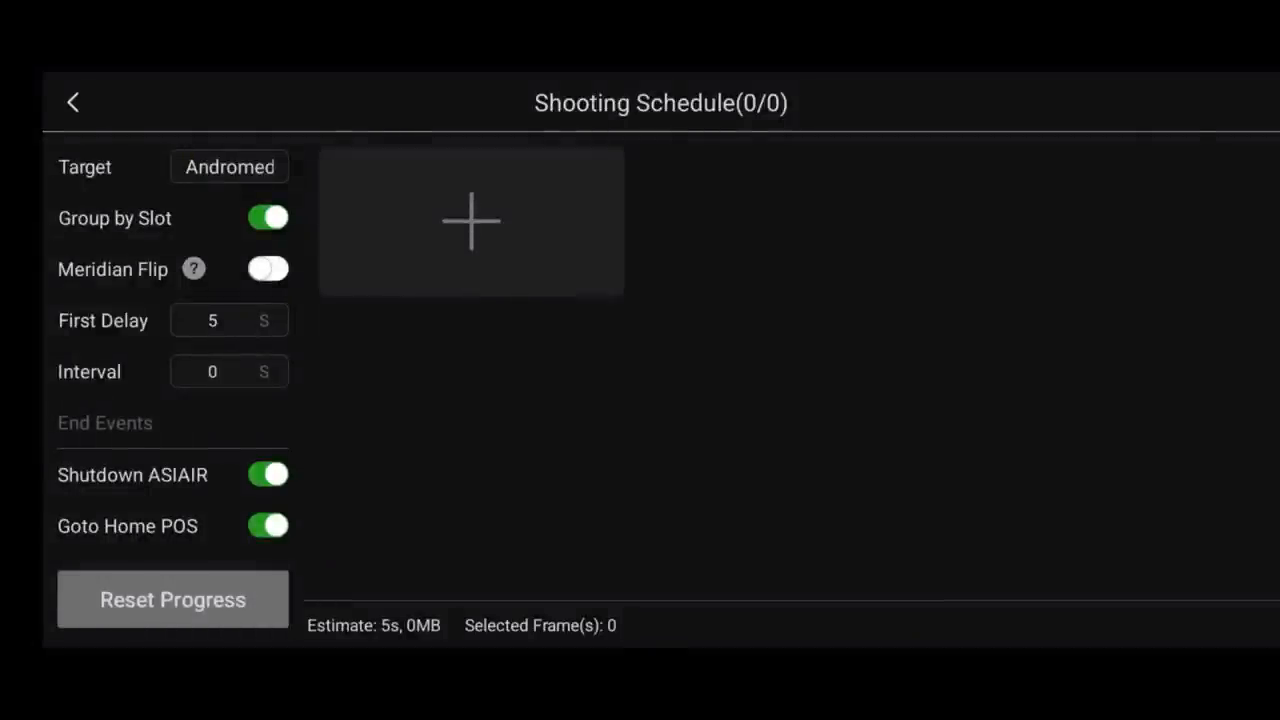
Step: Add a Light sequence of 100 frames at 60s, Bin1, estimated 1h 40m
left_click(472, 220)
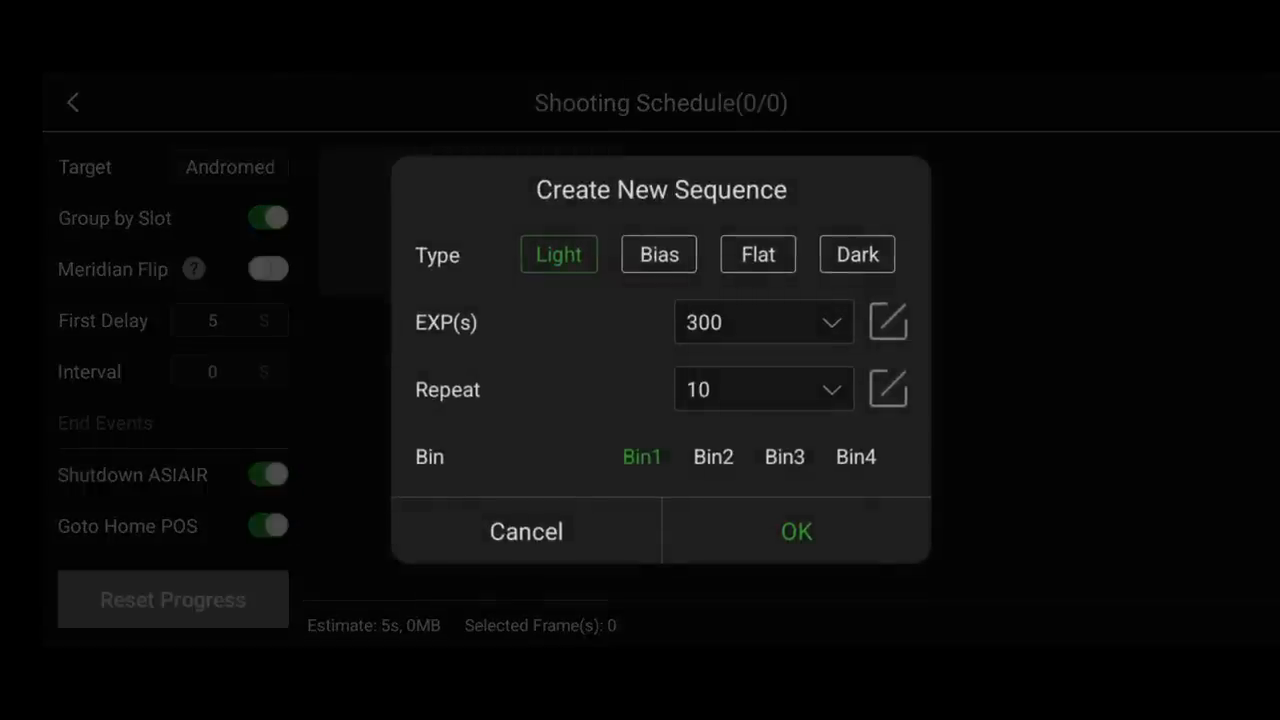
left_click(764, 322)
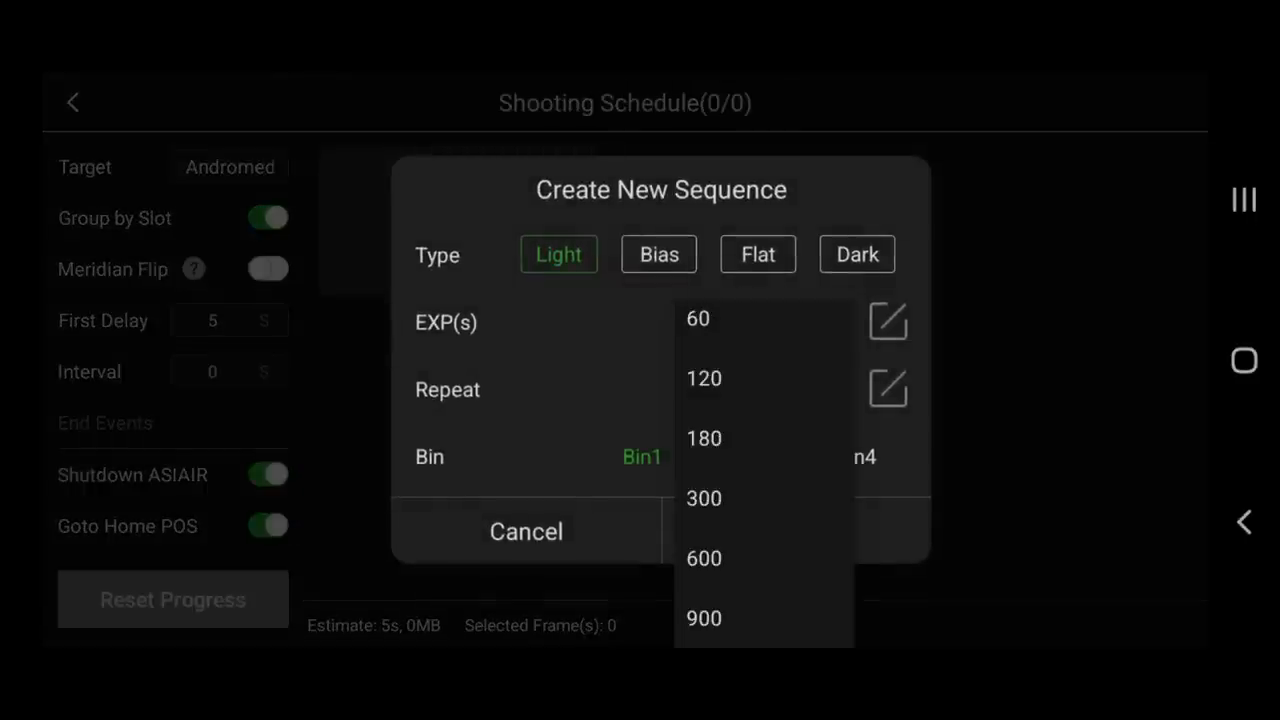
left_click(698, 318)
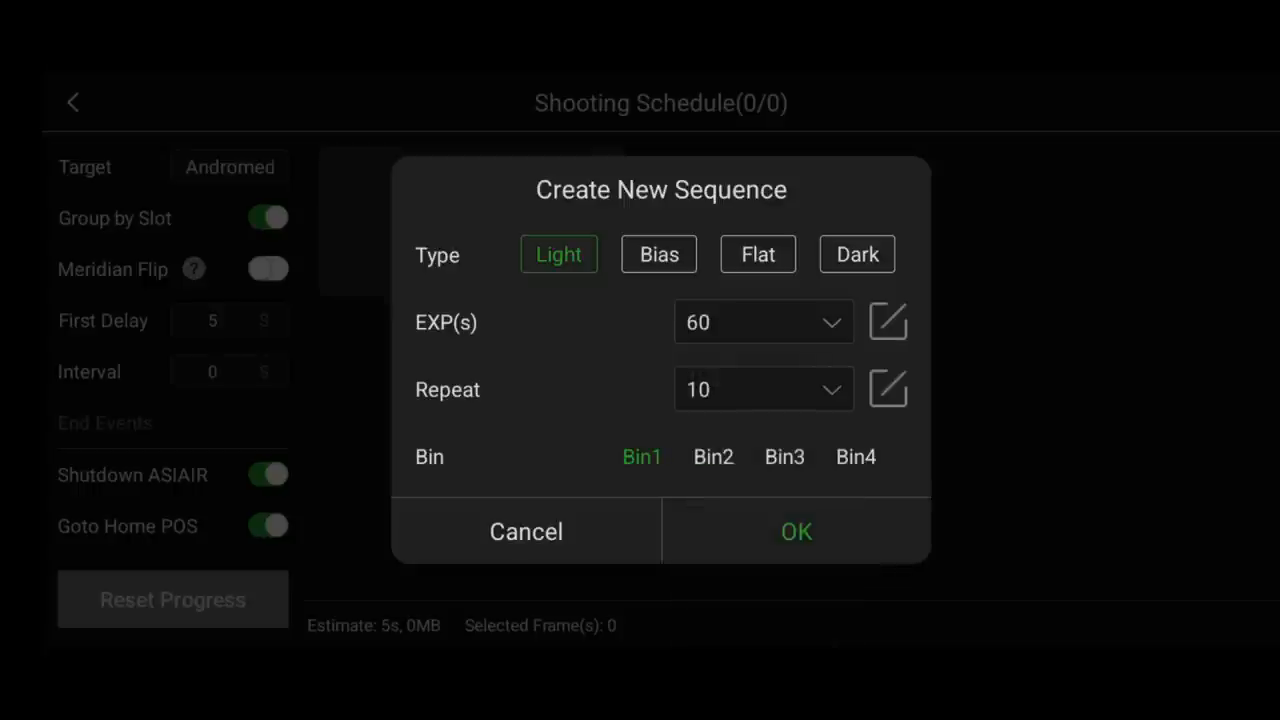
left_click(764, 322)
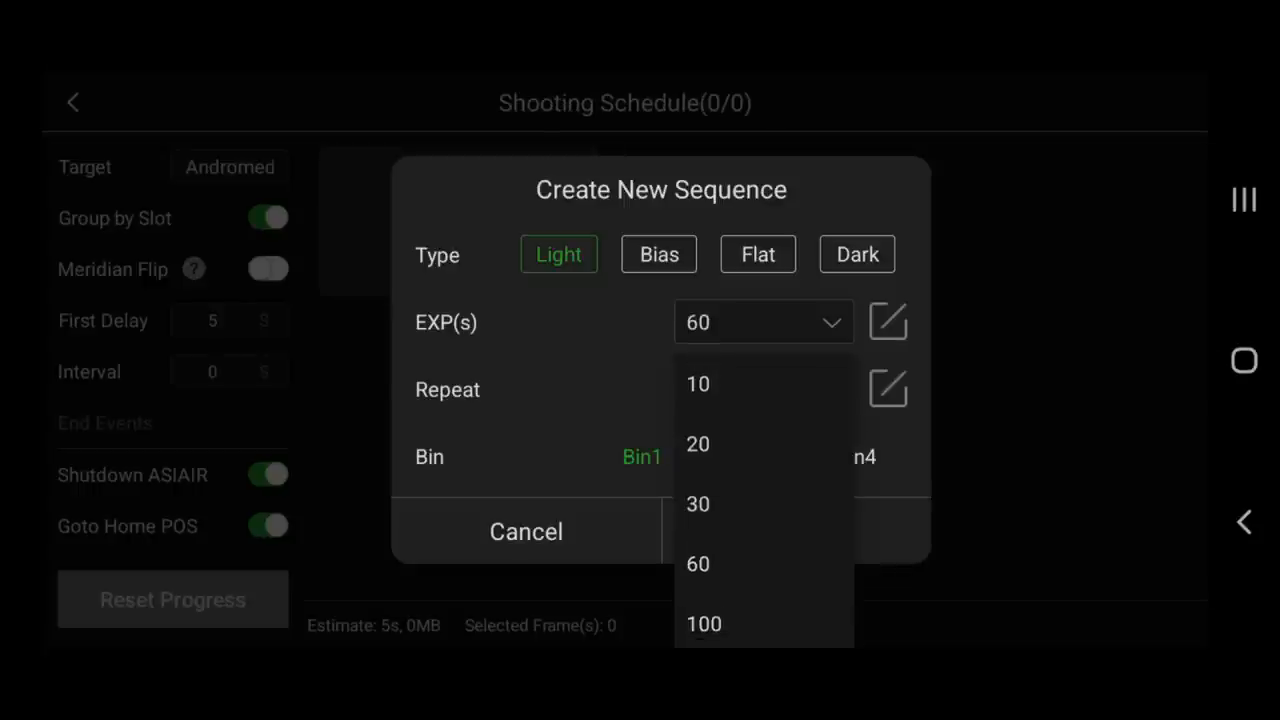
left_click(704, 624)
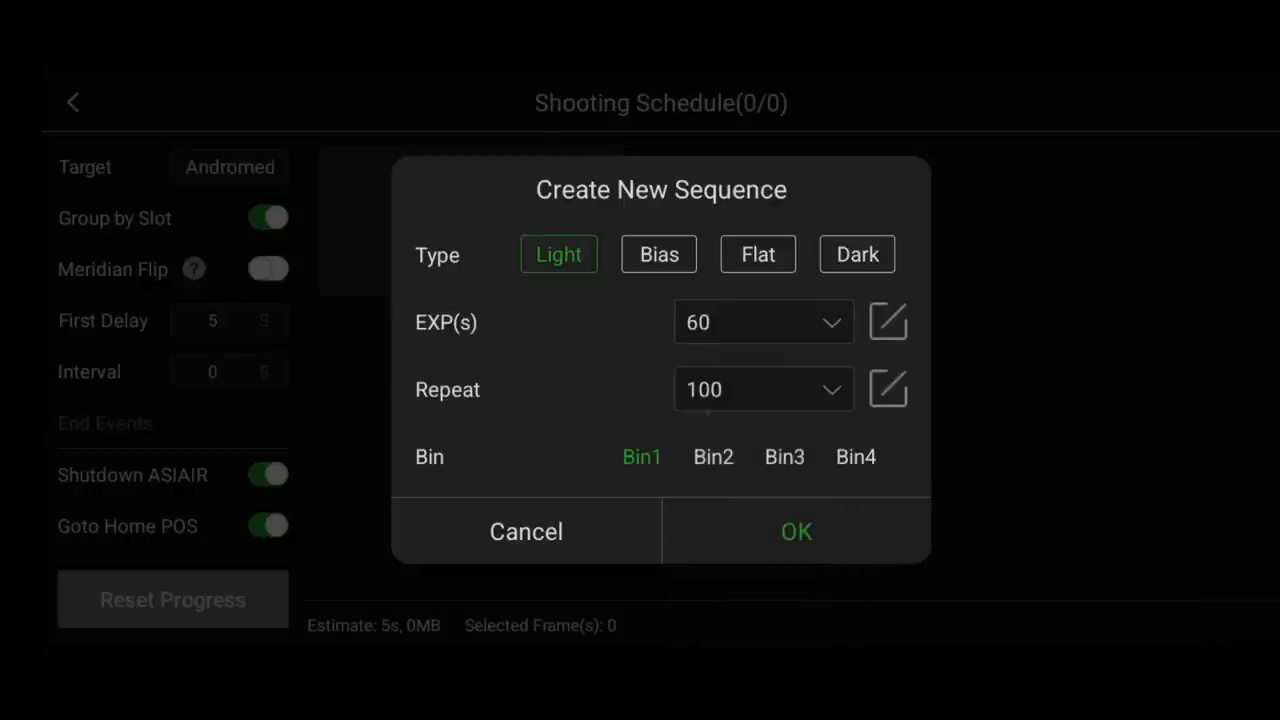
left_click(796, 532)
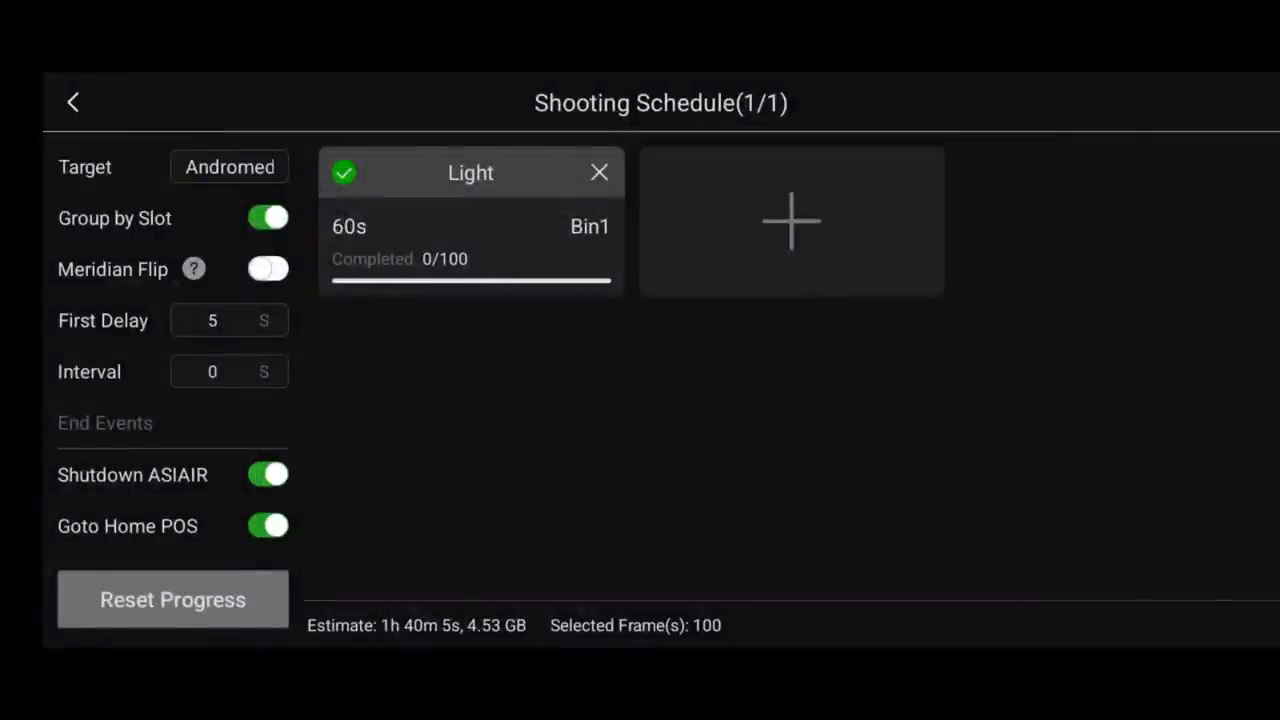
left_click(74, 100)
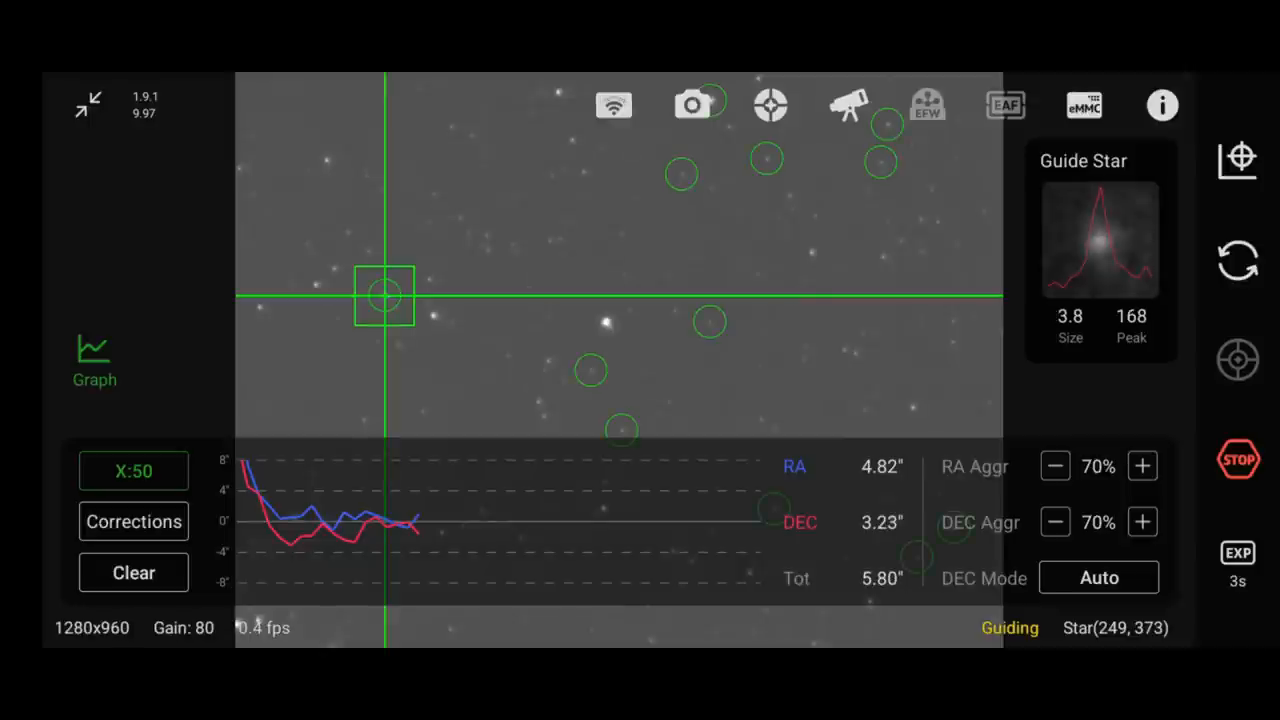
left_click(132, 572)
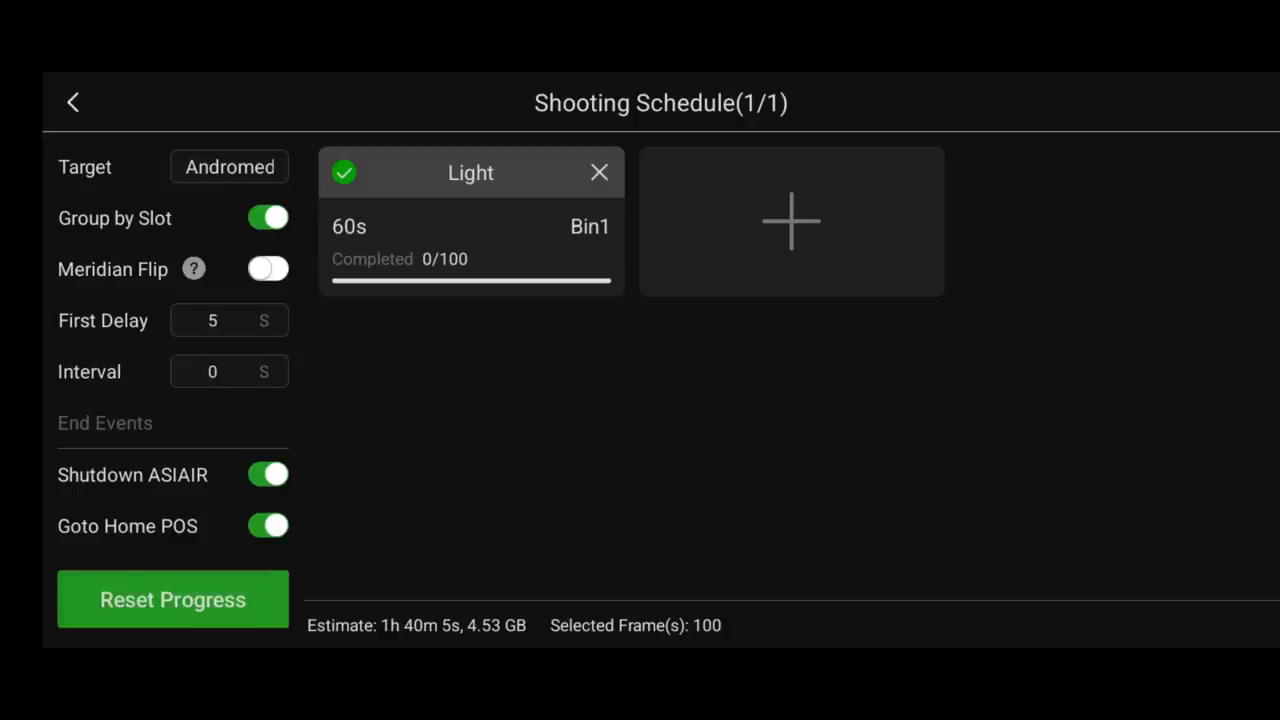
Step: Add a 20-frame Auto Flat sequence and a 30 × 60s Dark sequence, bringing the estimate to 2h 10m
left_click(792, 220)
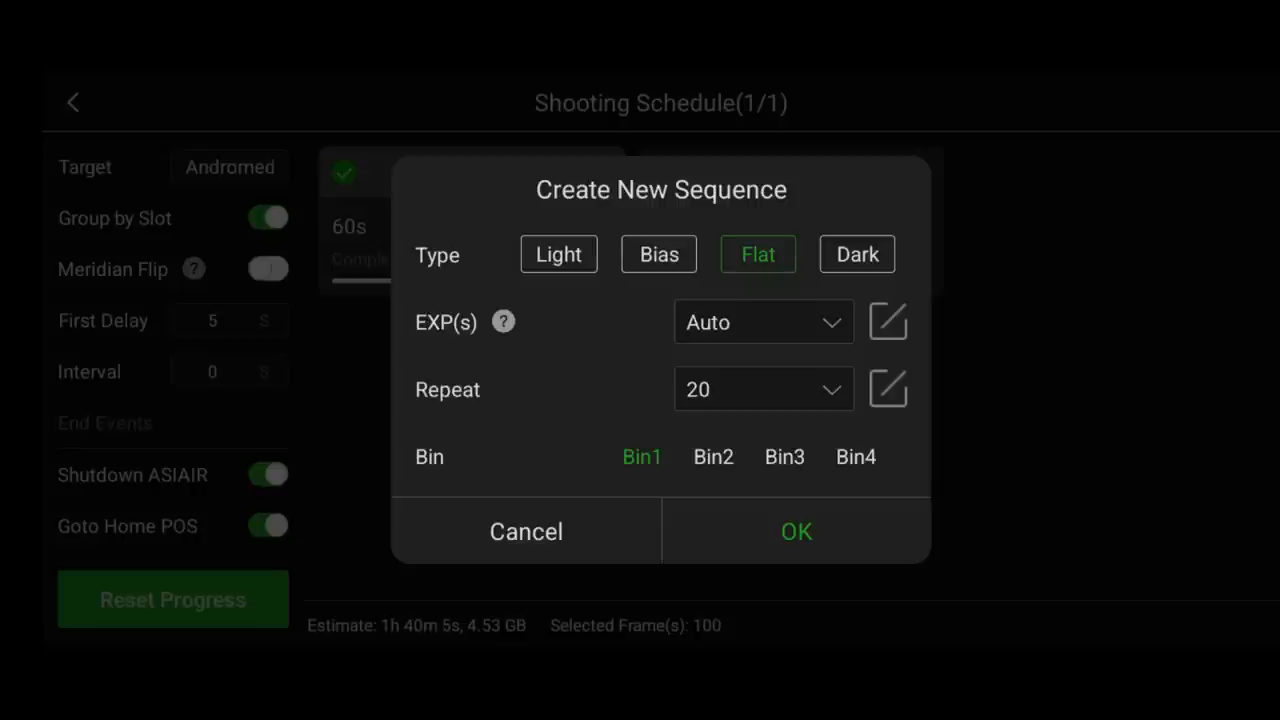
left_click(796, 532)
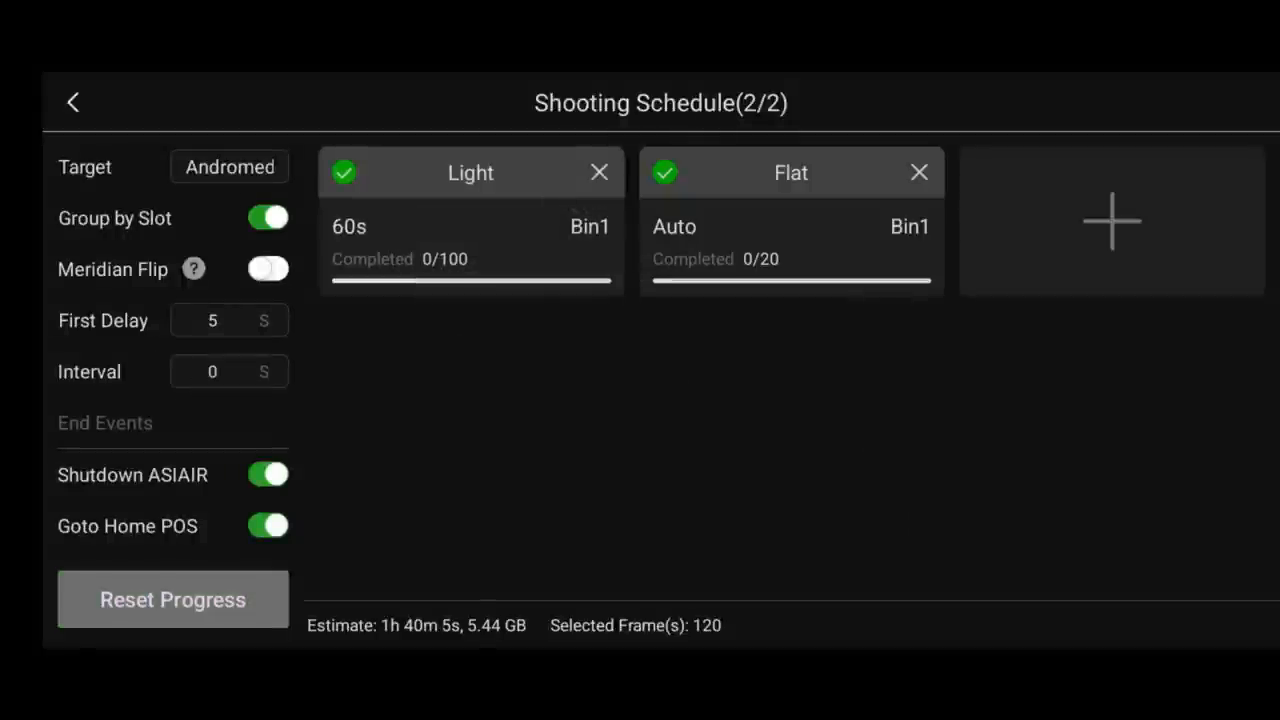
left_click(1112, 220)
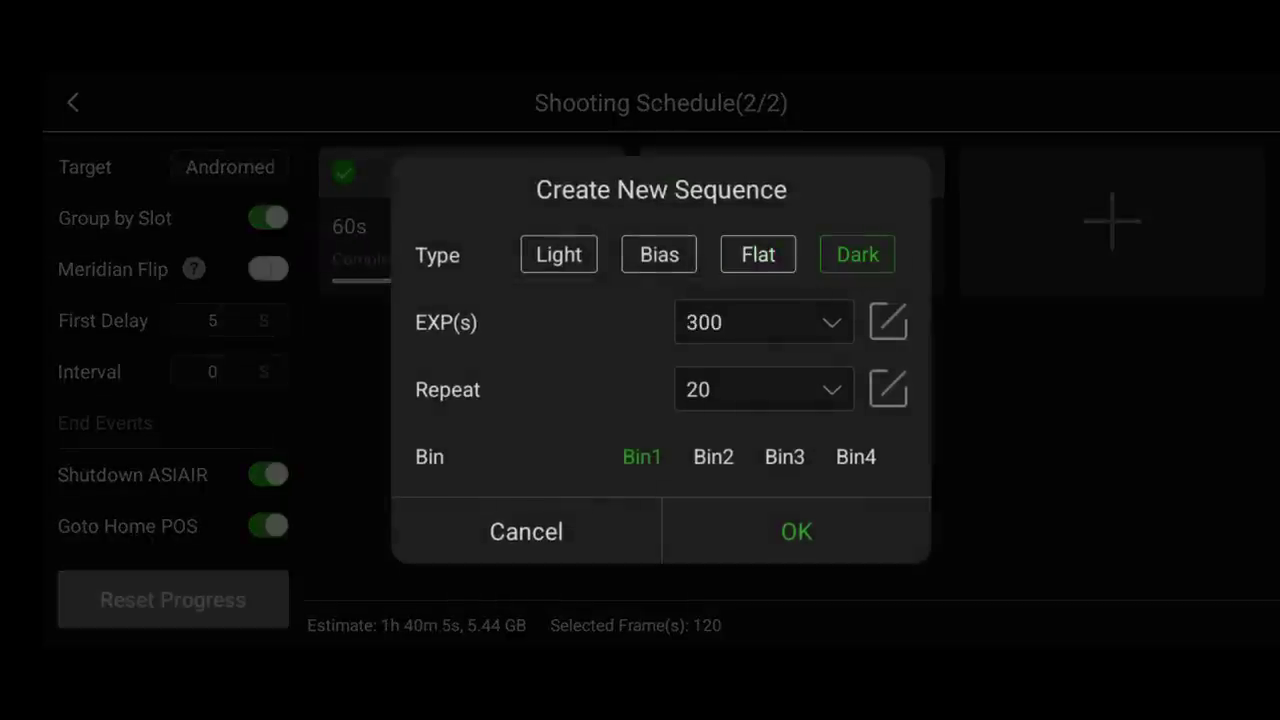
left_click(764, 320)
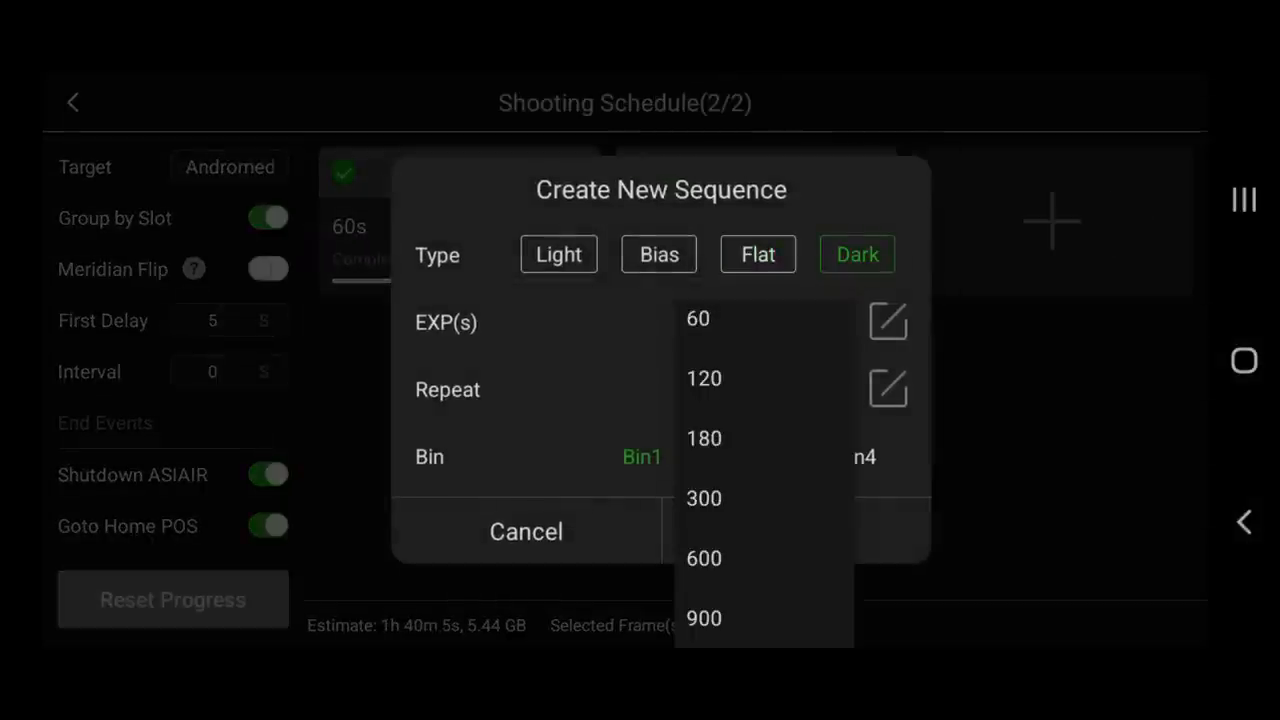
left_click(696, 318)
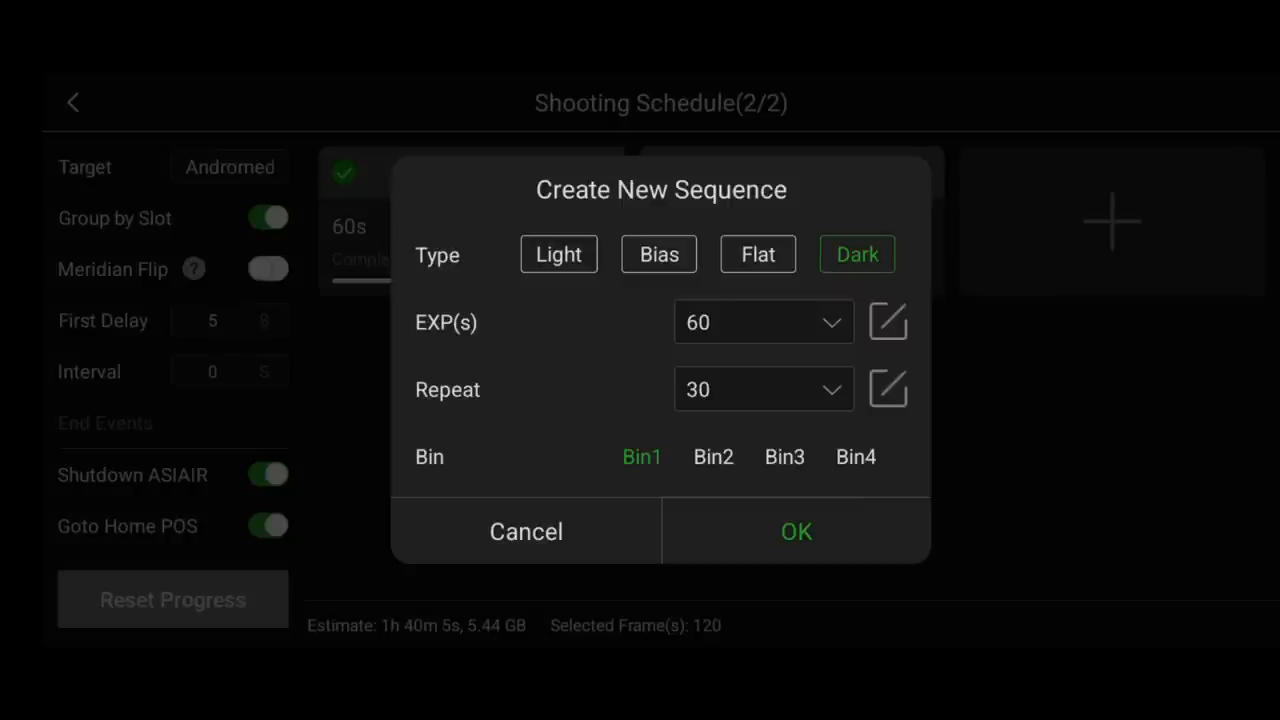
left_click(796, 532)
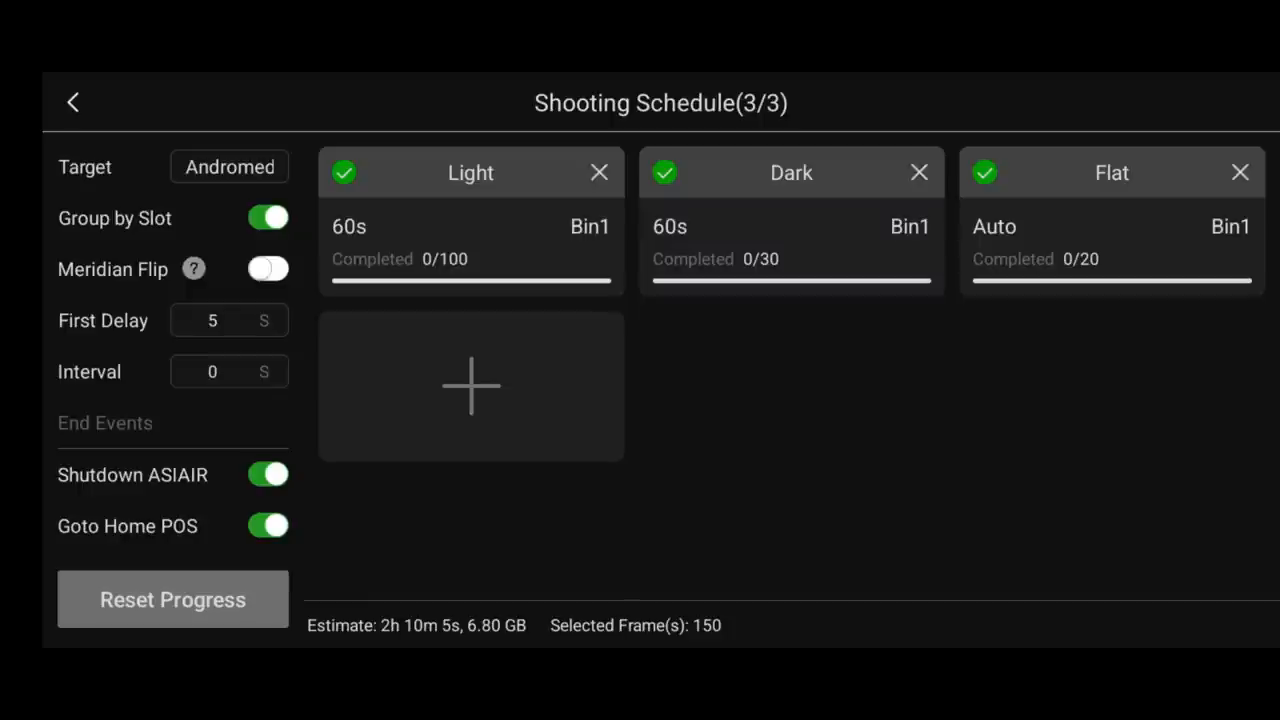
Step: Remove the Flat sequence, leaving 130 Light and Dark frames, and start the autorun
left_click(1240, 172)
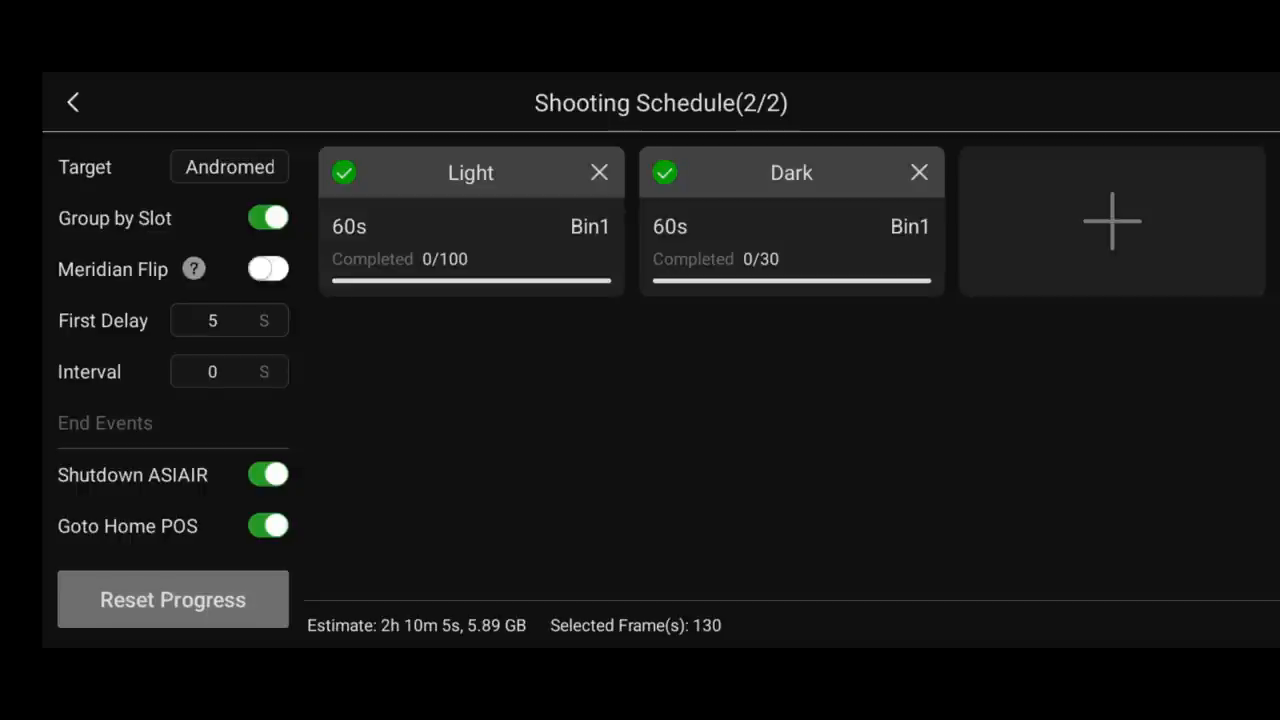
left_click(72, 100)
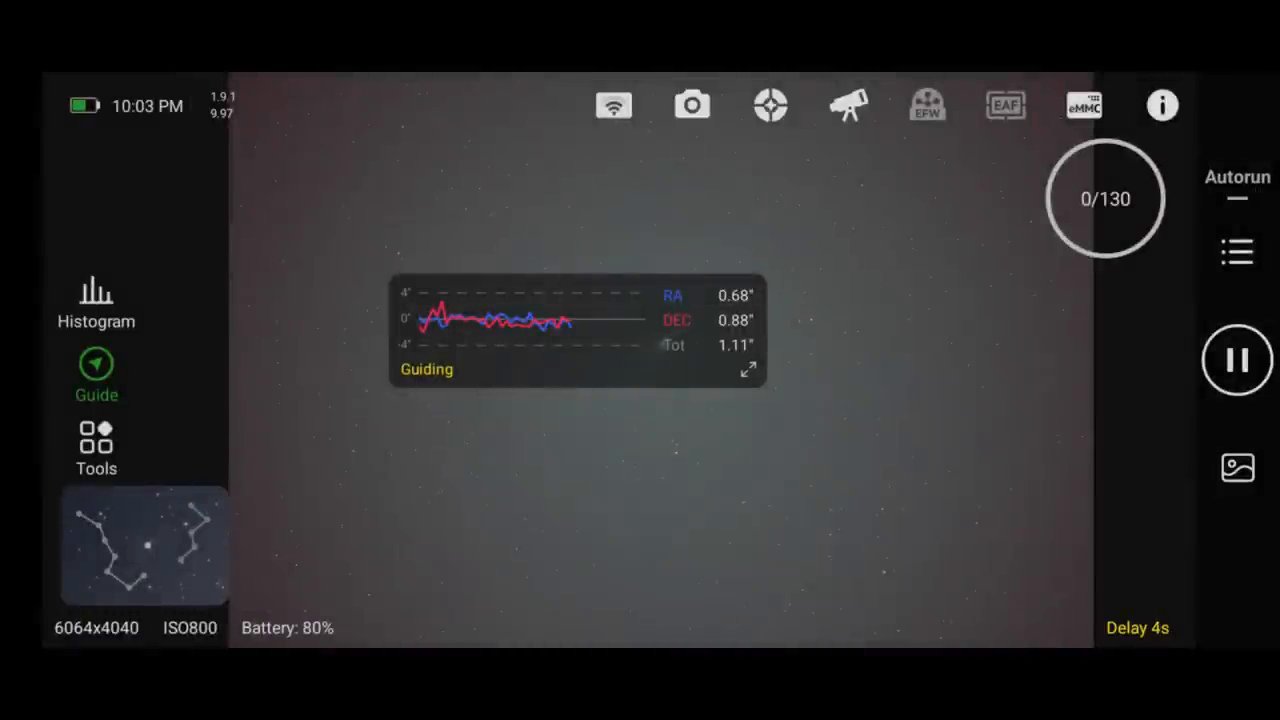
Step: Move the guide graph off the galaxy, zoom the frame, and show the full guiding view with a dither marked
left_click_drag(576, 332, 408, 188)
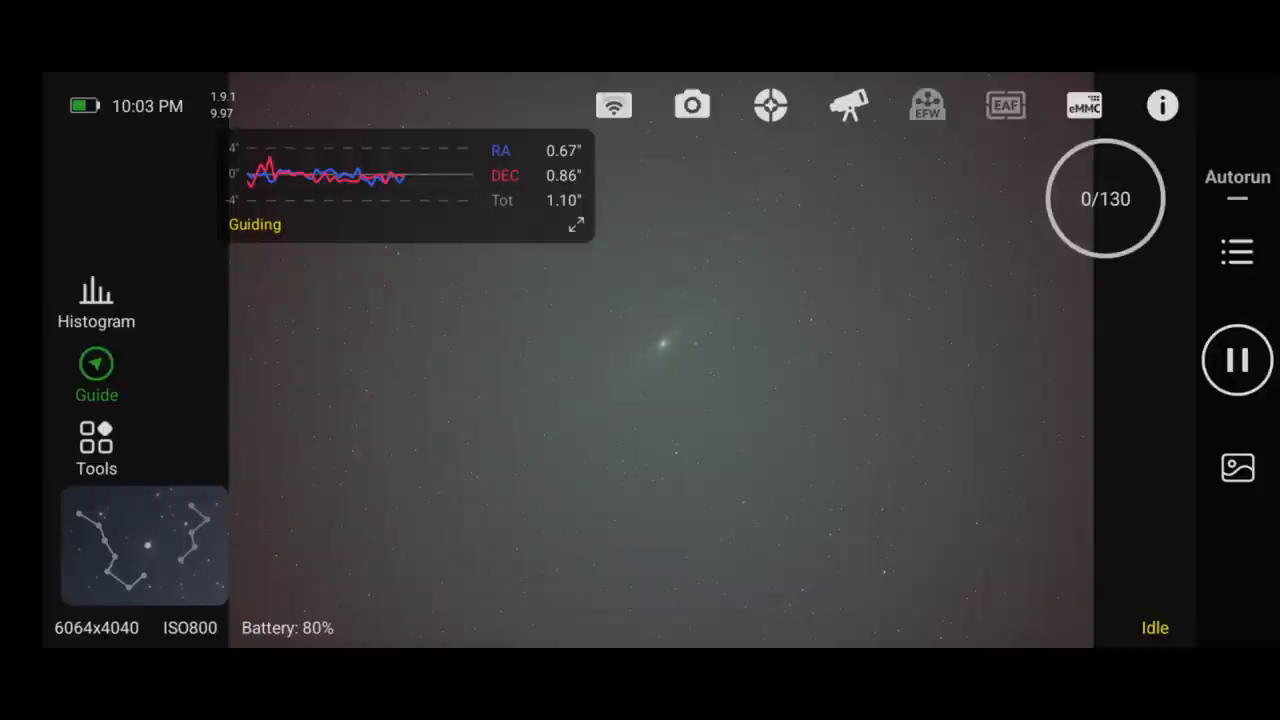
left_click(1236, 360)
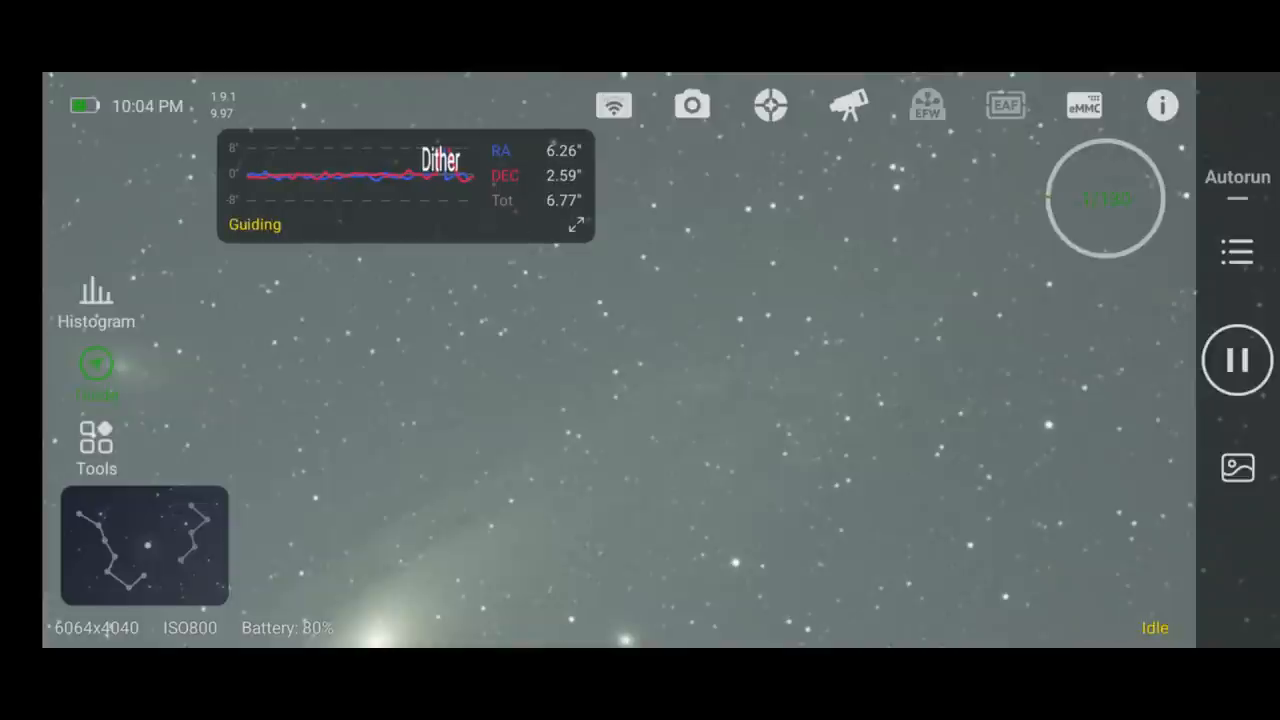
left_click(1236, 360)
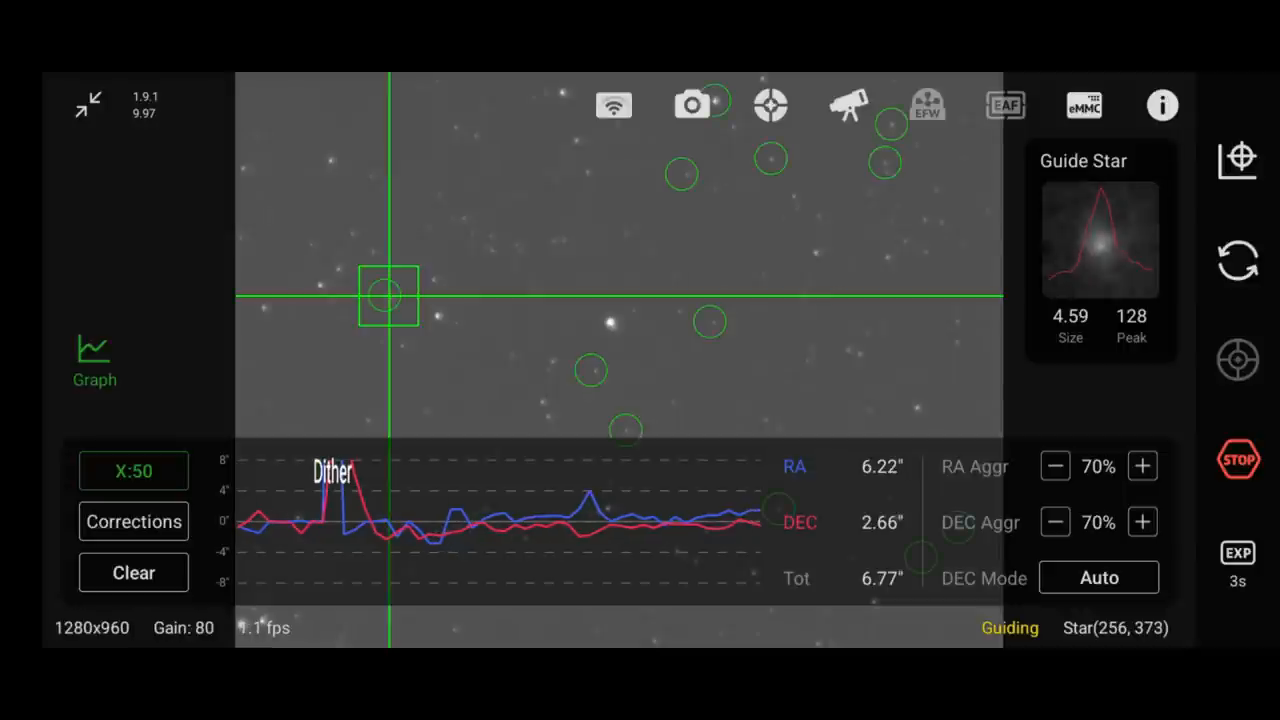
Step: Return to imaging, take a preview exposure, and restart autorun to get the Shutdown & Goto Home prompt
left_click(1238, 458)
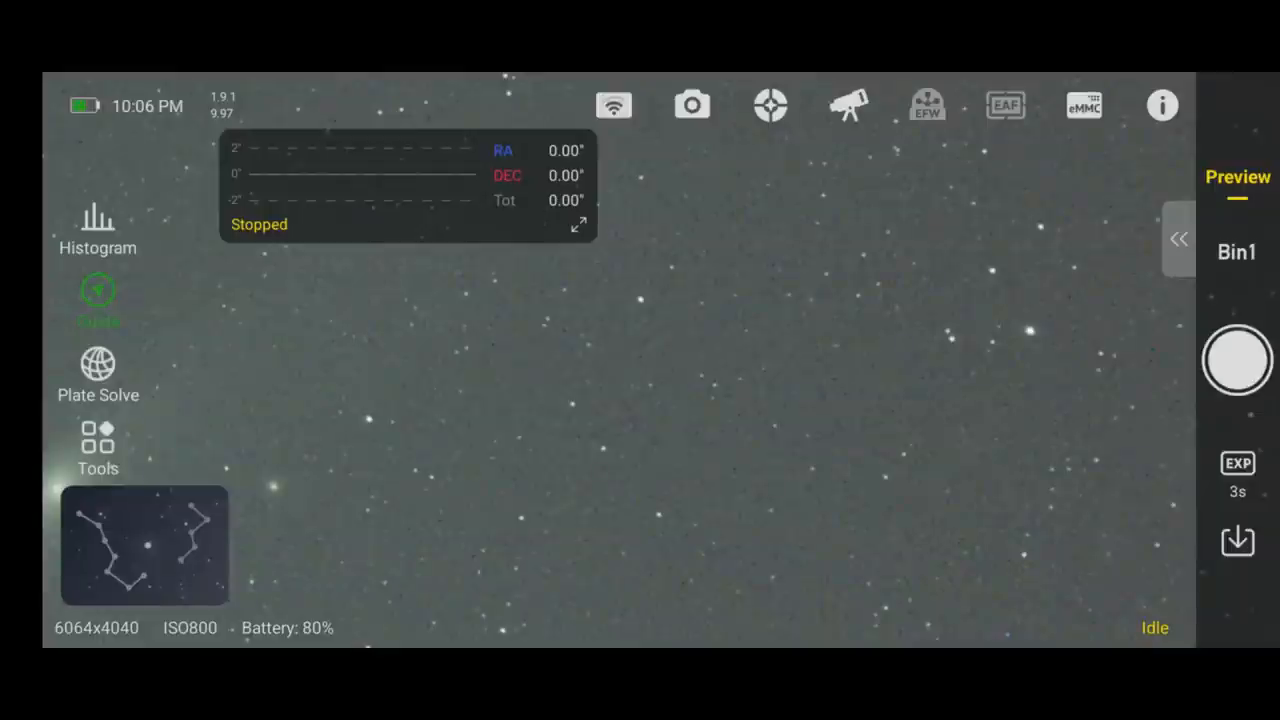
left_click(1236, 360)
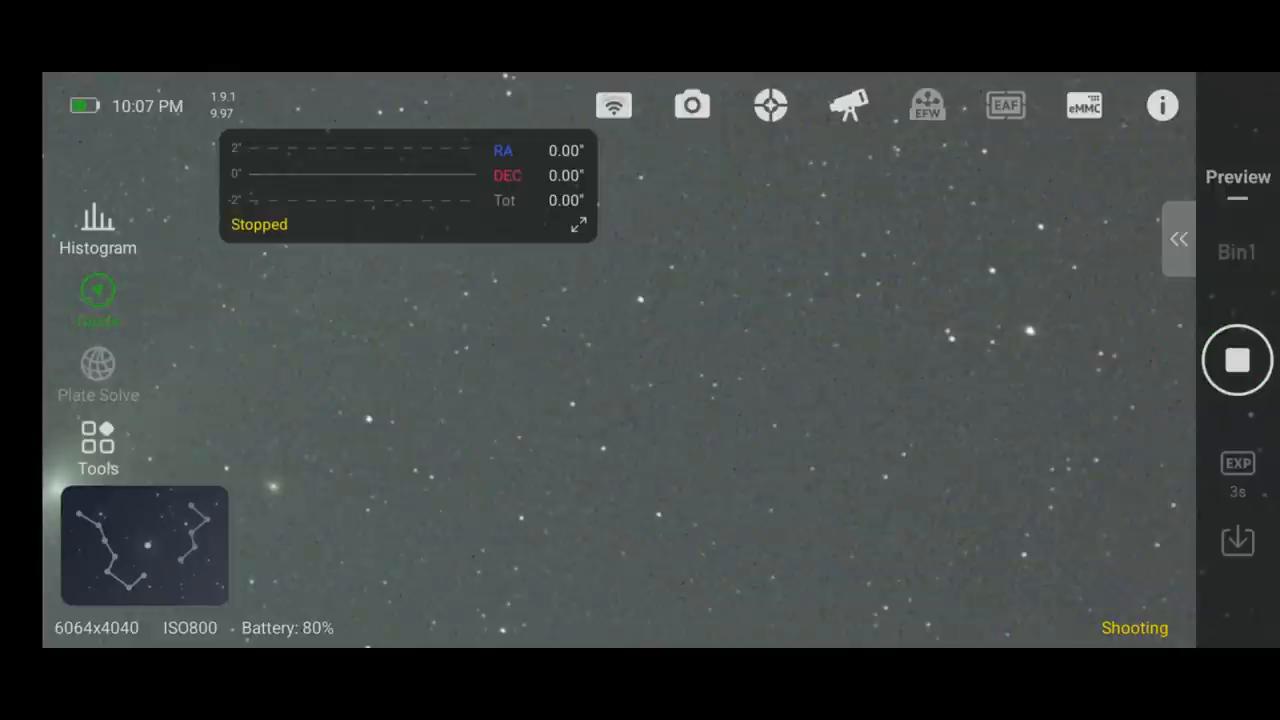
left_click(1238, 360)
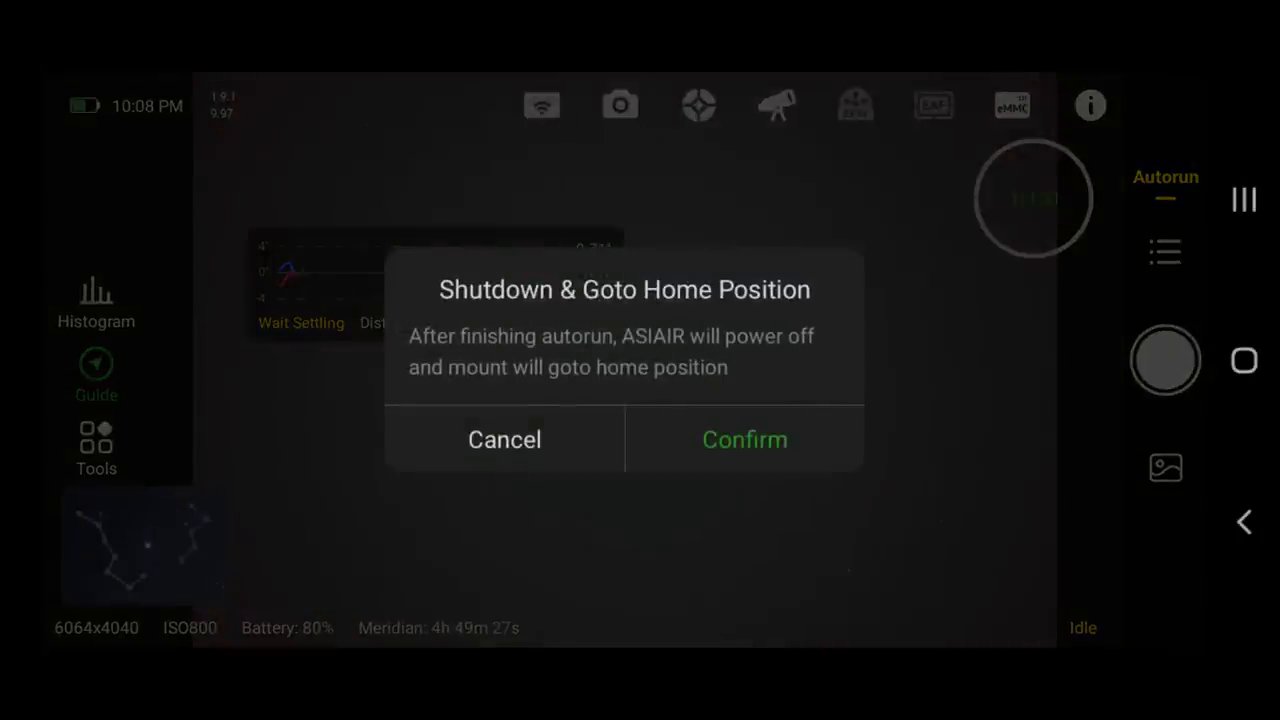
Step: Confirm power-off and mount homing after autorun, so shooting begins on frame 1 of 130
left_click(504, 440)
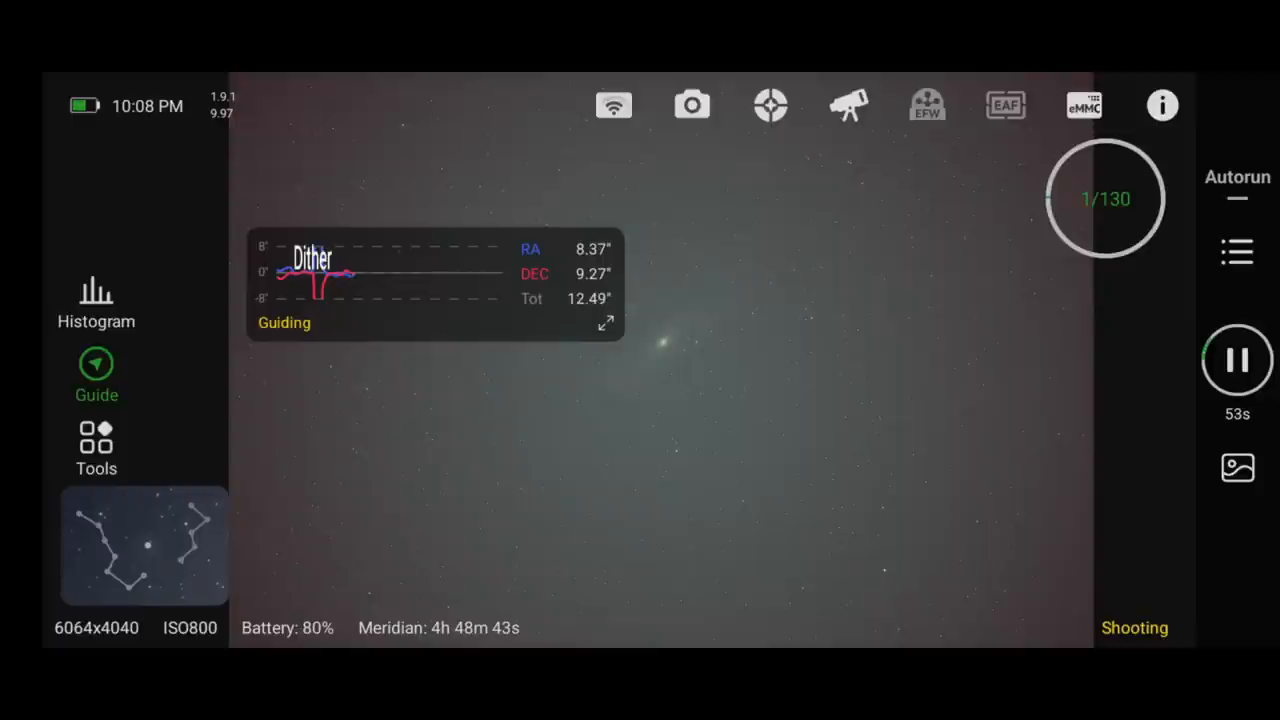
Step: Show the main camera's Advanced Settings with Auto White Balance on and continuous preview off
left_click(692, 104)
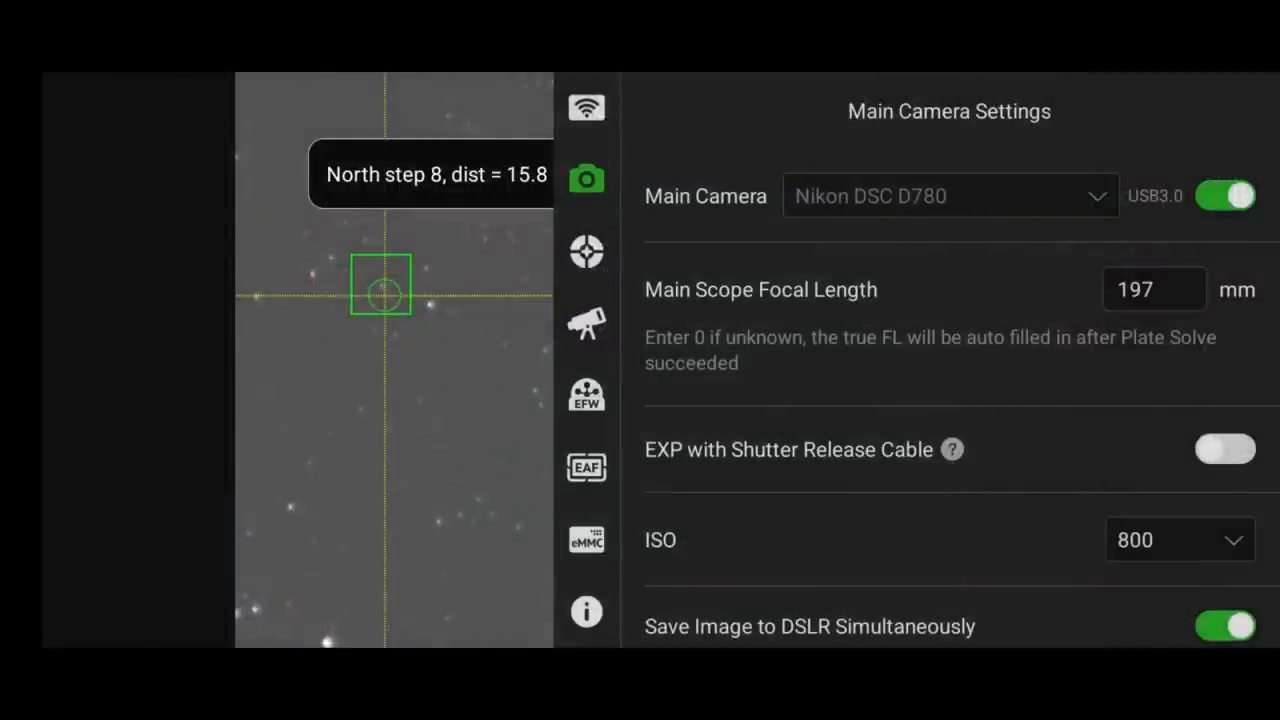
scroll("down", 3)
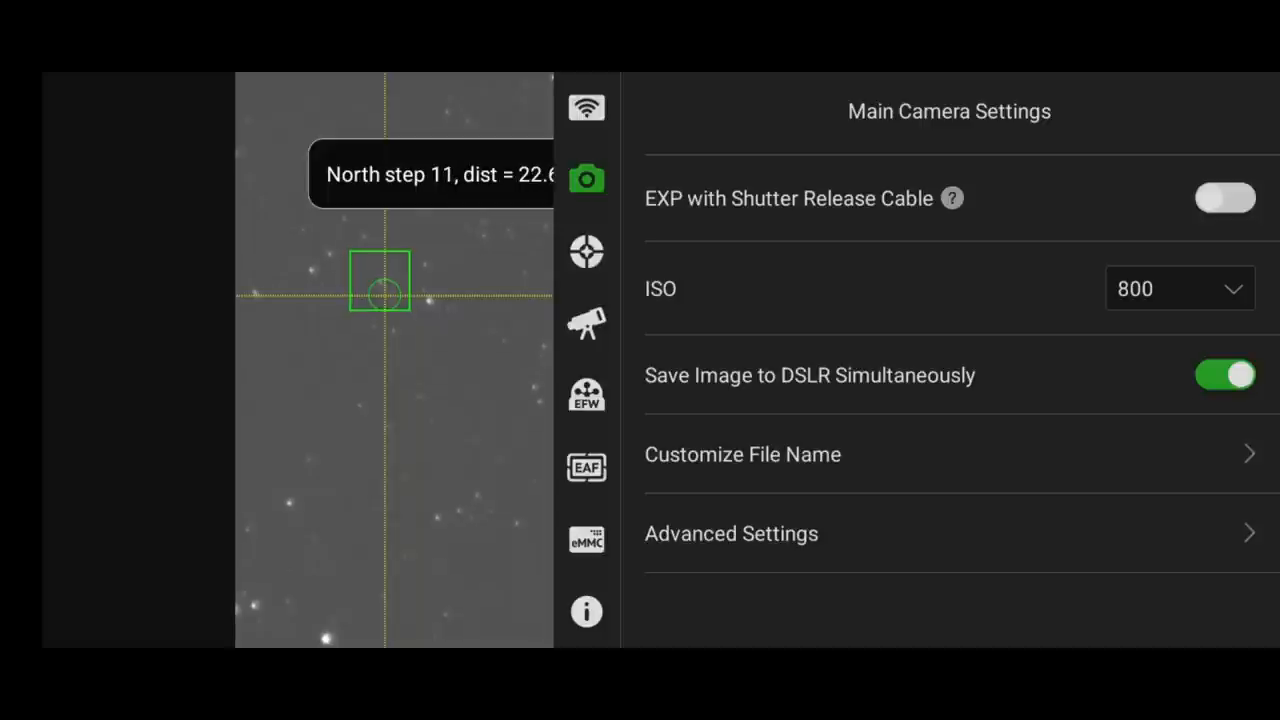
left_click(732, 532)
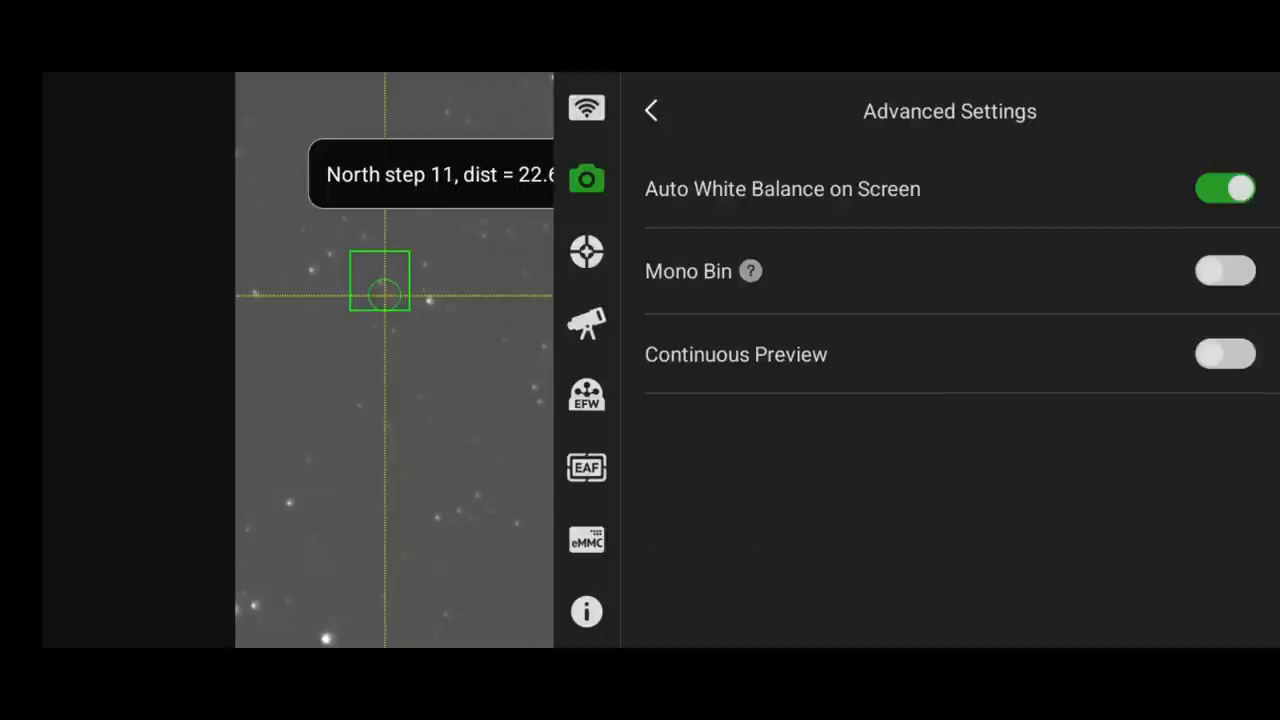